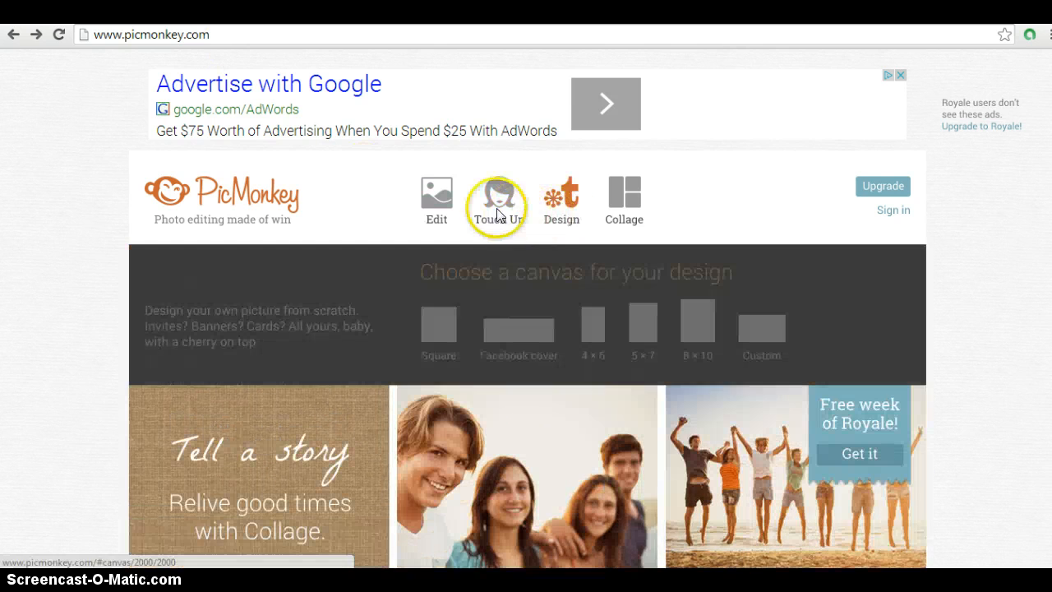
pyautogui.moveTo(562, 201)
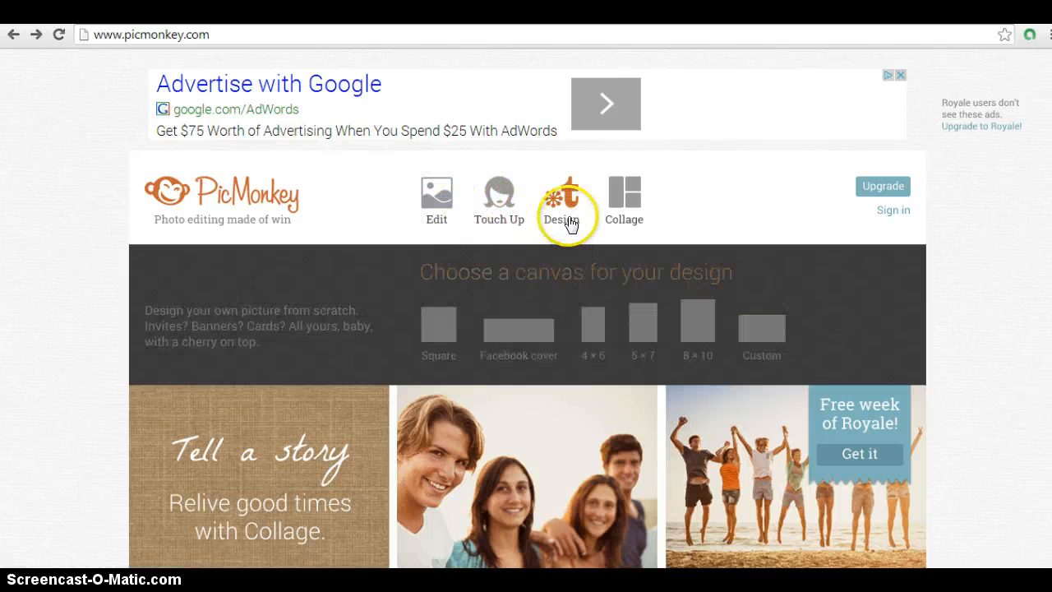
pyautogui.moveTo(633, 204)
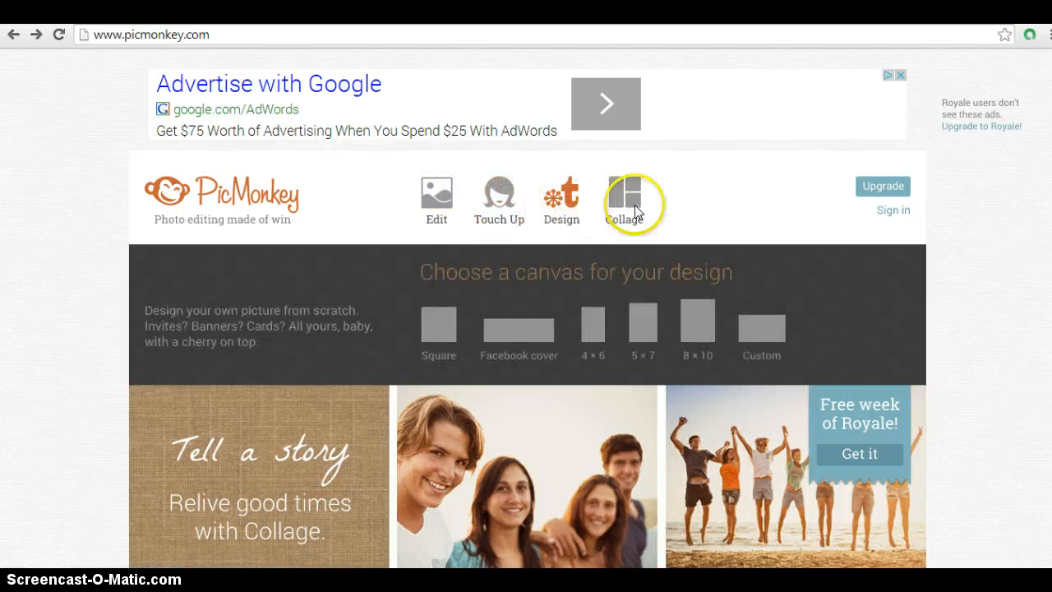
pyautogui.moveTo(562, 198)
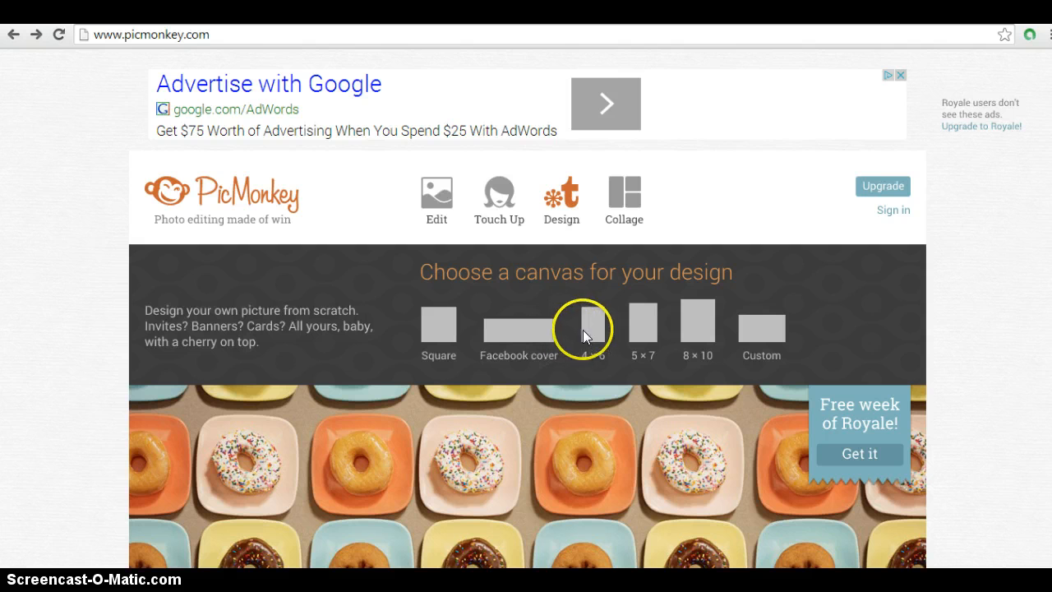
pyautogui.moveTo(649, 332)
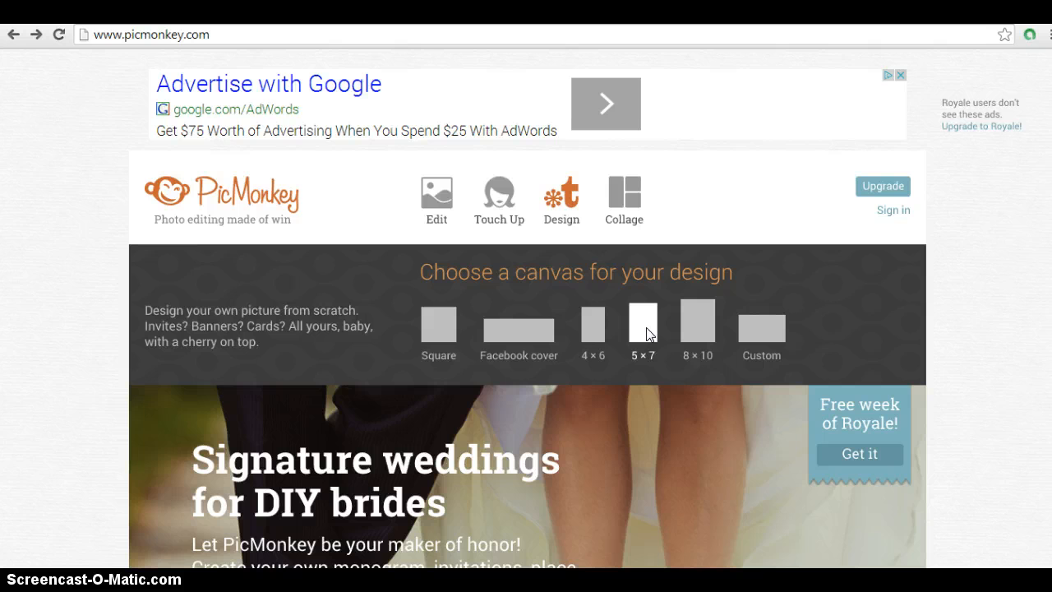
pyautogui.moveTo(697, 323)
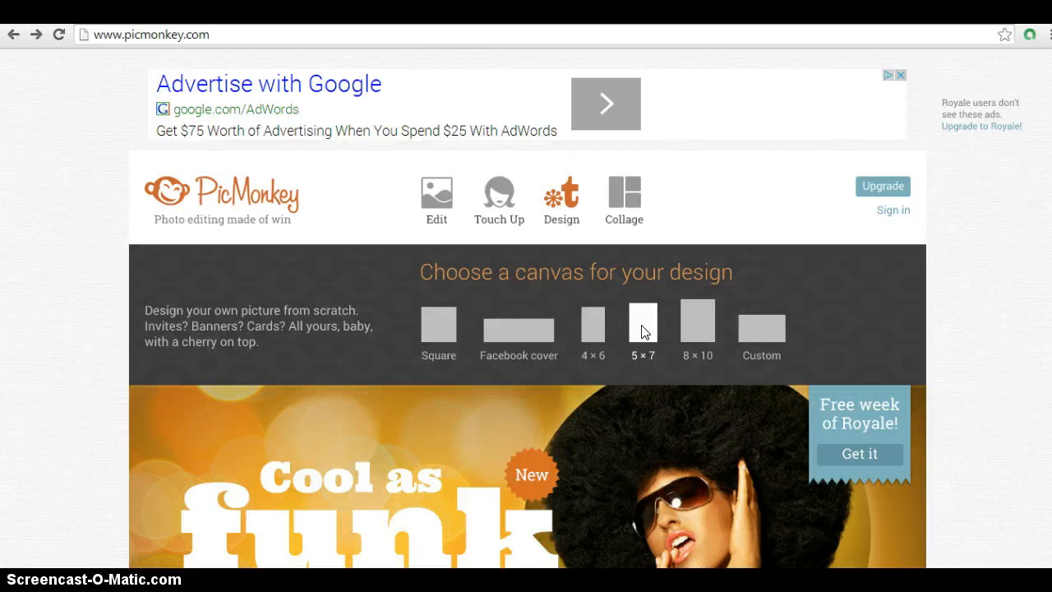
# Start a new design on a blank 5 × 7 canvas
pyautogui.click(643, 321)
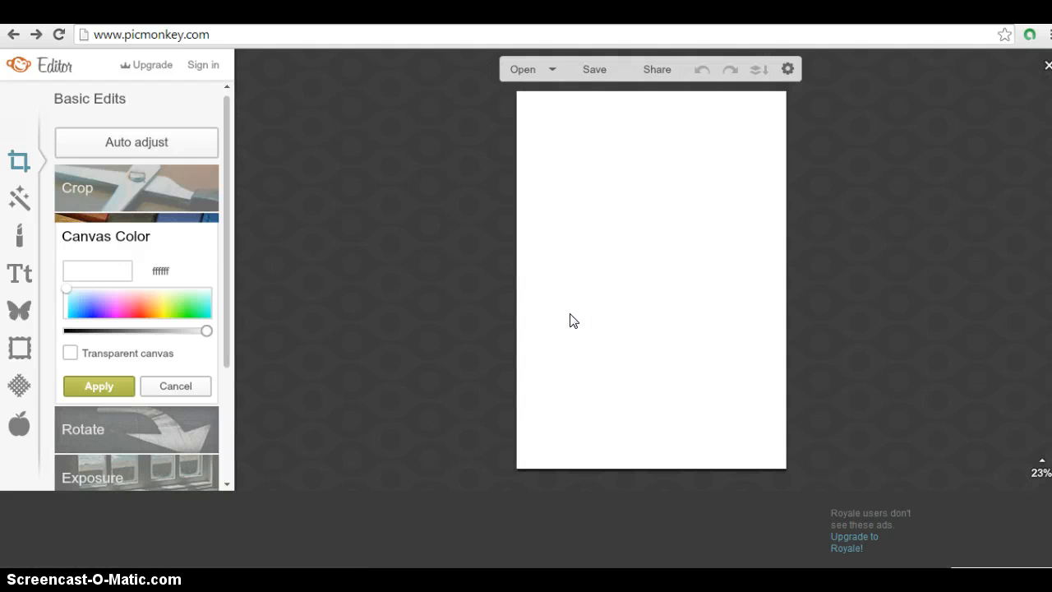
pyautogui.moveTo(18, 309)
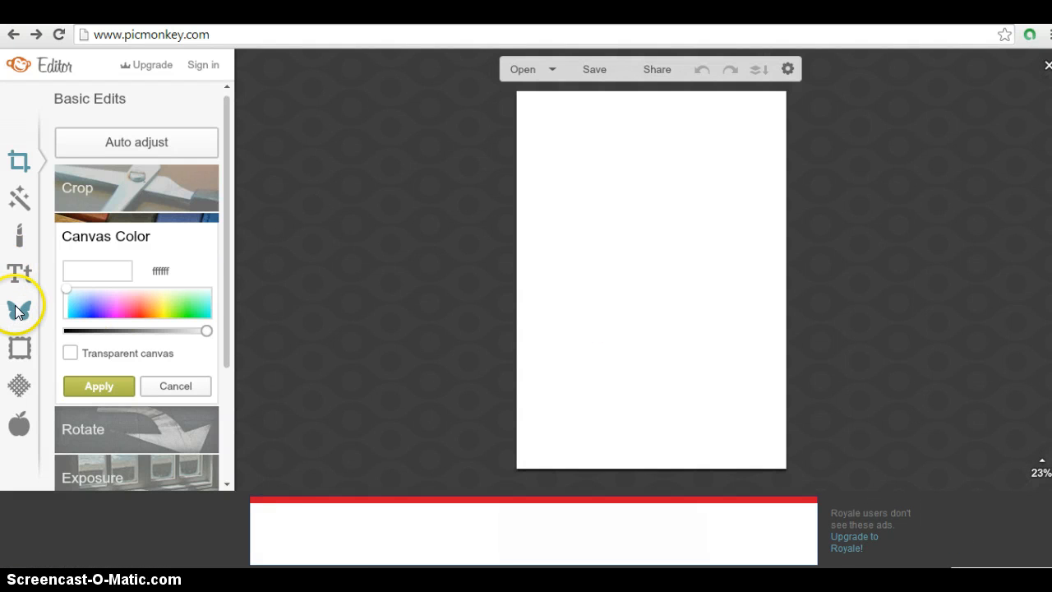
pyautogui.moveTo(18, 310)
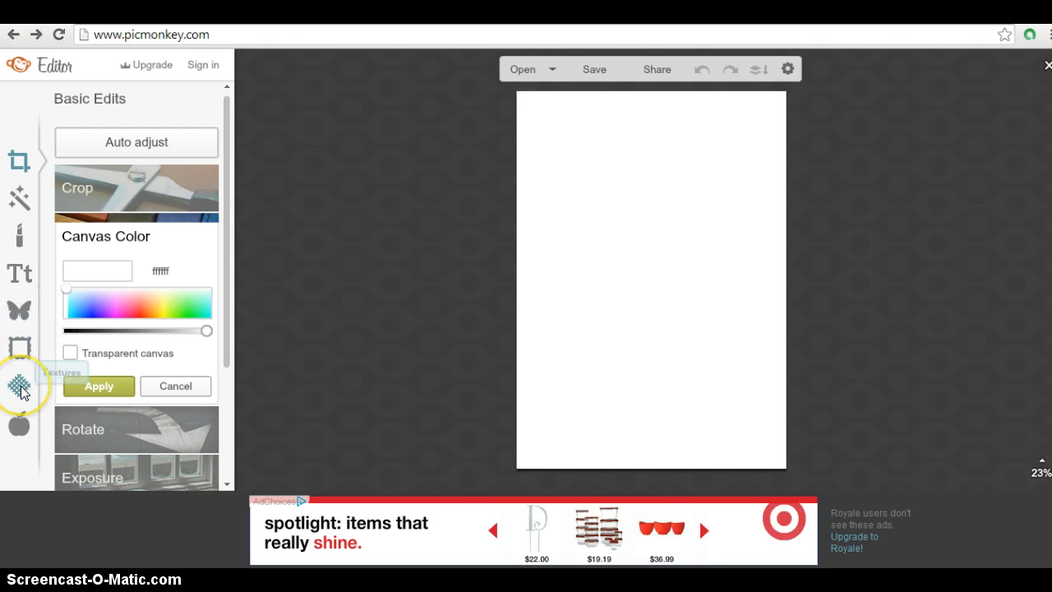
pyautogui.moveTo(238, 131)
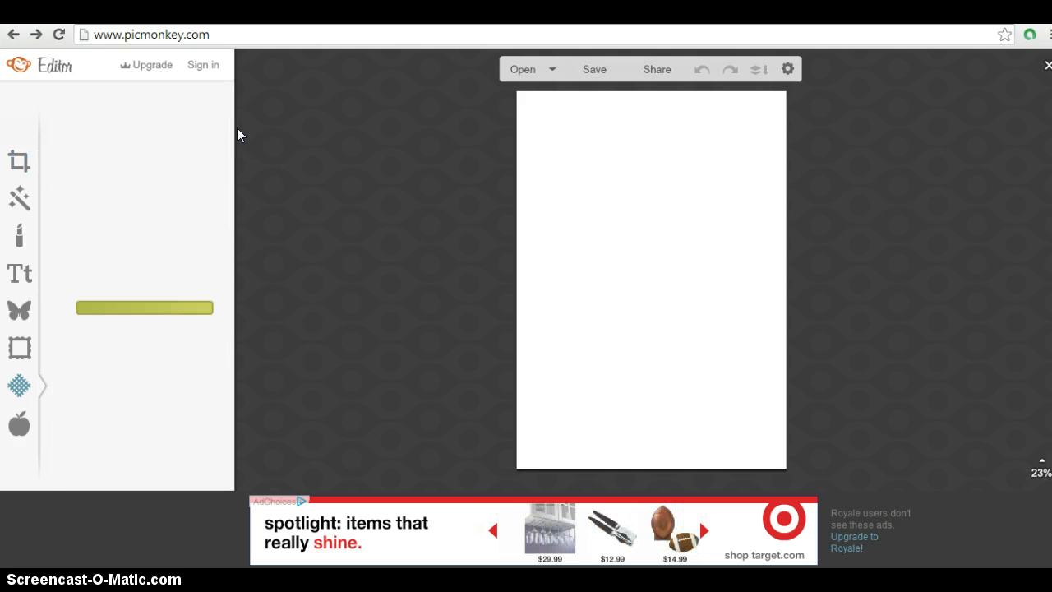
# Load the chalkboard texture image from the computer onto the canvas via Textures > Your Own
pyautogui.click(18, 384)
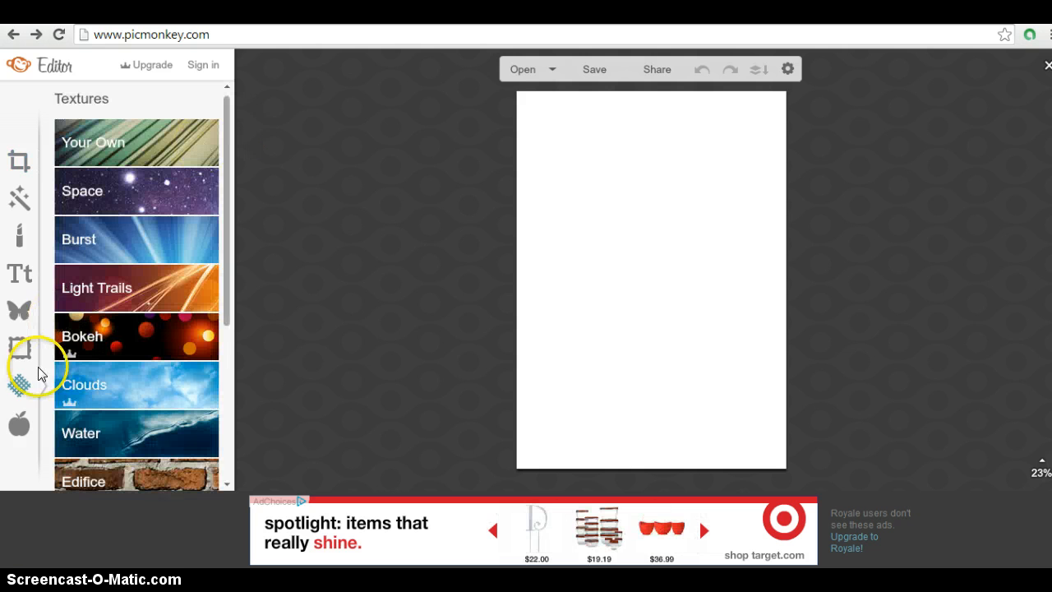
pyautogui.moveTo(20, 386)
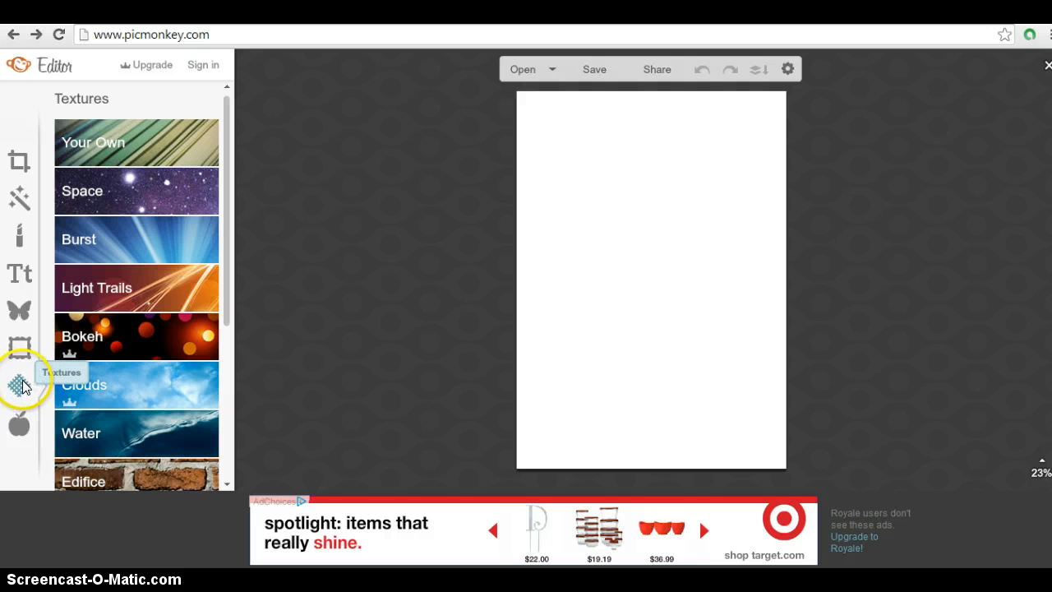
pyautogui.moveTo(148, 151)
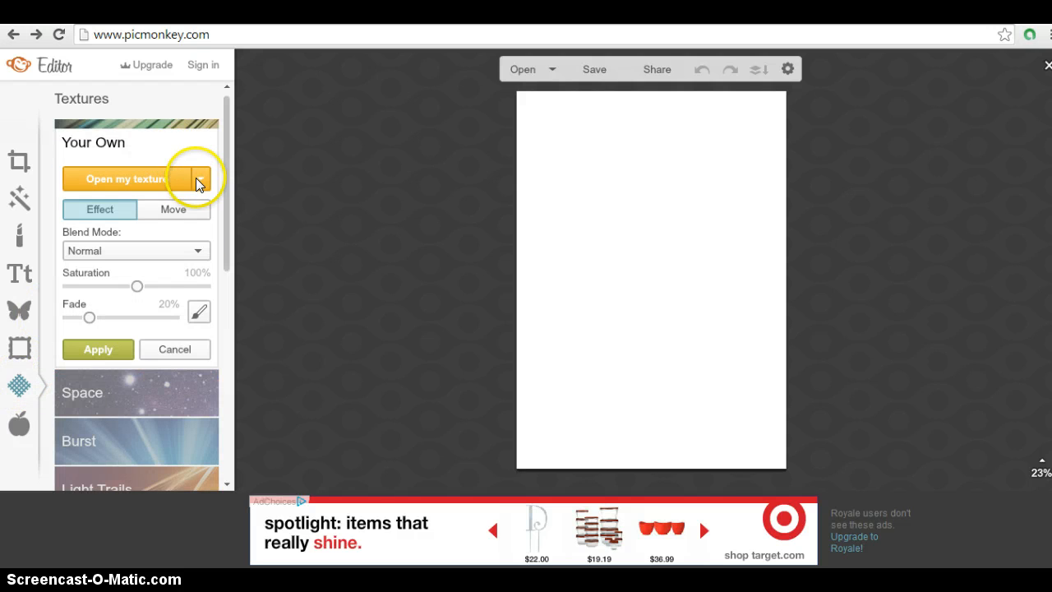
pyautogui.click(125, 178)
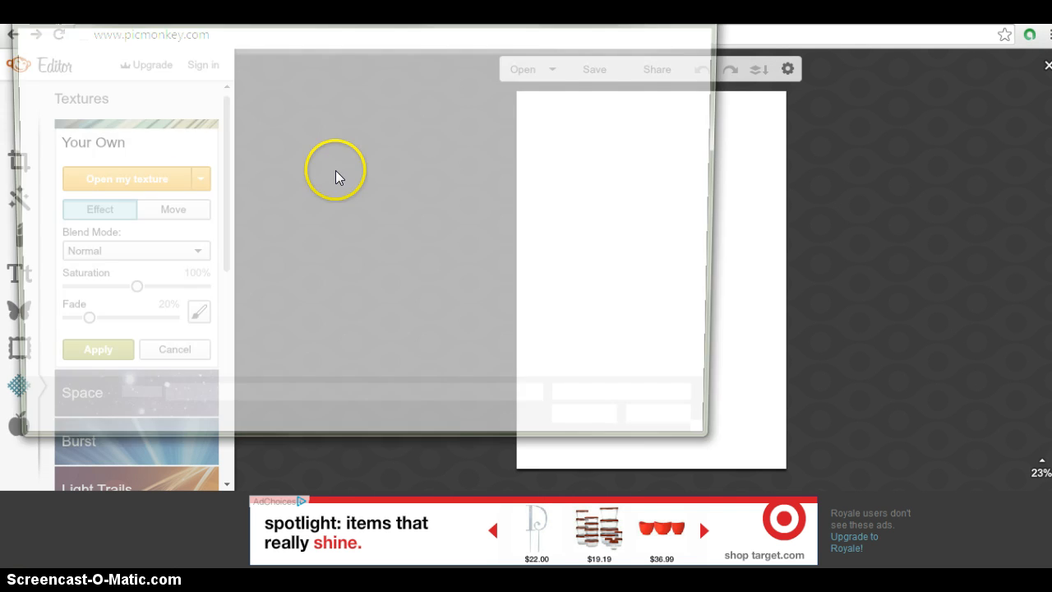
pyautogui.click(126, 178)
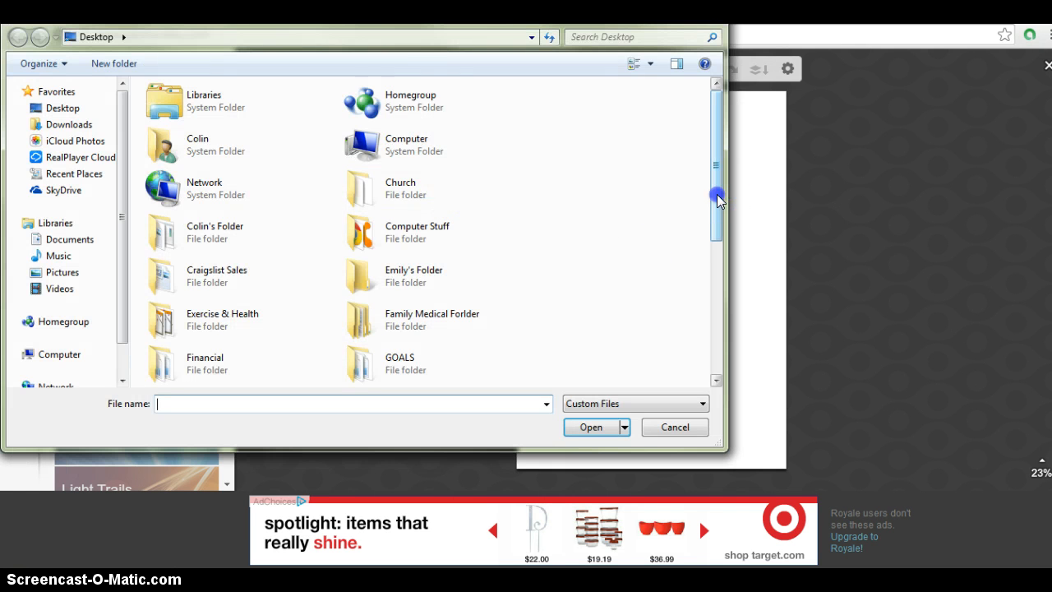
pyautogui.moveTo(707, 214)
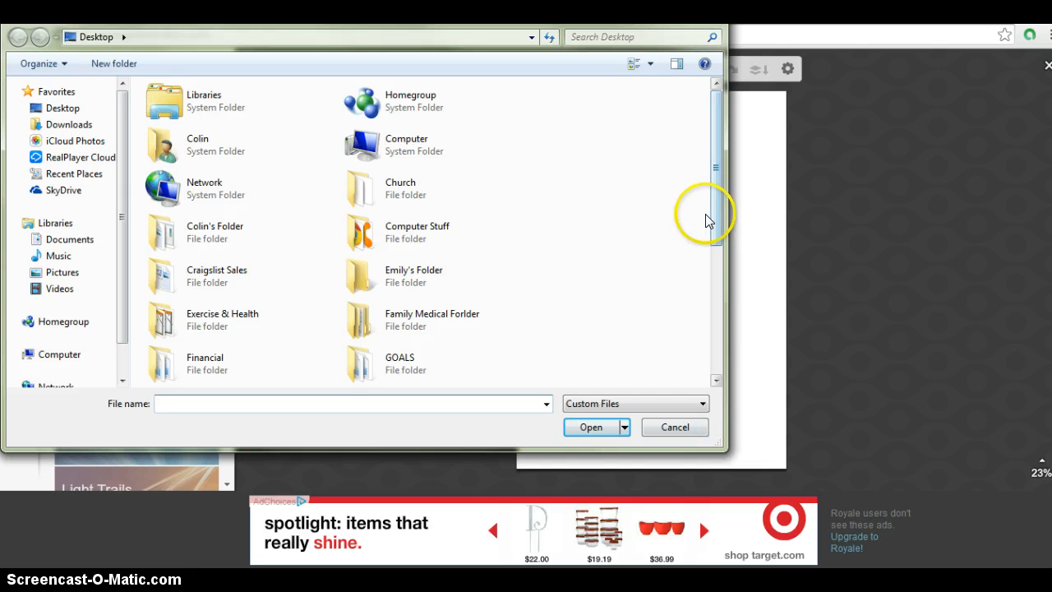
pyautogui.scroll(-3)
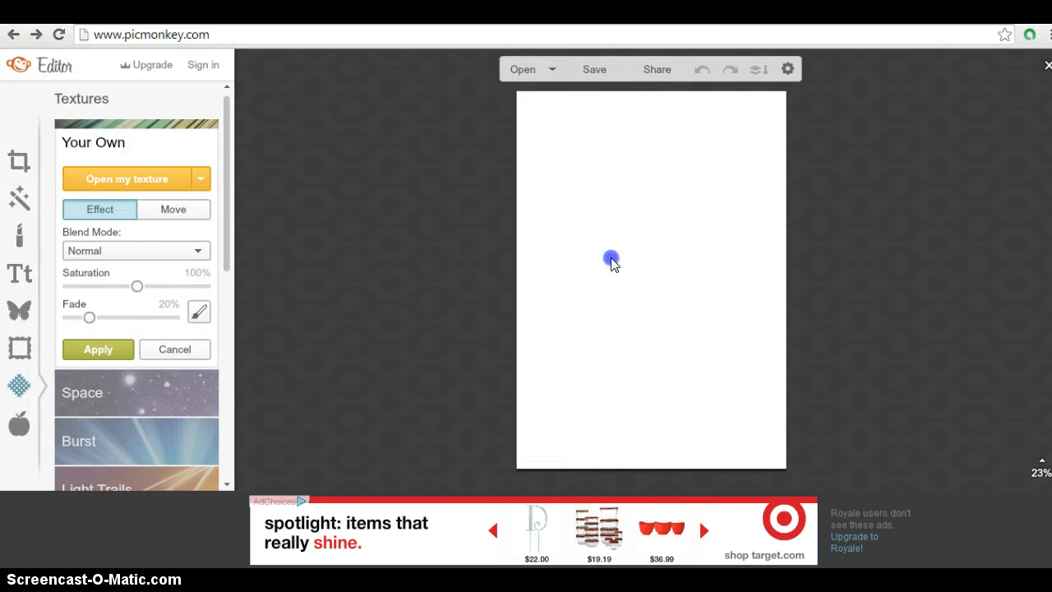
pyautogui.click(97, 348)
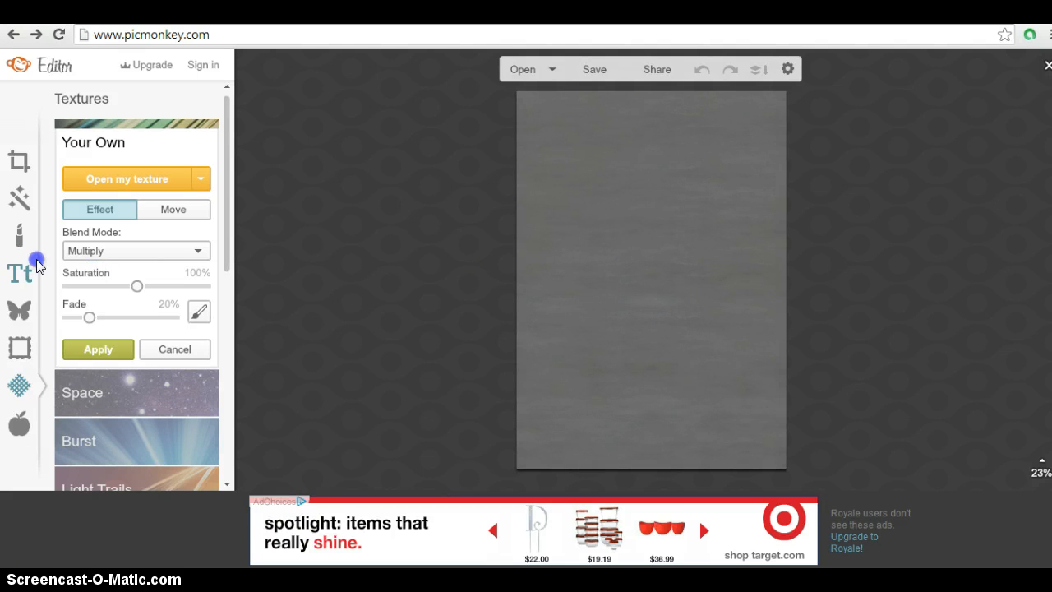
pyautogui.moveTo(18, 273)
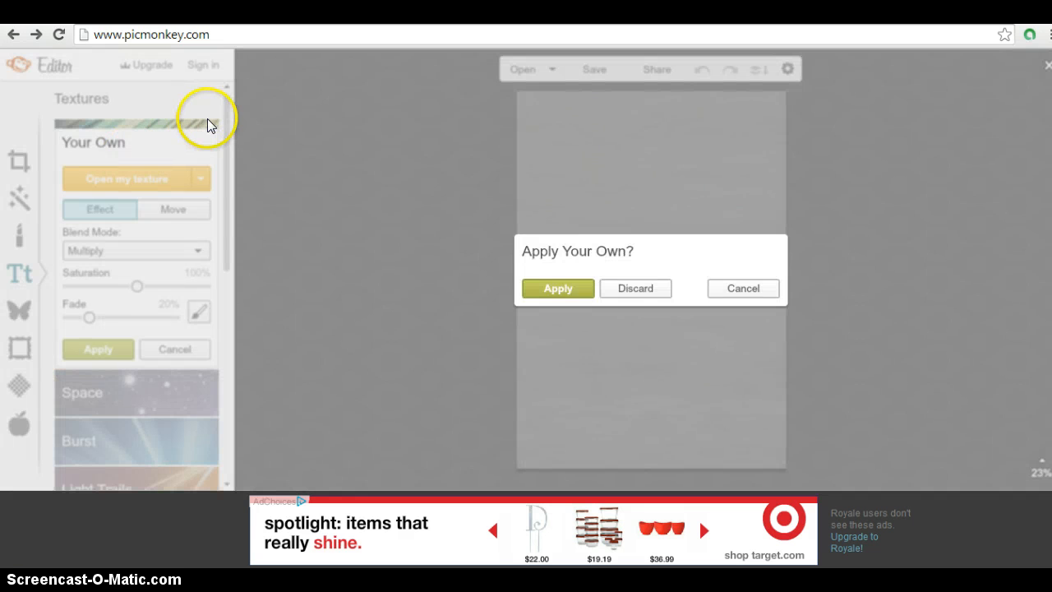
pyautogui.moveTo(678, 148)
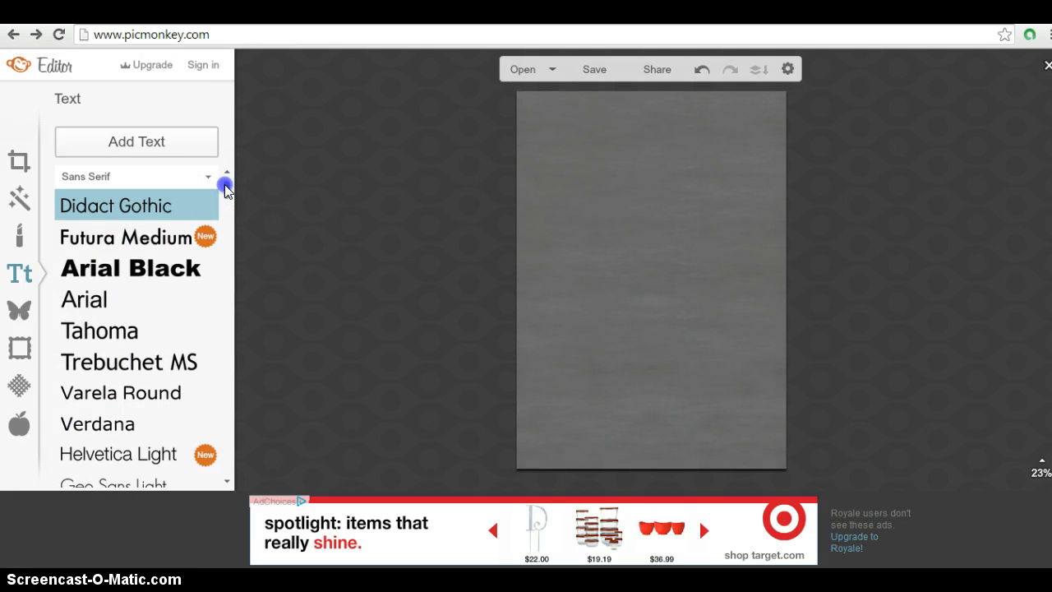
pyautogui.scroll(-3)
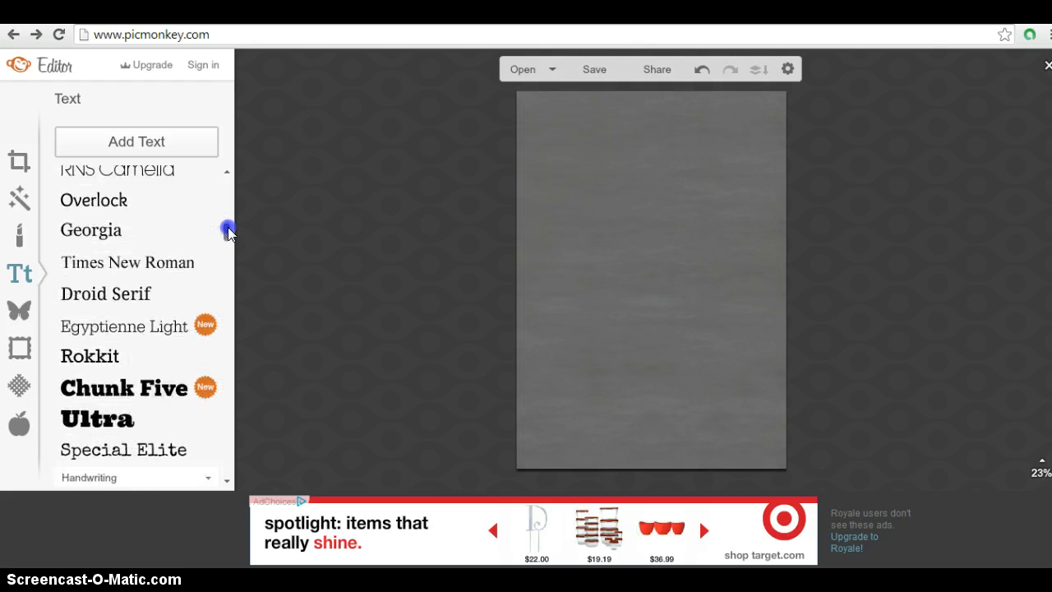
pyautogui.scroll(-3)
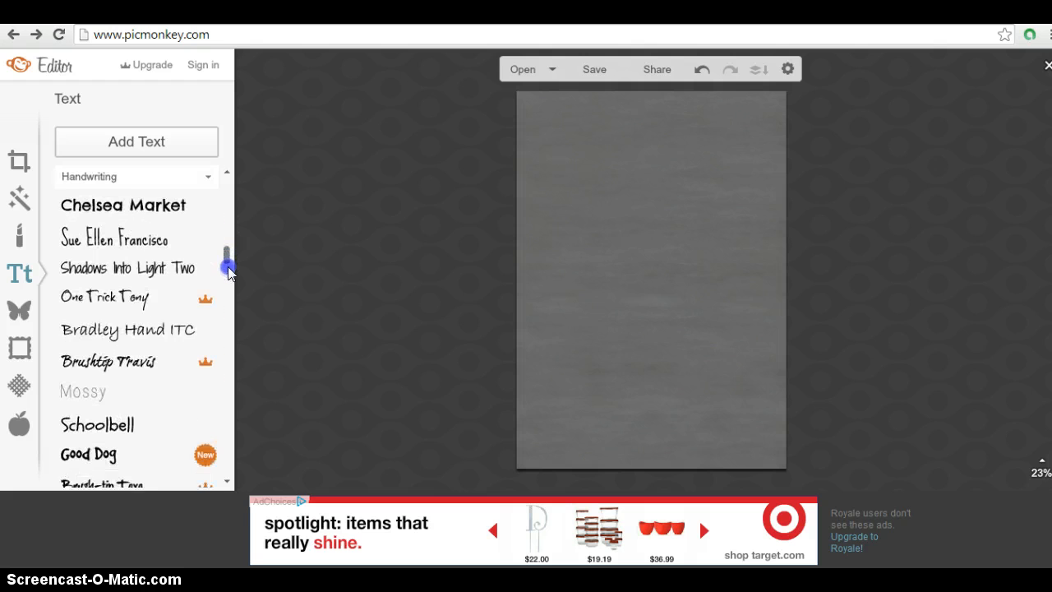
pyautogui.scroll(-3)
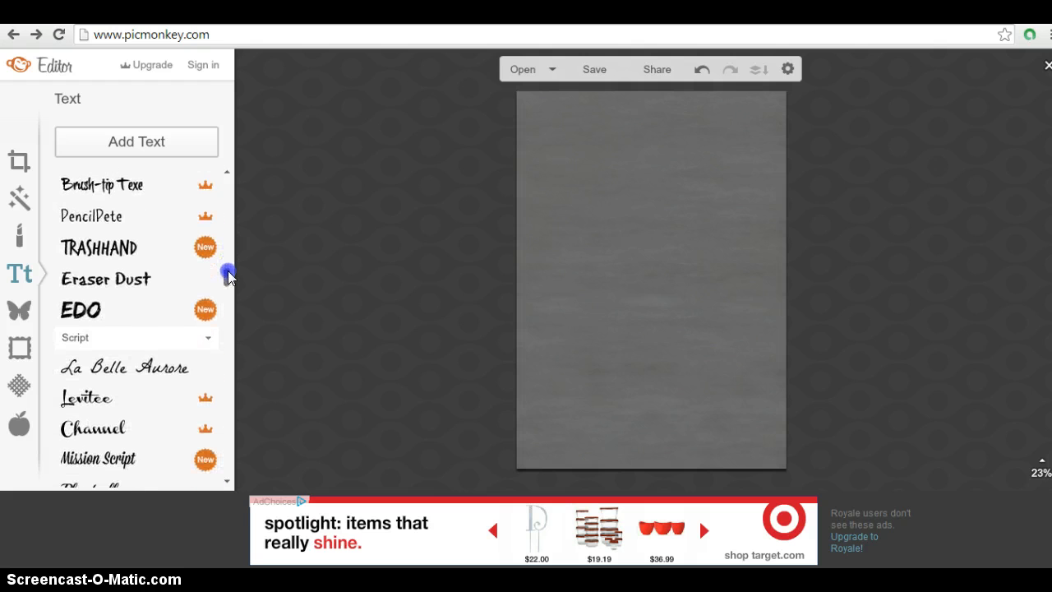
pyautogui.scroll(3)
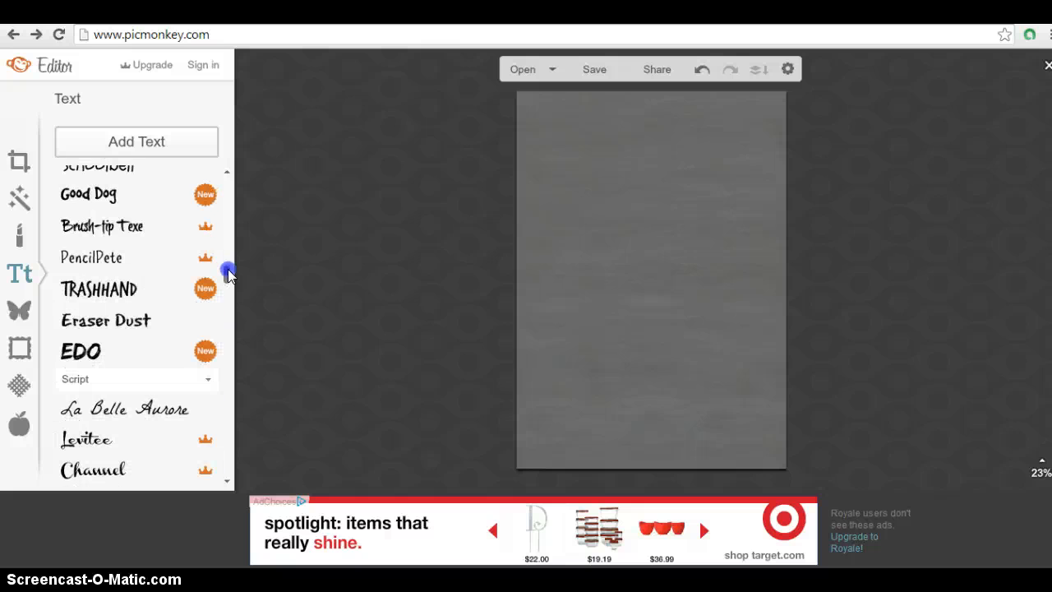
pyautogui.scroll(-3)
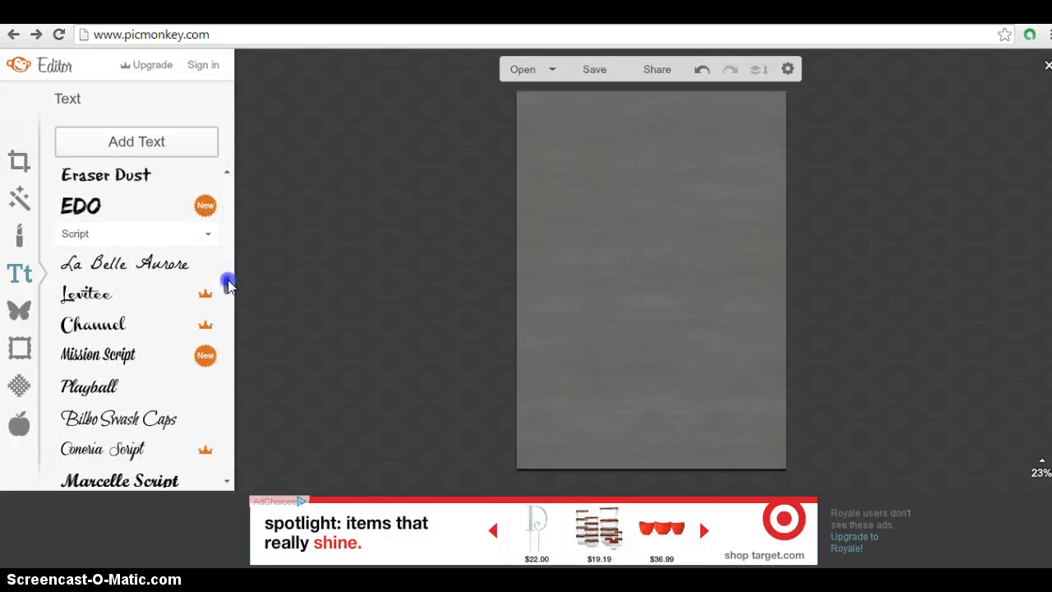
pyautogui.scroll(-3)
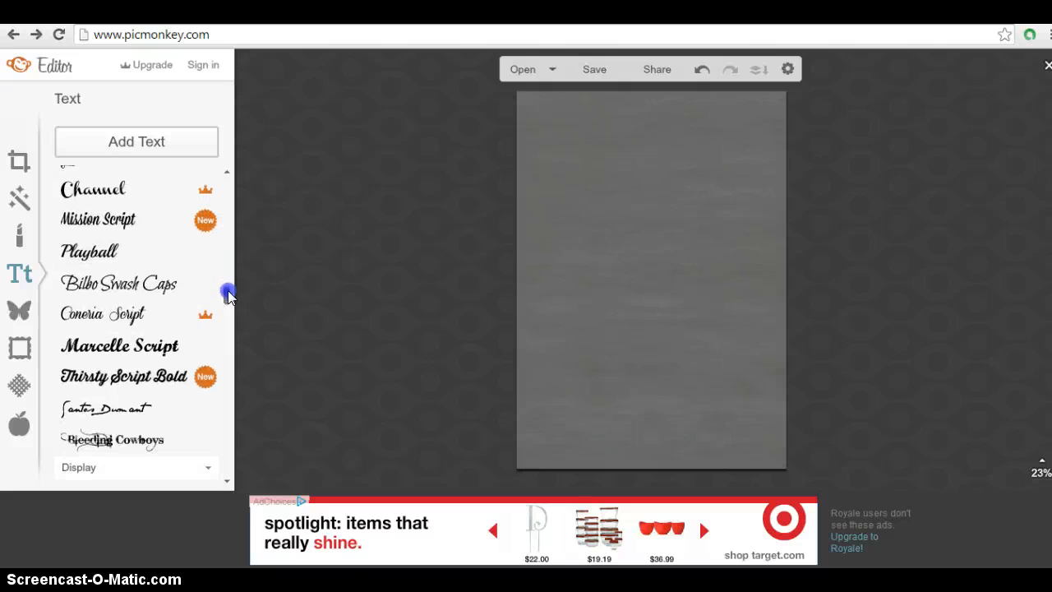
pyautogui.scroll(-3)
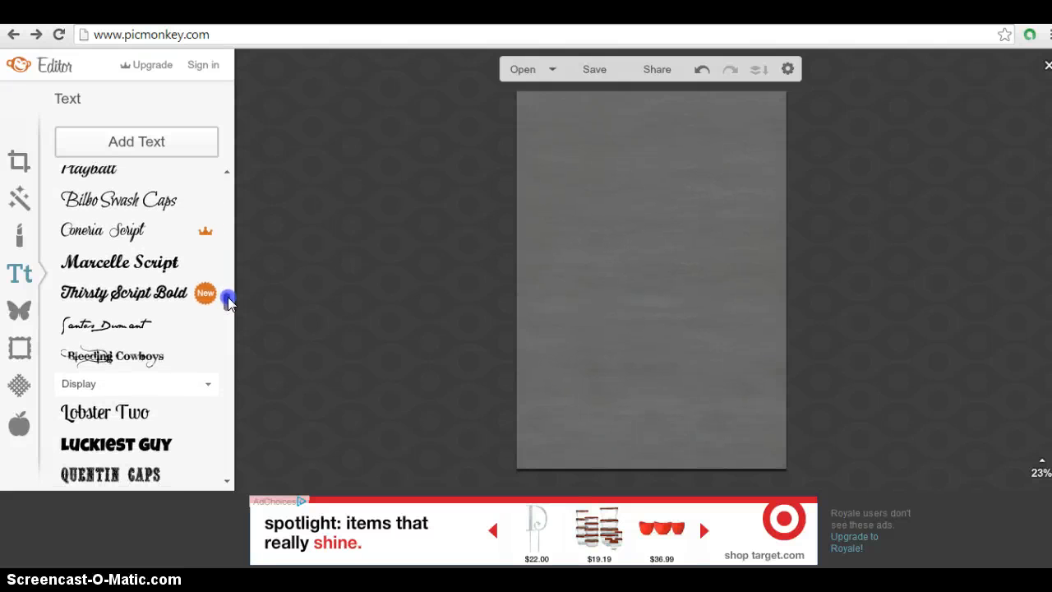
pyautogui.scroll(-3)
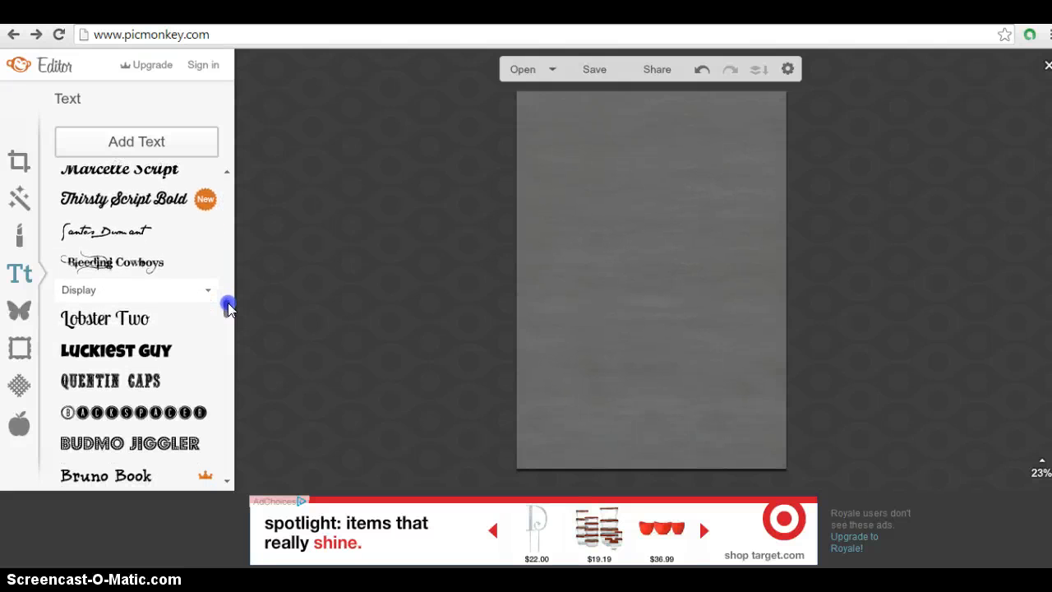
pyautogui.scroll(-3)
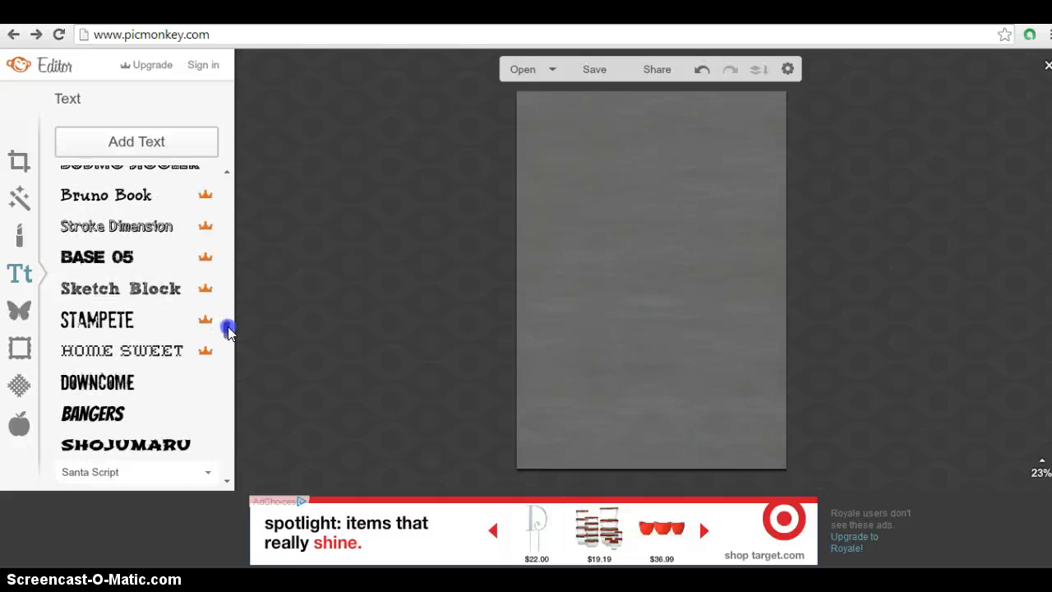
pyautogui.scroll(3)
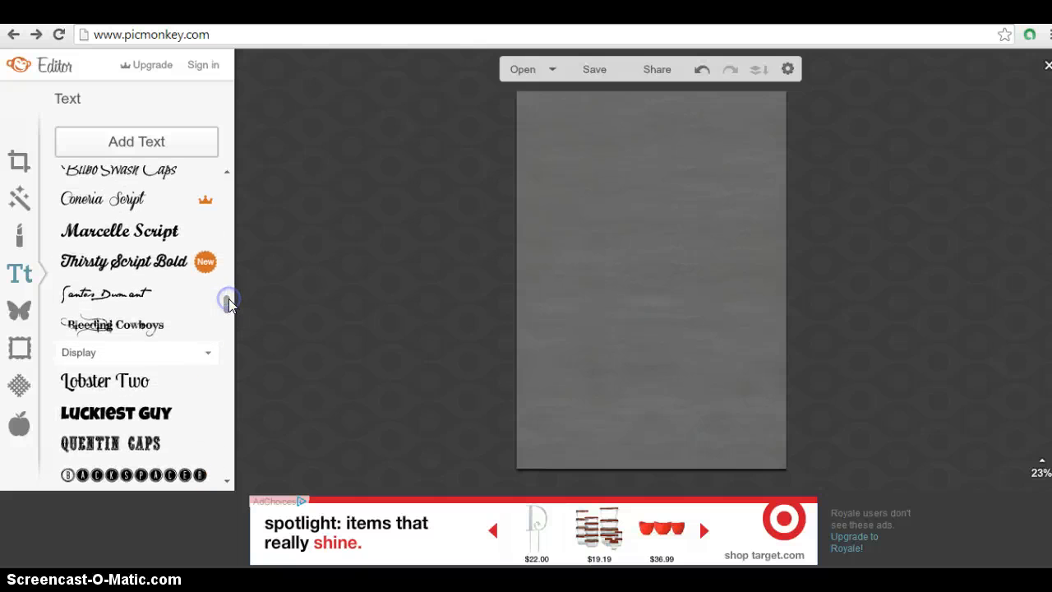
pyautogui.click(119, 231)
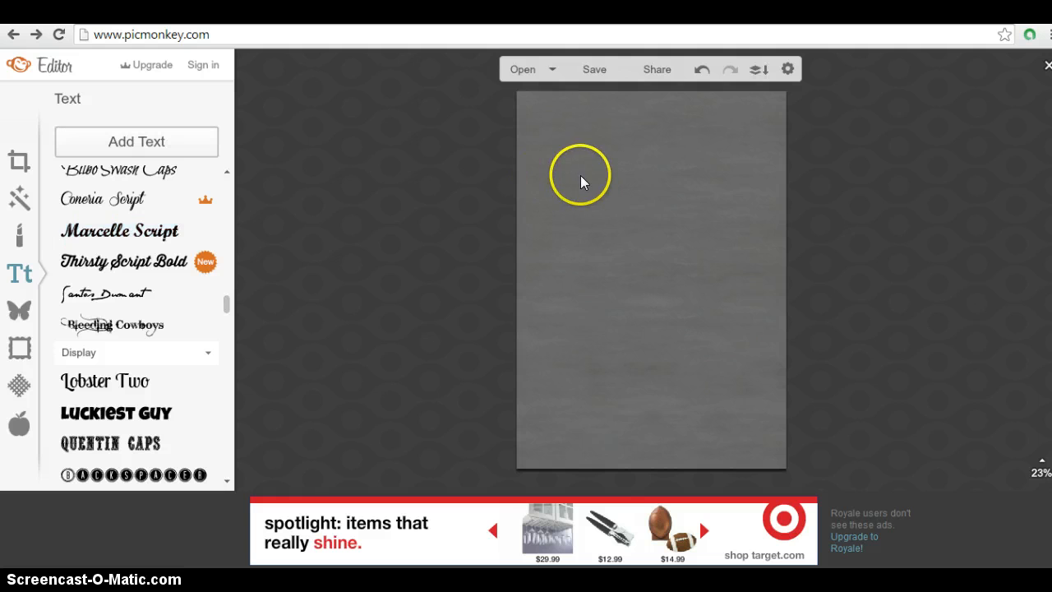
# Add a white Marcelle Script text box at the top of the page and begin typing in it
pyautogui.click(118, 230)
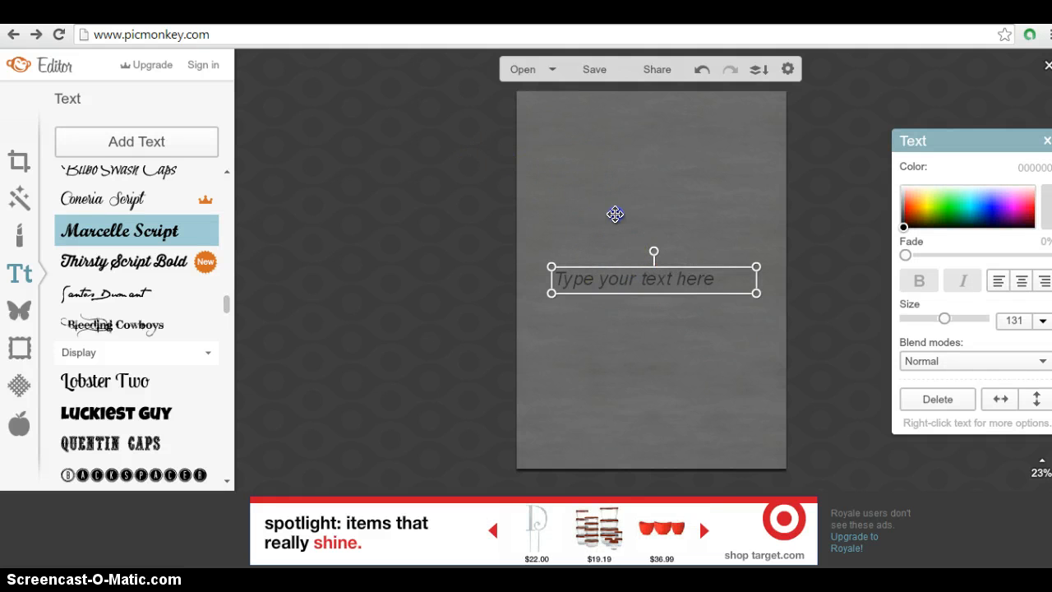
pyautogui.moveTo(654, 278); pyautogui.dragTo(664, 141)
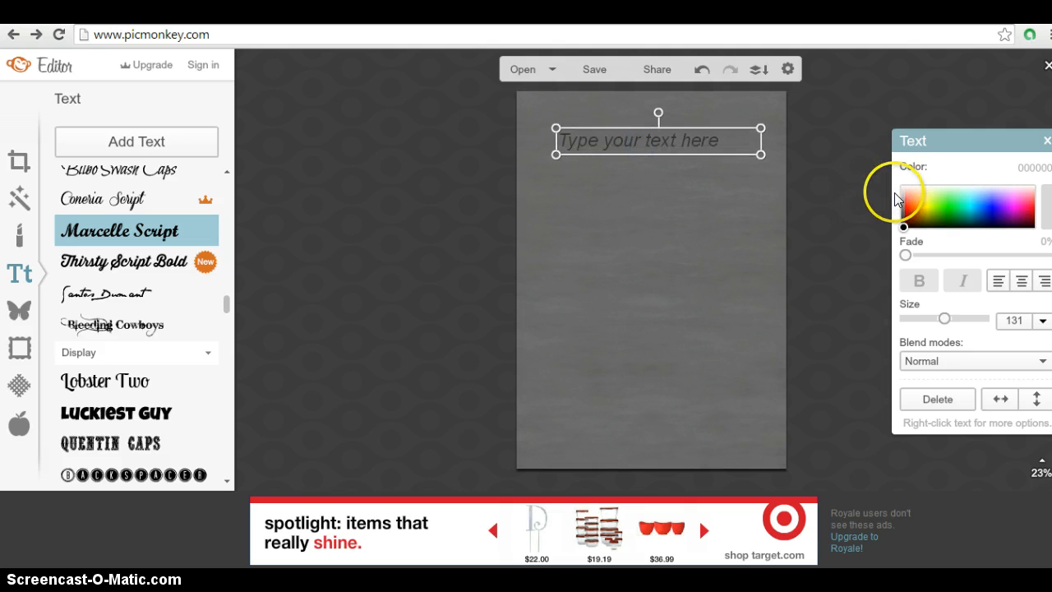
pyautogui.moveTo(903, 194)
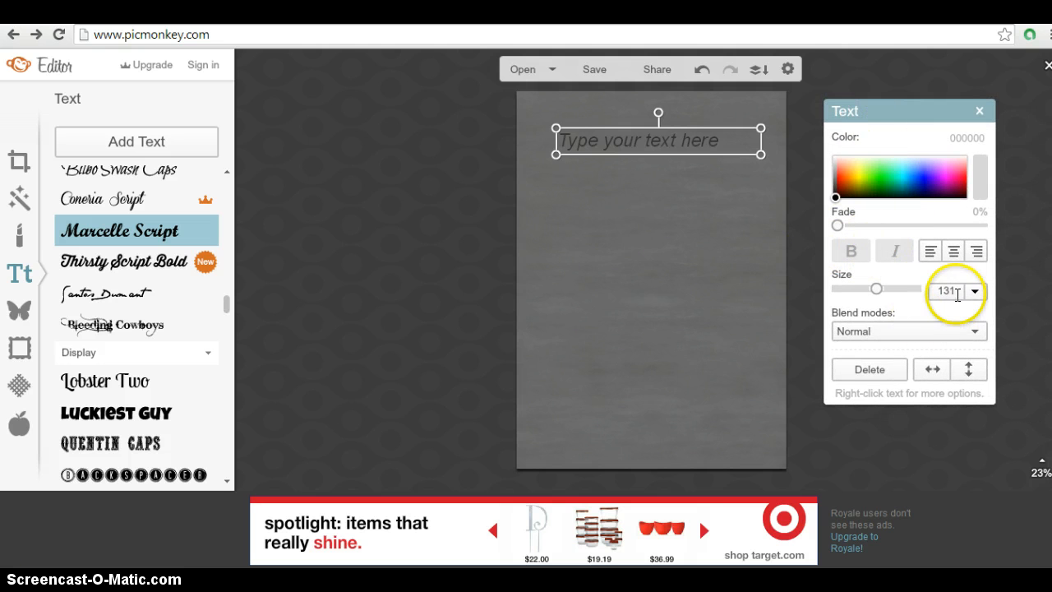
pyautogui.moveTo(901, 253)
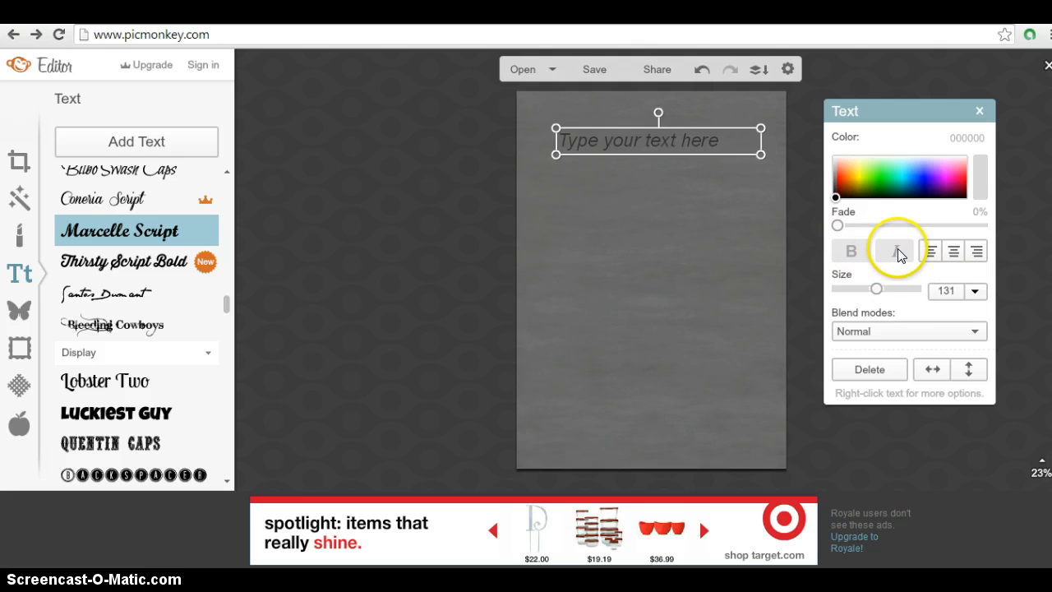
pyautogui.moveTo(898, 233)
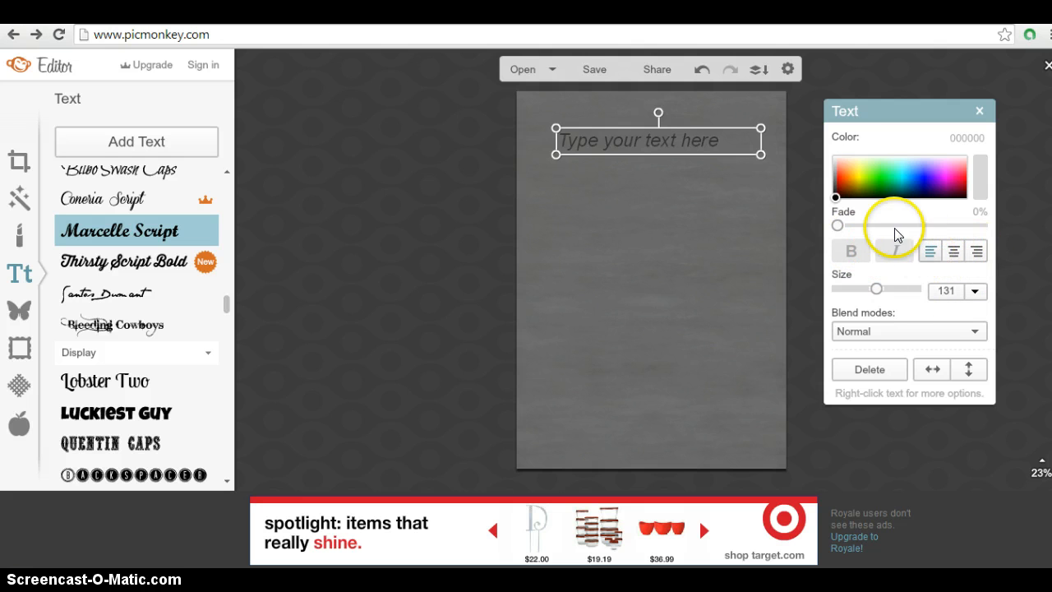
pyautogui.click(836, 158)
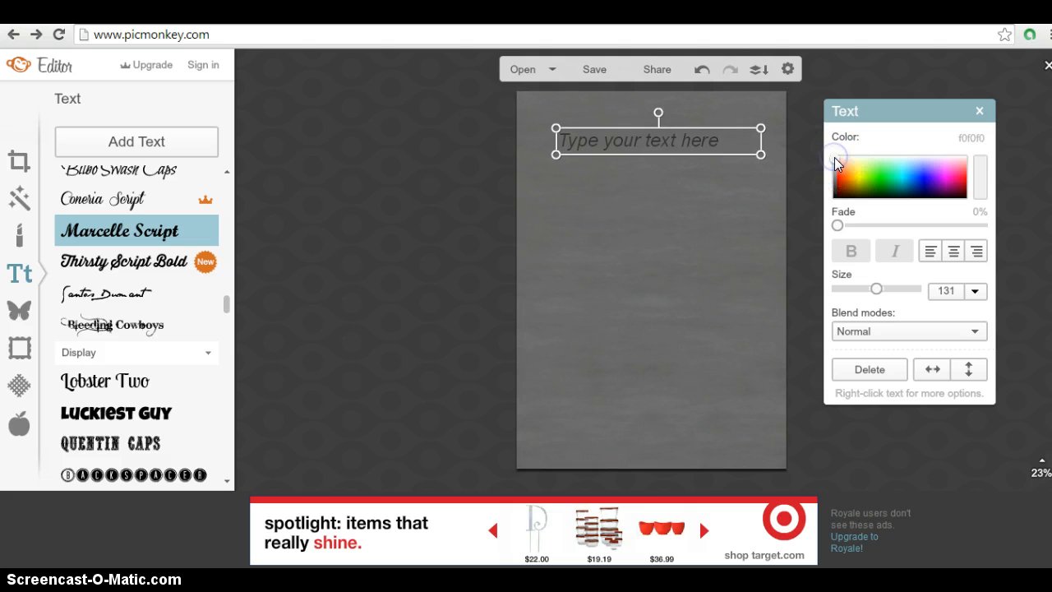
pyautogui.moveTo(651, 140)
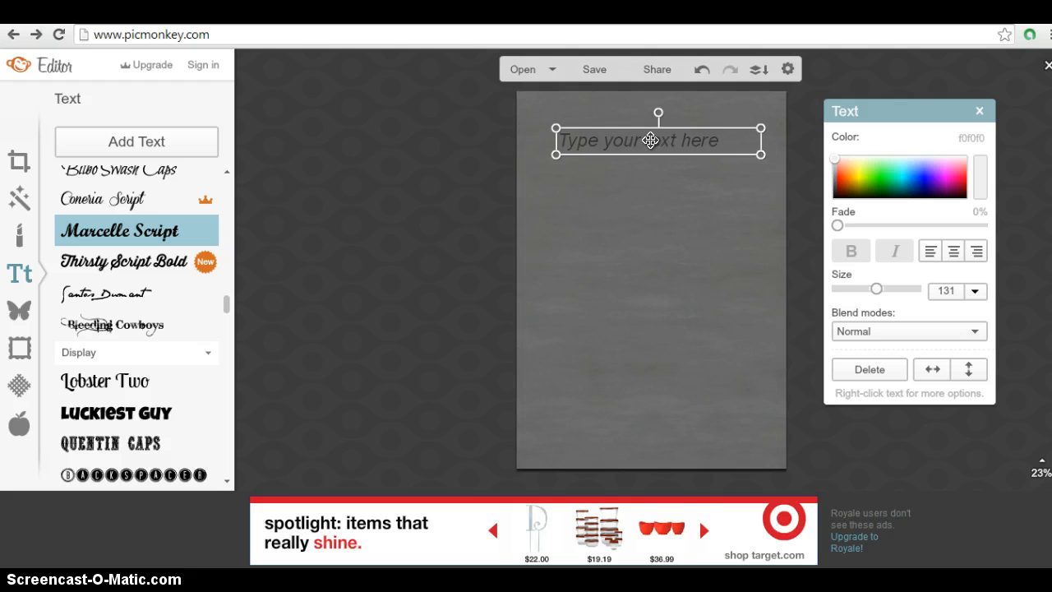
pyautogui.click(657, 140)
pyautogui.write('Old')
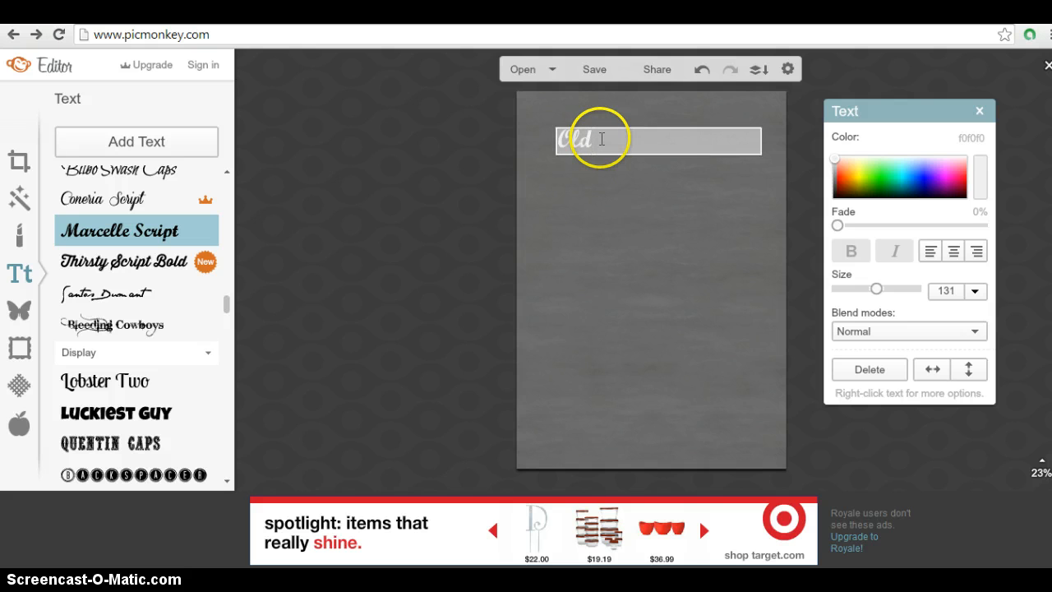
# Type the verse "Old, new, borrowed & blue she is ready to say, 'I do!'", fixing the 'boo' typo
pyautogui.write(', new,')
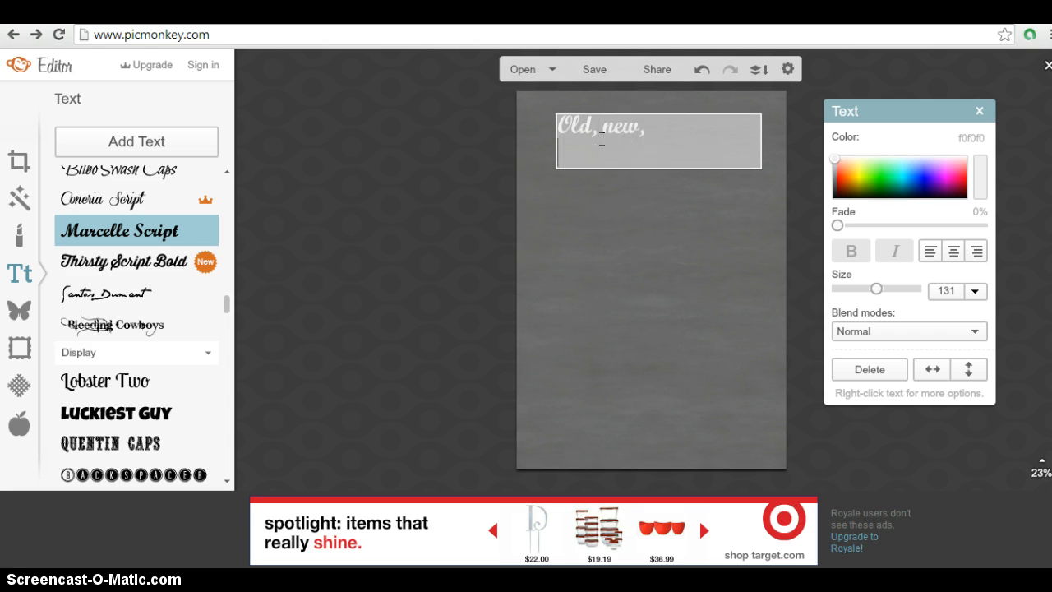
pyautogui.write('boo')
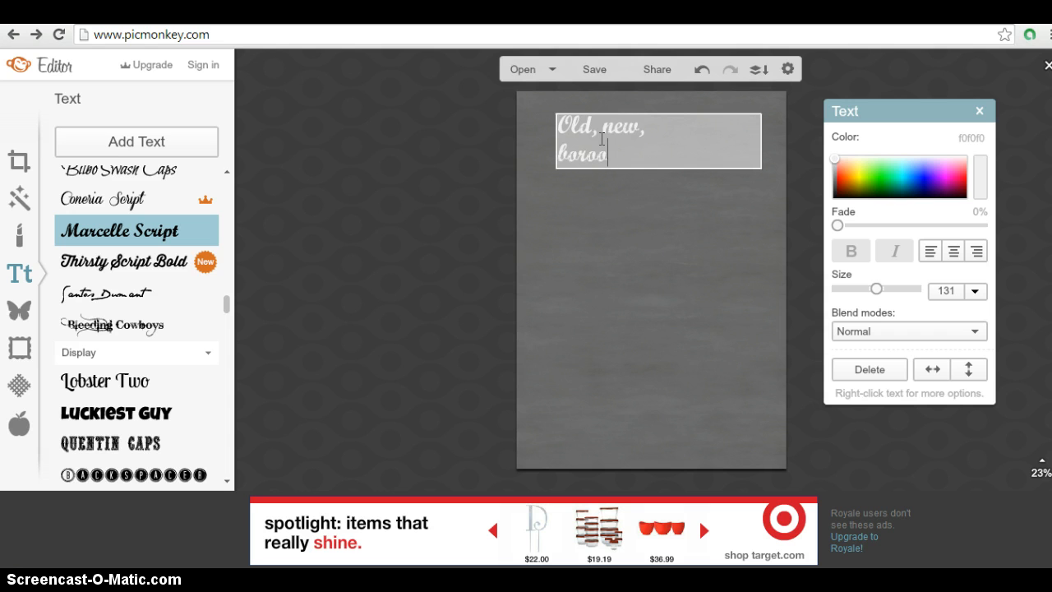
pyautogui.press('Backspace')
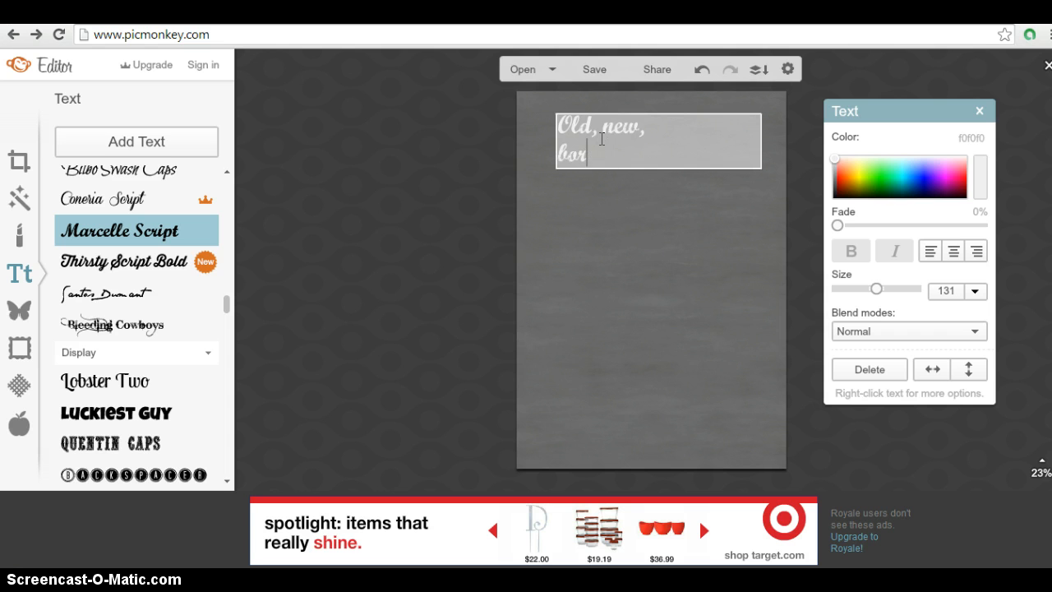
pyautogui.write('rowed')
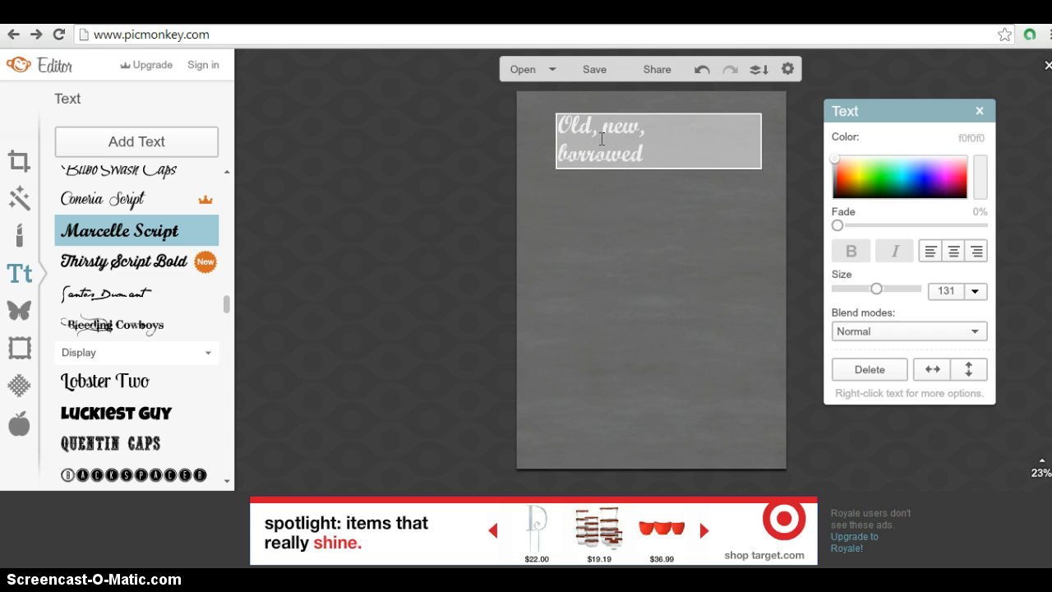
pyautogui.write('&')
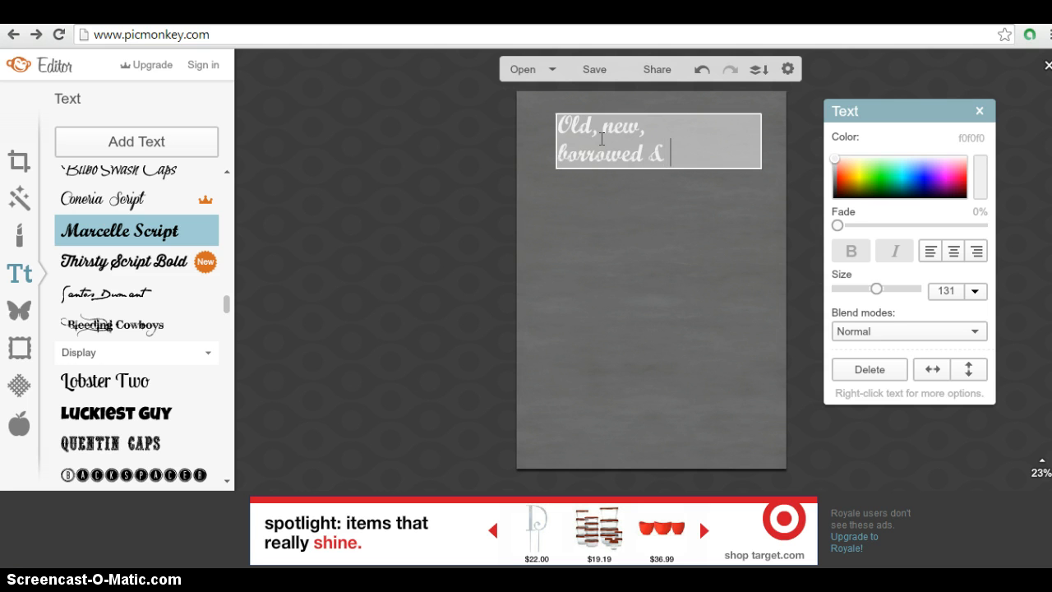
pyautogui.write('blue')
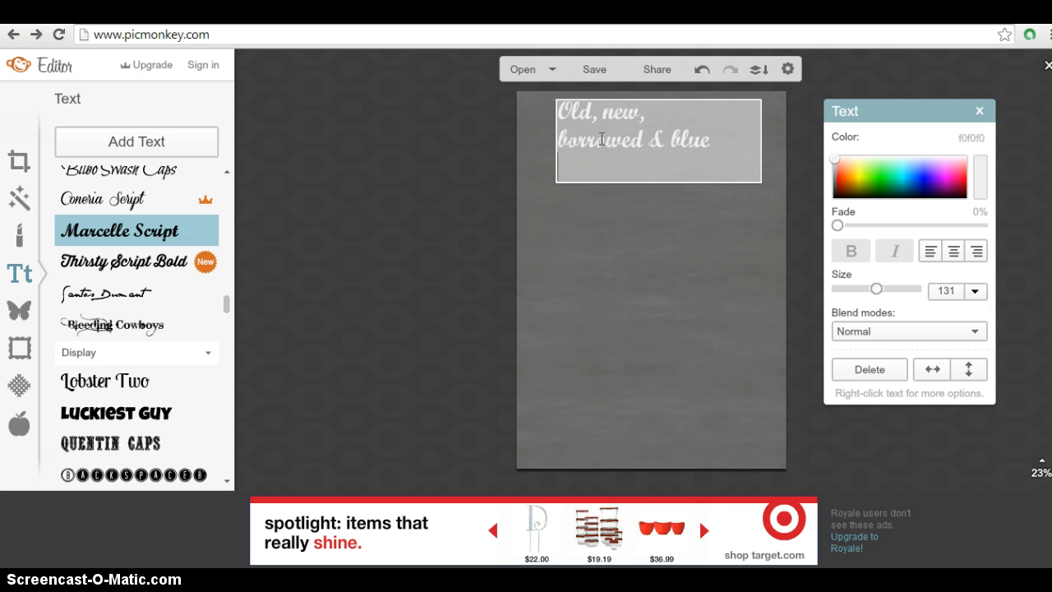
pyautogui.write('she is')
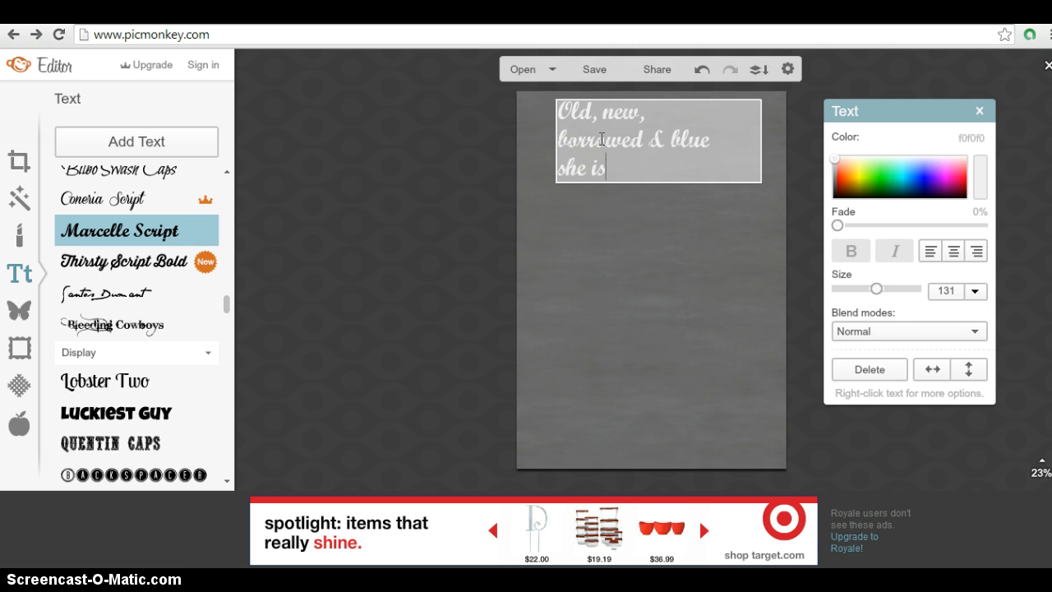
pyautogui.write('ready')
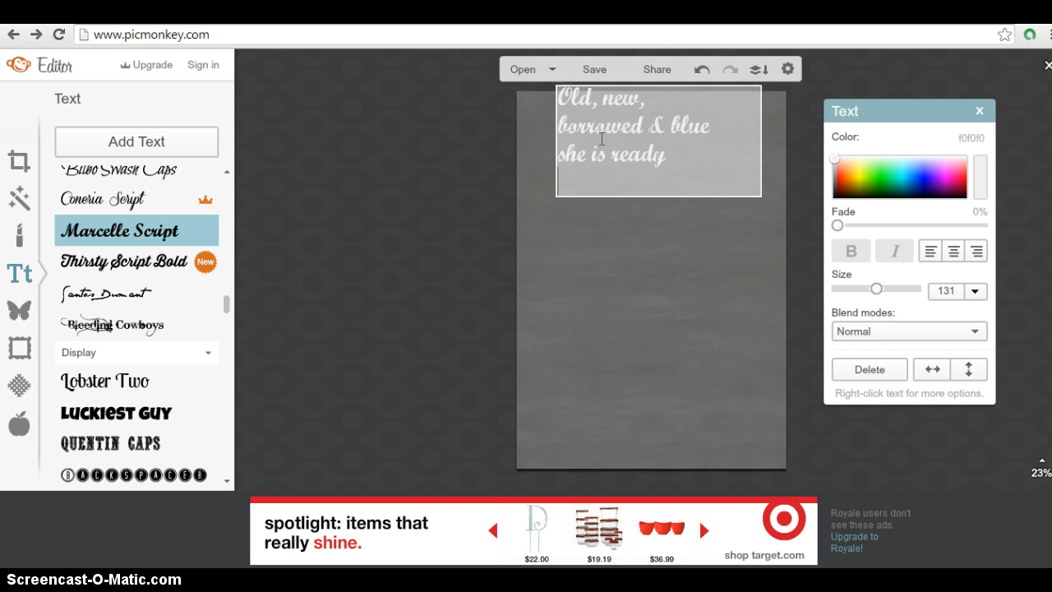
pyautogui.write('to say')
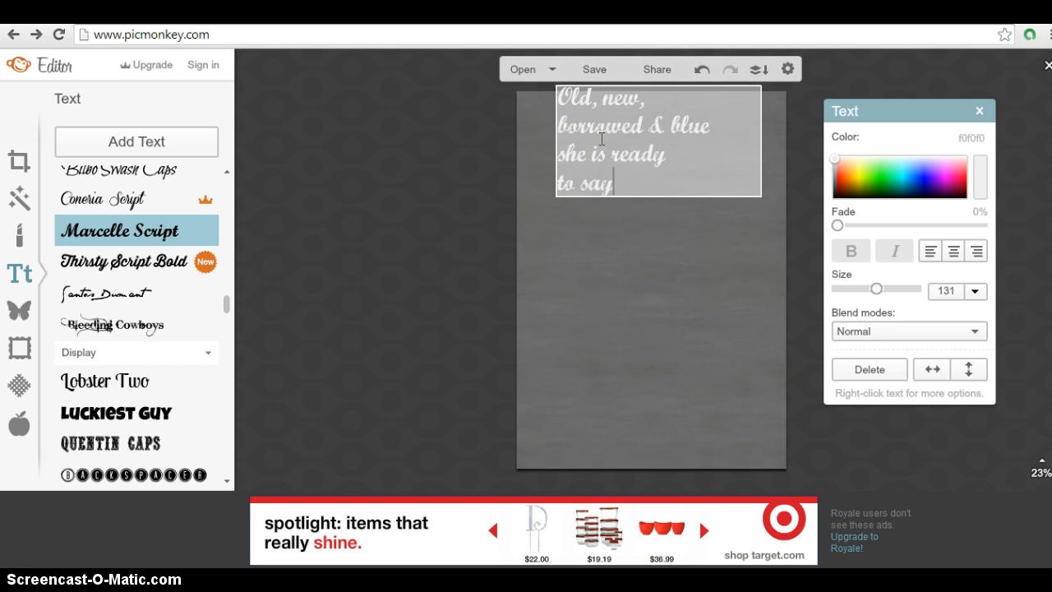
pyautogui.write(', "I')
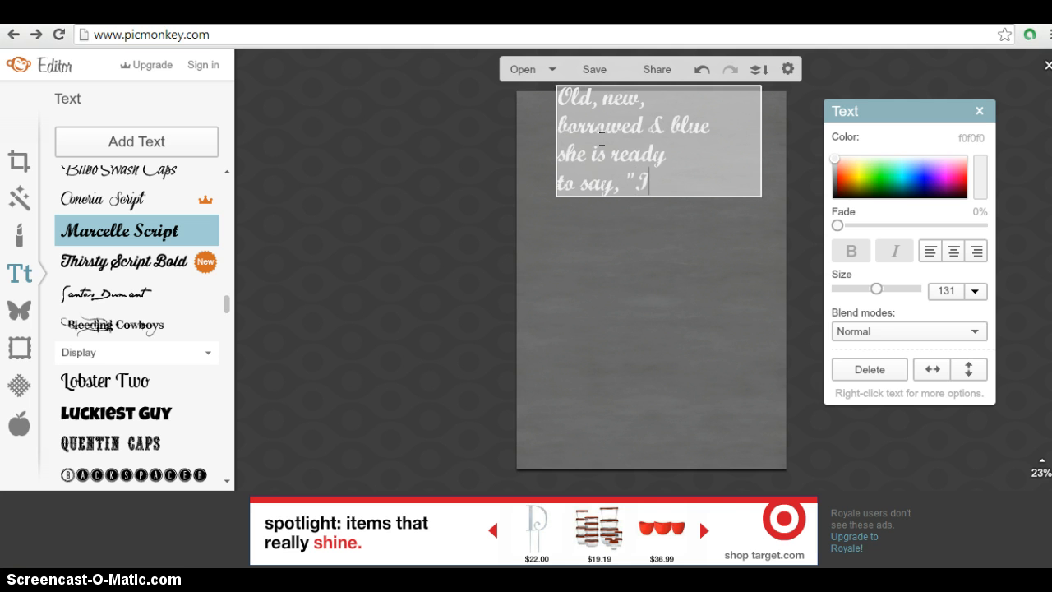
pyautogui.write('do')
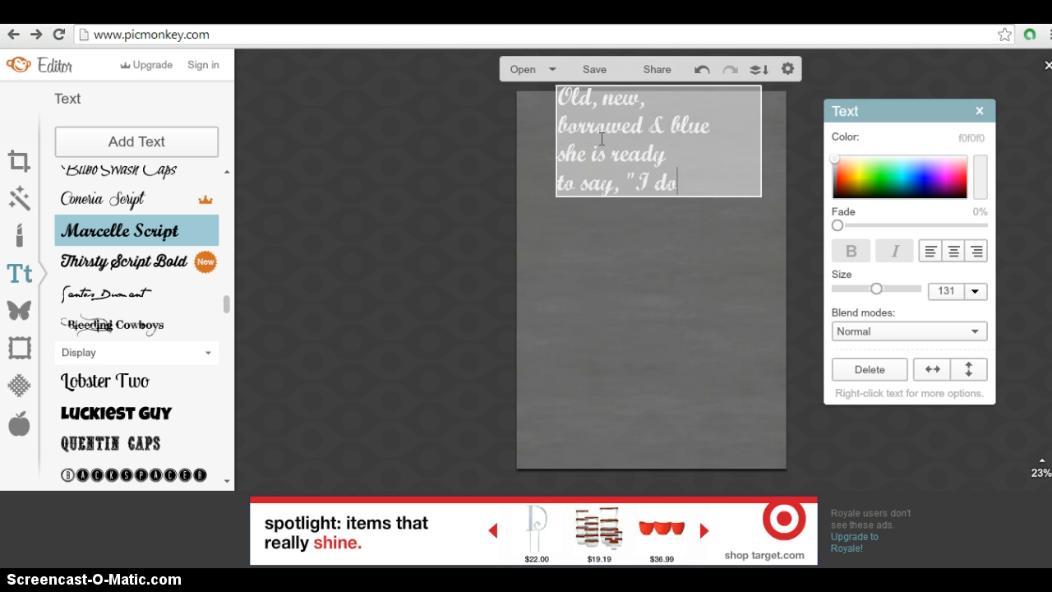
pyautogui.write('!"')
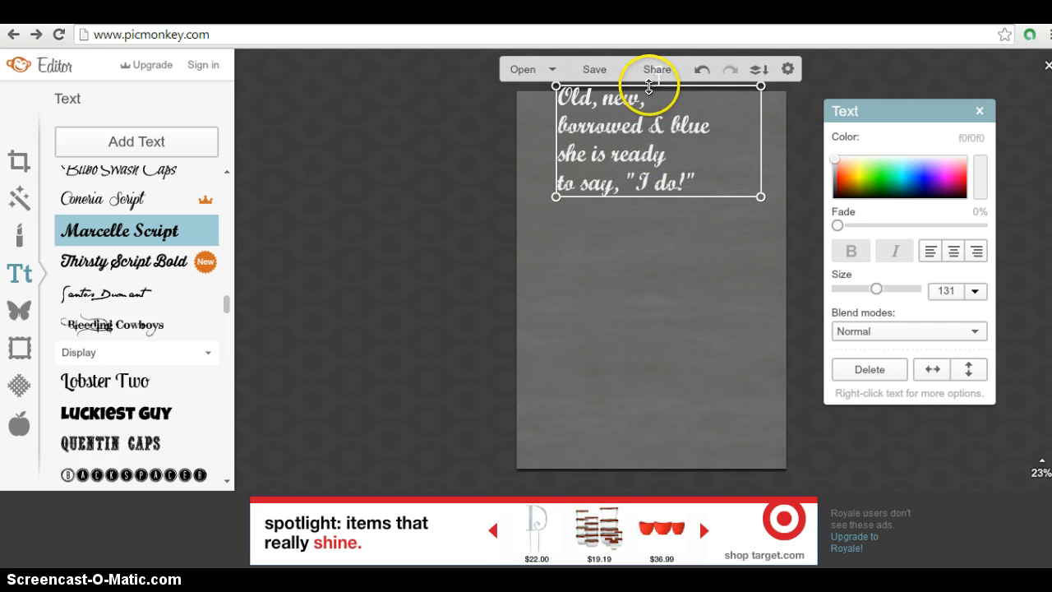
# Widen the verse box, center-align its lines and raise the size toward 180
pyautogui.moveTo(649, 148); pyautogui.dragTo(622, 161)
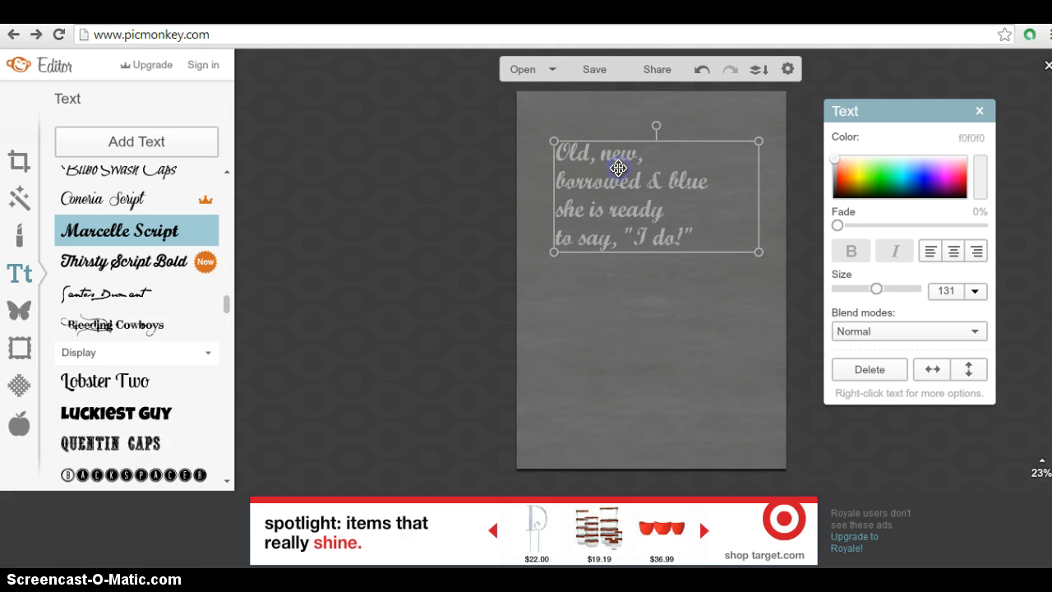
pyautogui.click(954, 250)
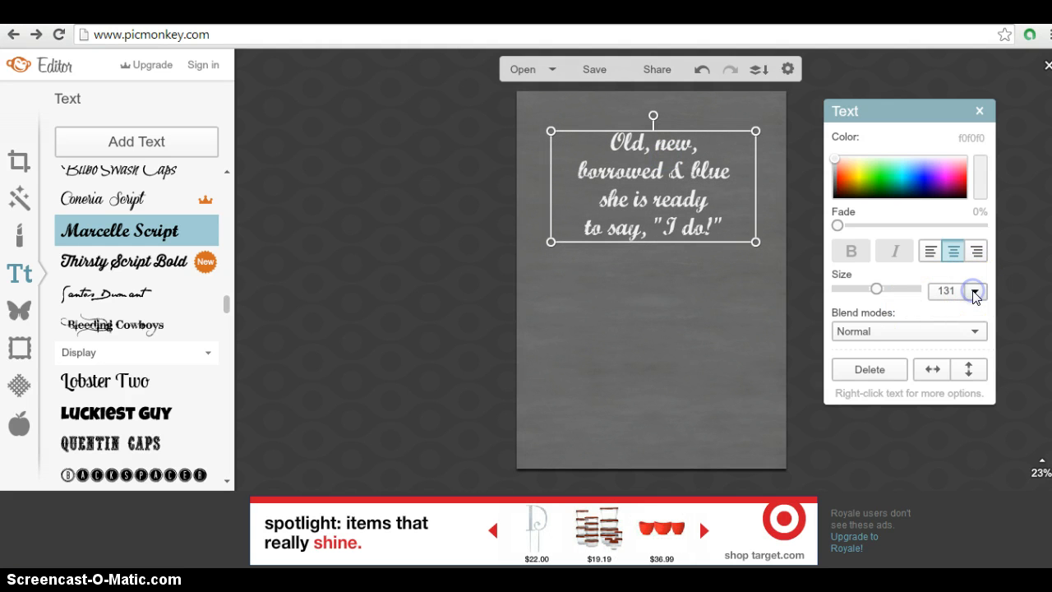
pyautogui.click(975, 291)
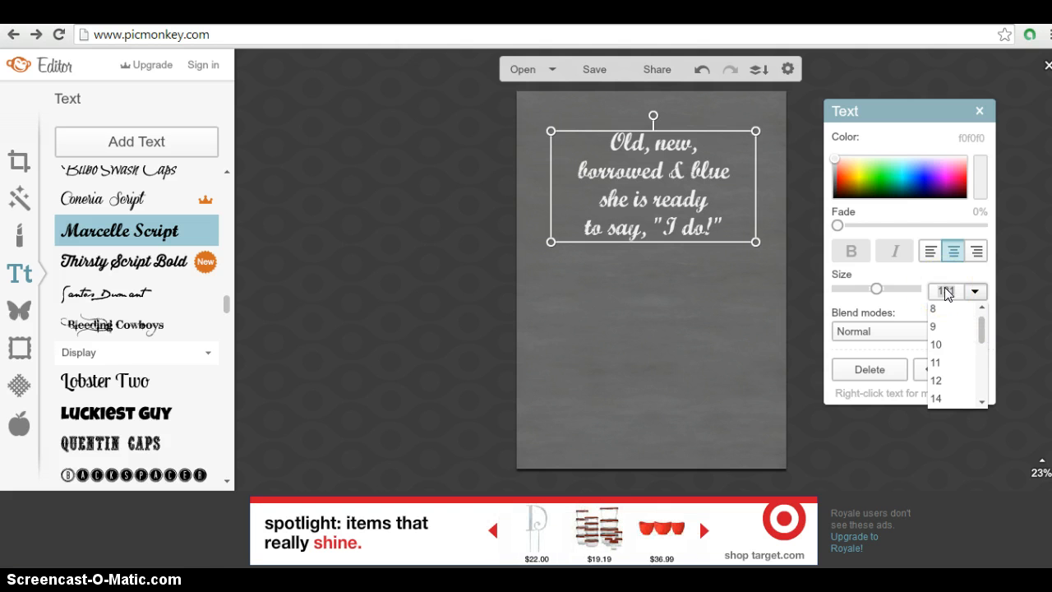
pyautogui.scroll(-3)
pyautogui.write('70')
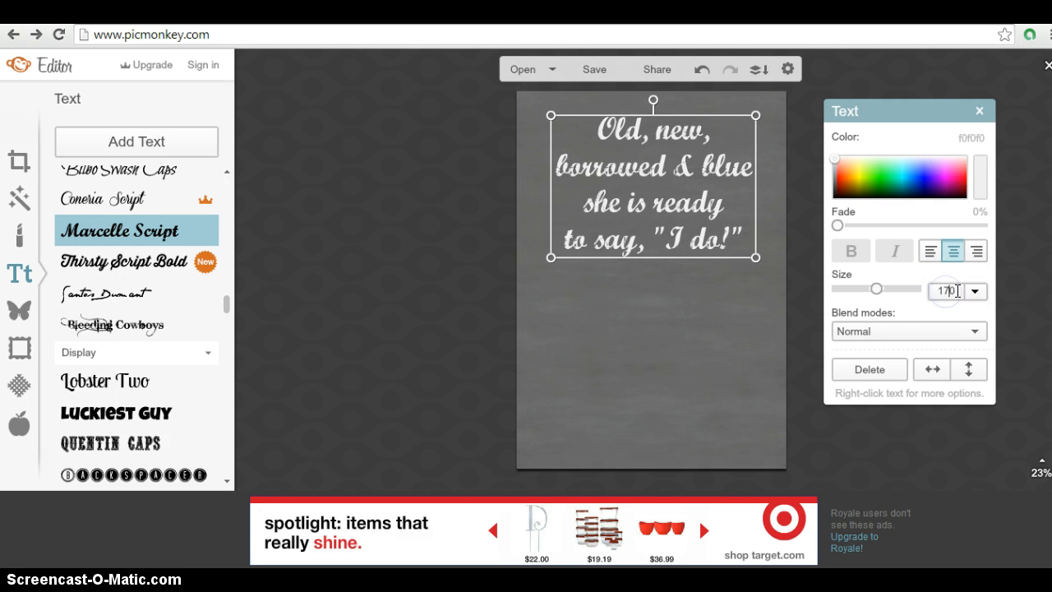
pyautogui.moveTo(904, 309)
pyautogui.write('180')
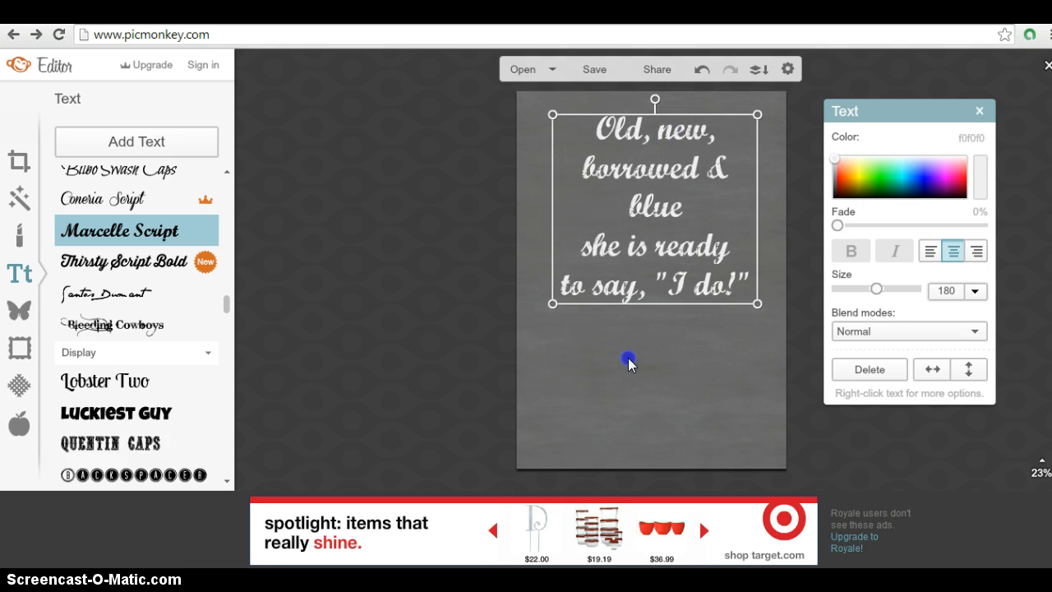
# Reselect the verse block and nudge it to sit centered near the top of the page
pyautogui.click(628, 361)
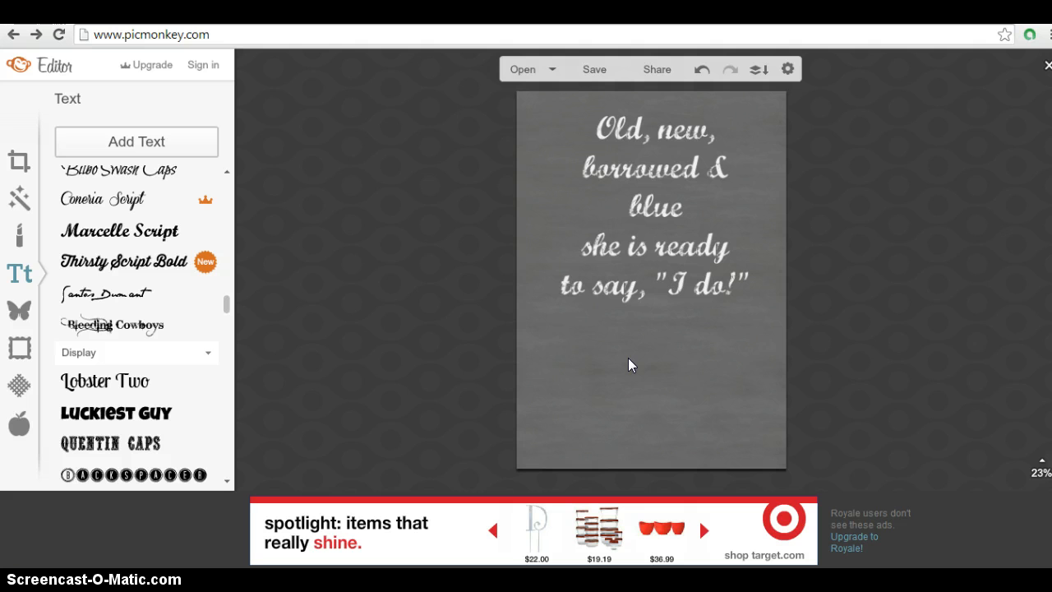
pyautogui.moveTo(633, 197)
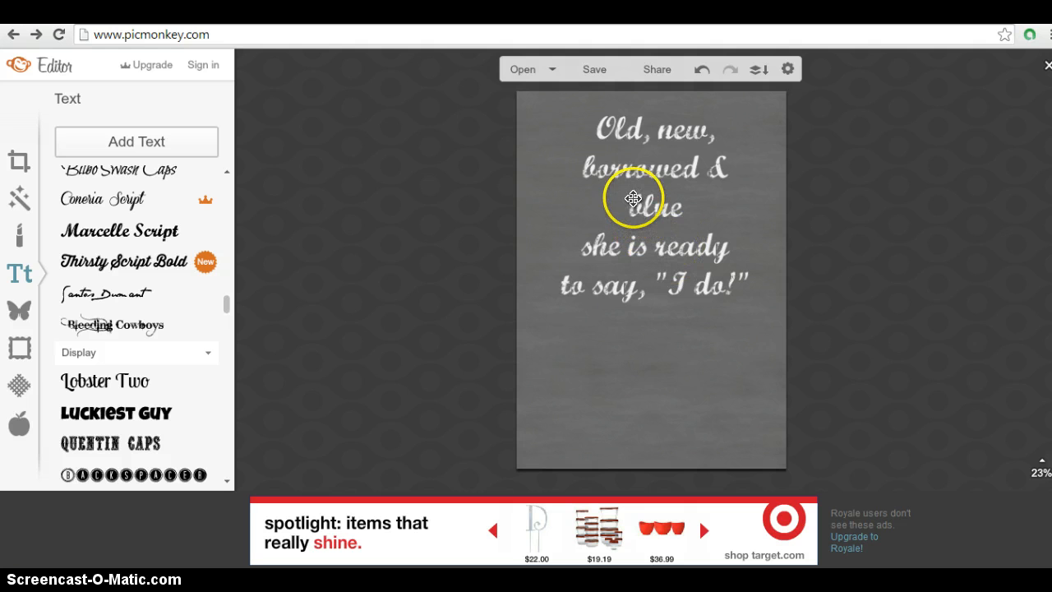
pyautogui.click(633, 197)
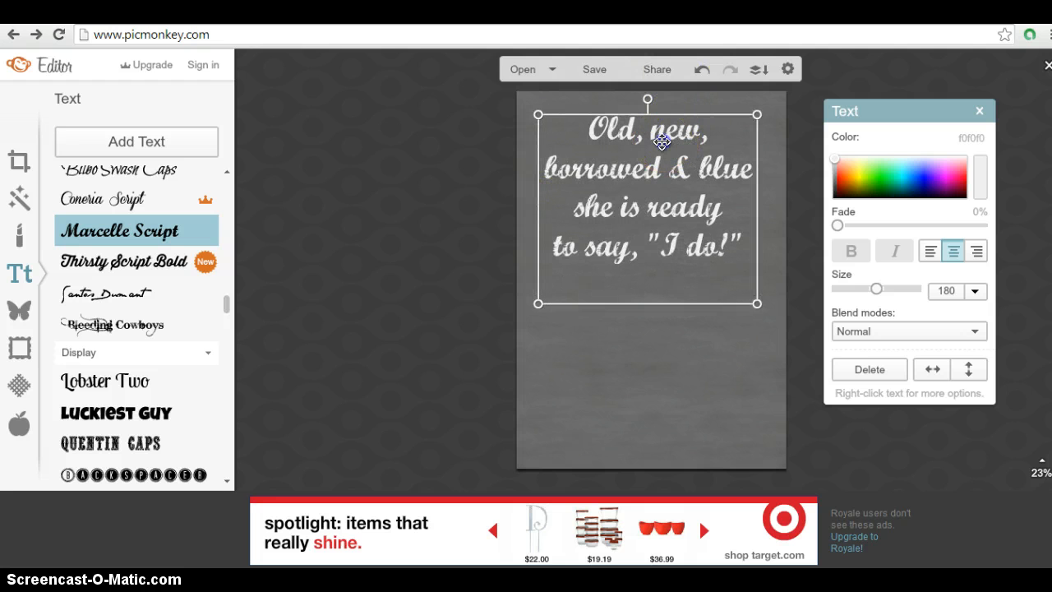
pyautogui.moveTo(661, 206); pyautogui.dragTo(661, 184)
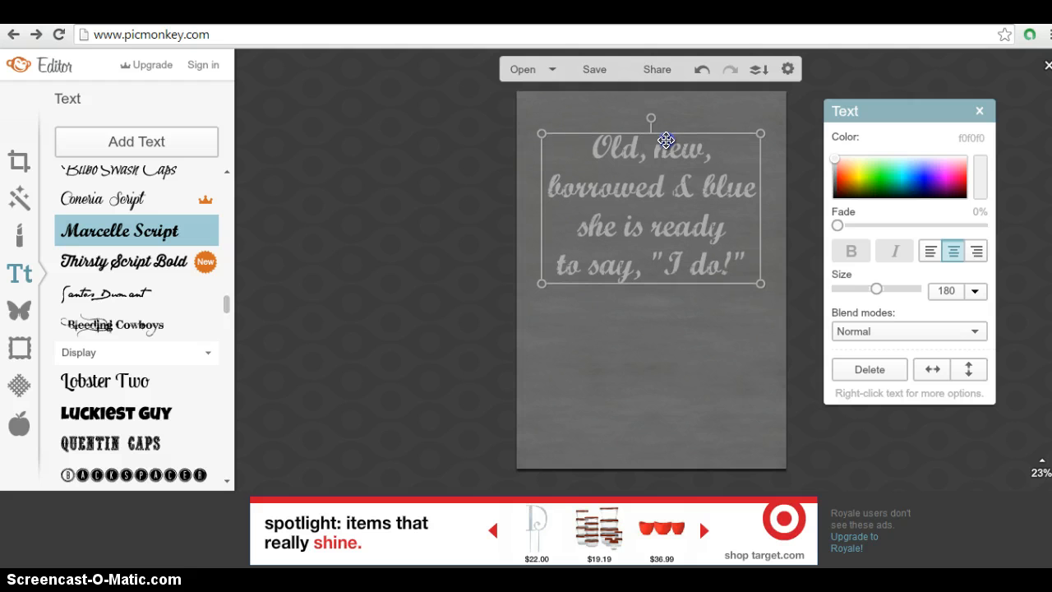
pyautogui.moveTo(664, 138); pyautogui.dragTo(670, 134)
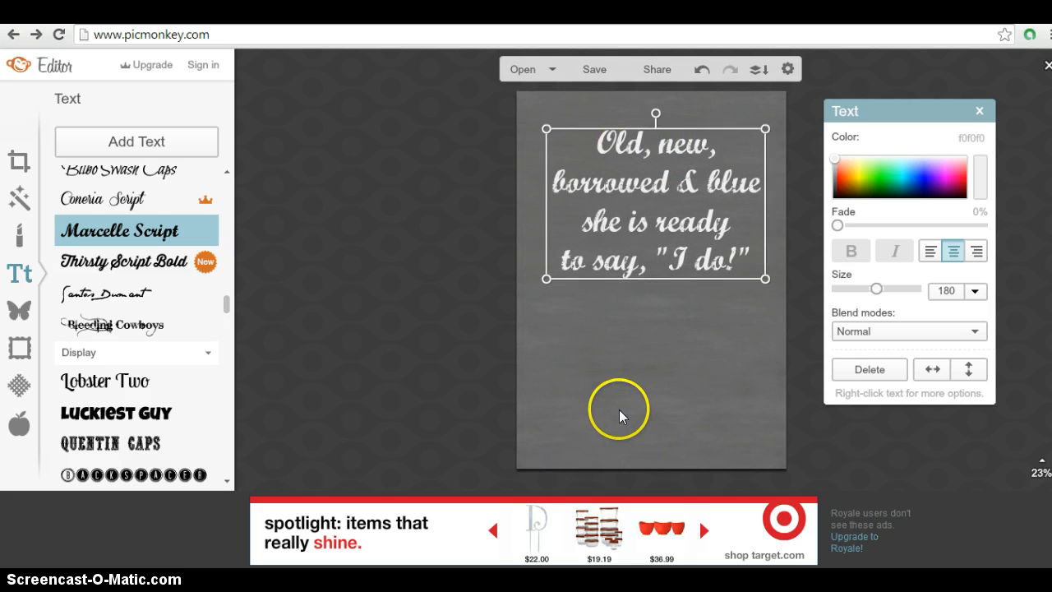
pyautogui.moveTo(595, 345)
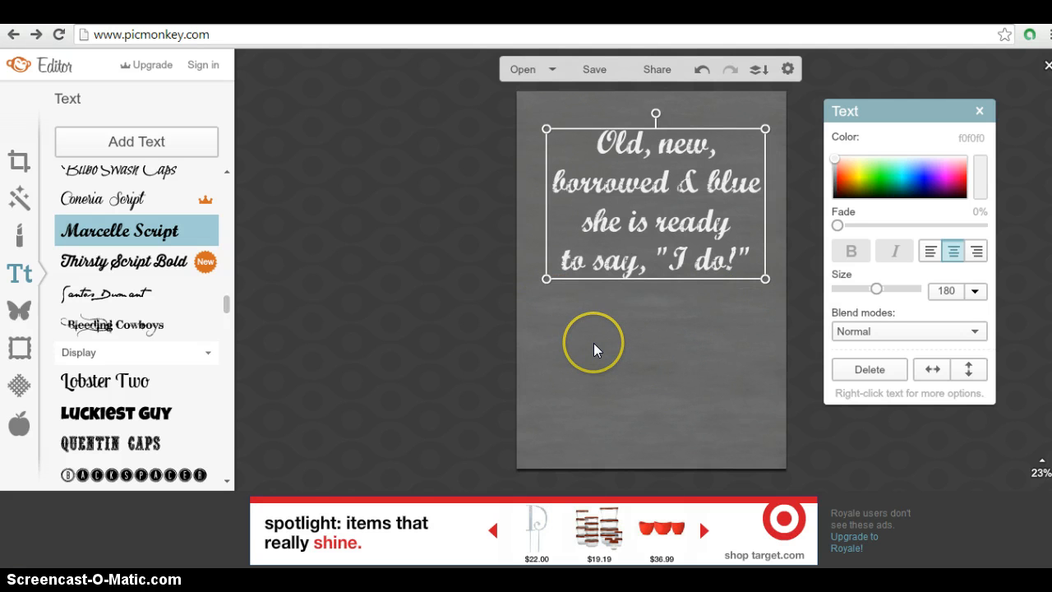
pyautogui.moveTo(595, 349)
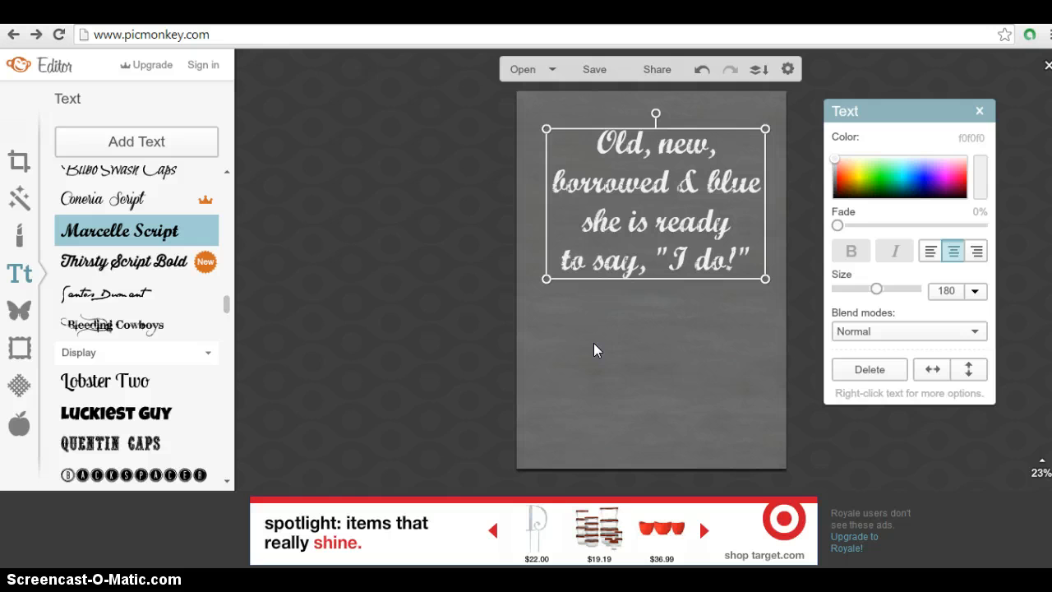
# Deselect the verse and browse the font list down to EcuyerDAX
pyautogui.click(296, 296)
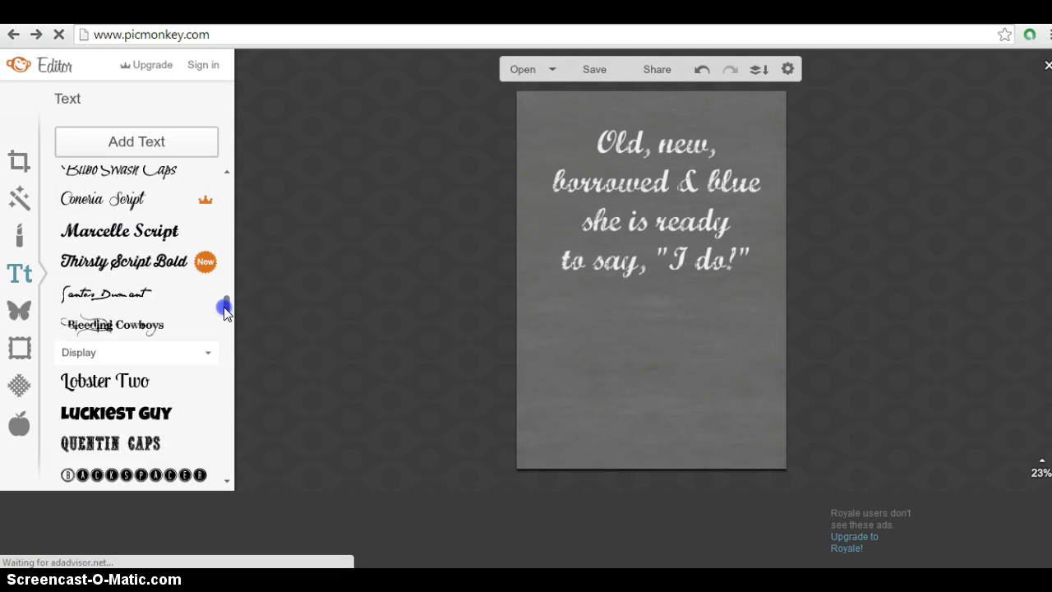
pyautogui.scroll(-3)
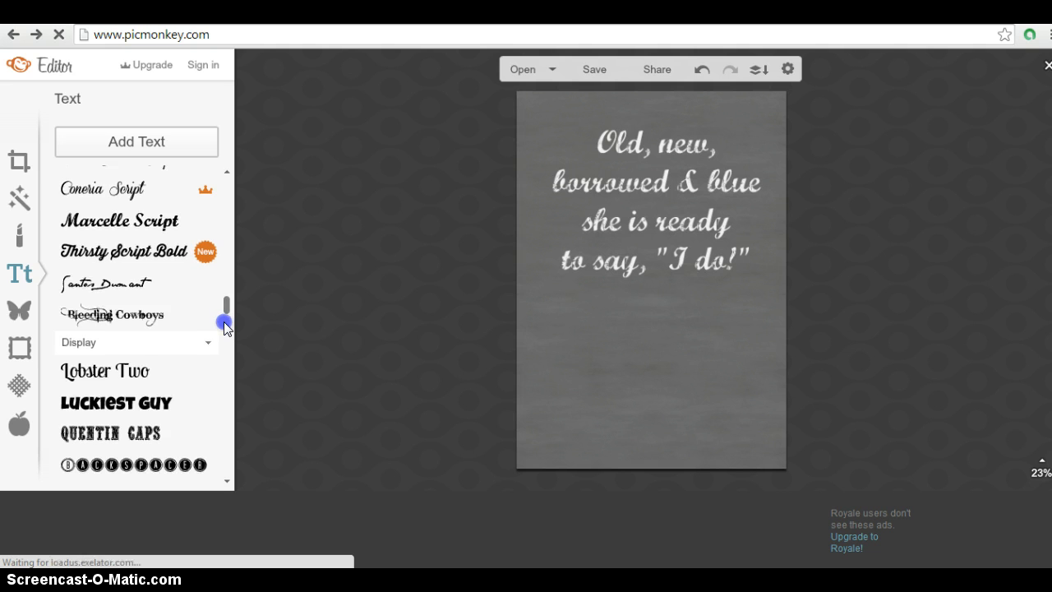
pyautogui.scroll(-3)
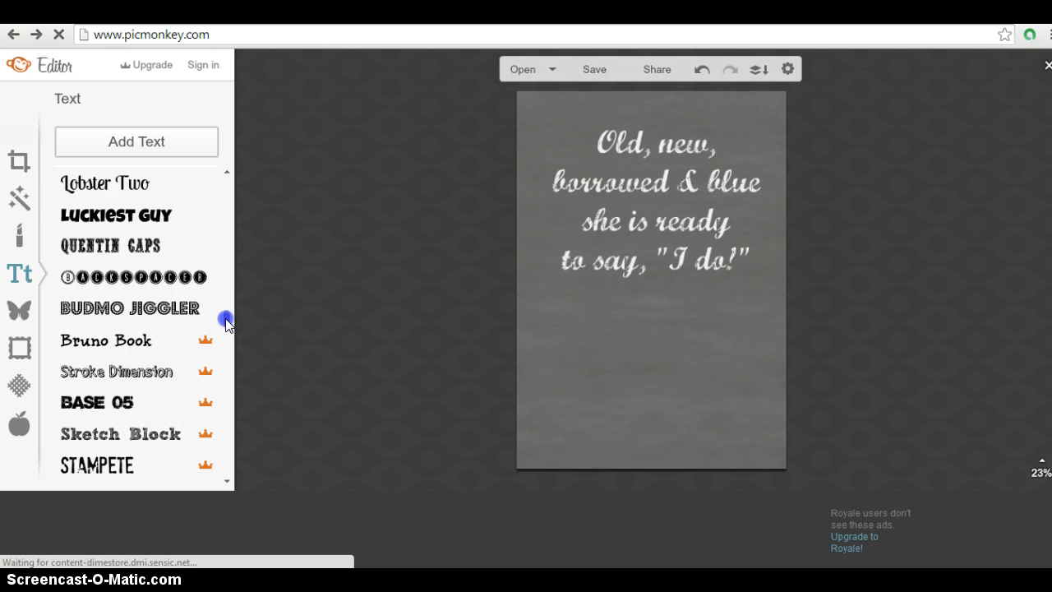
pyautogui.scroll(-3)
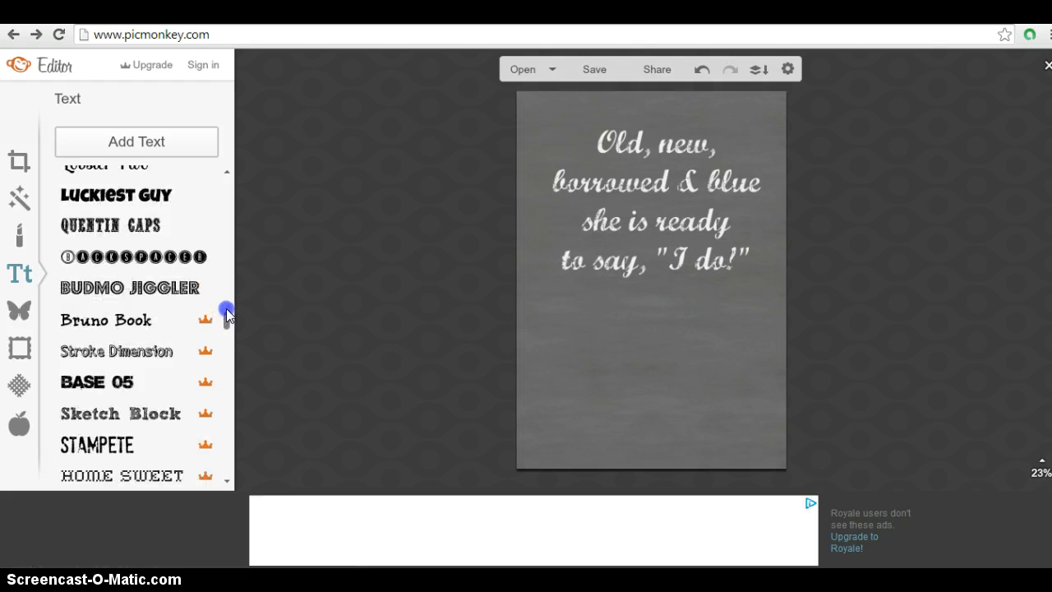
pyautogui.scroll(3)
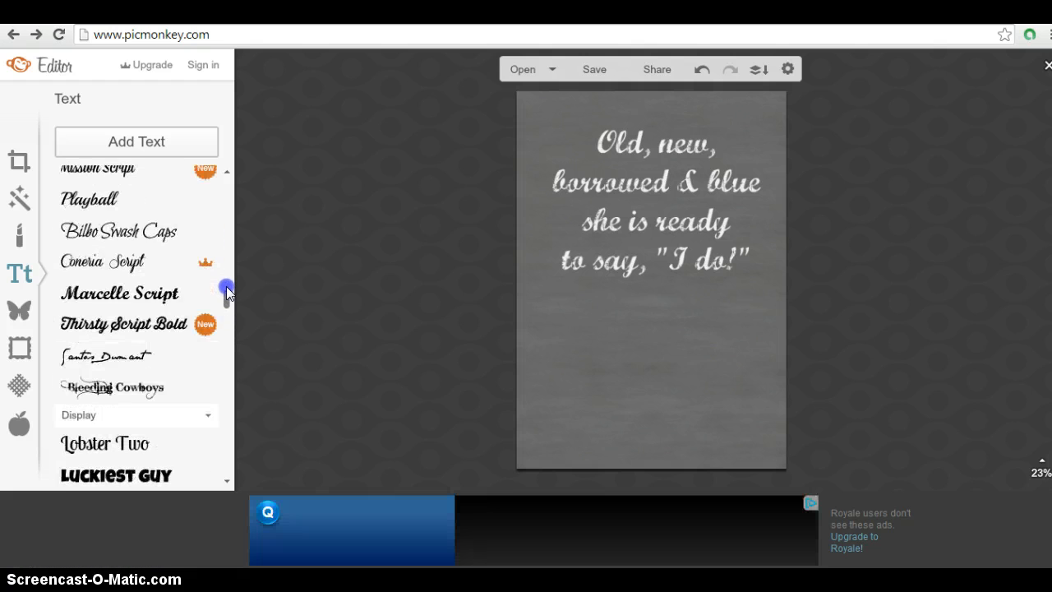
pyautogui.scroll(3)
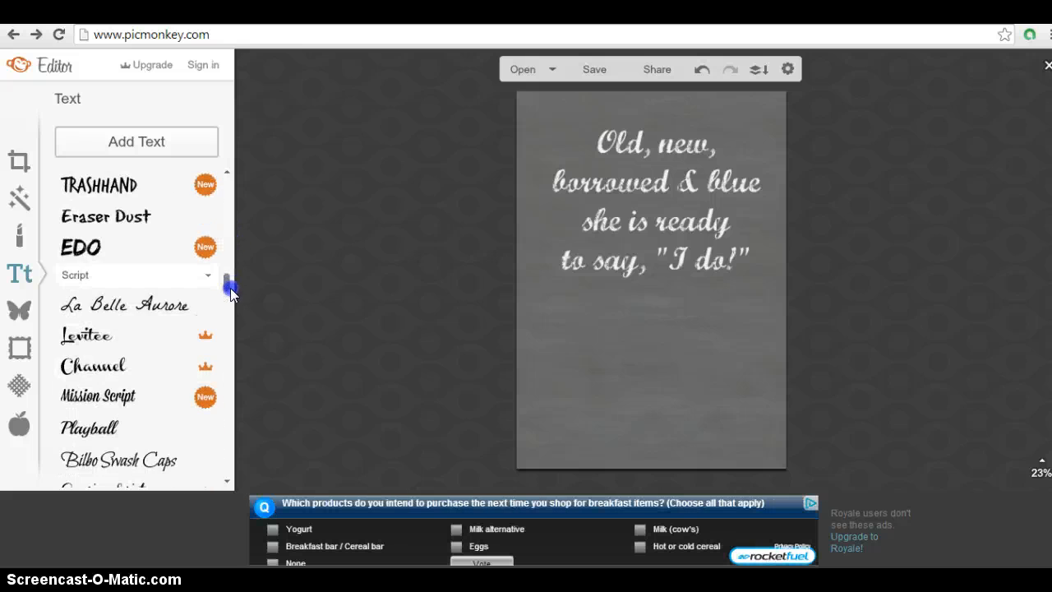
pyautogui.scroll(-3)
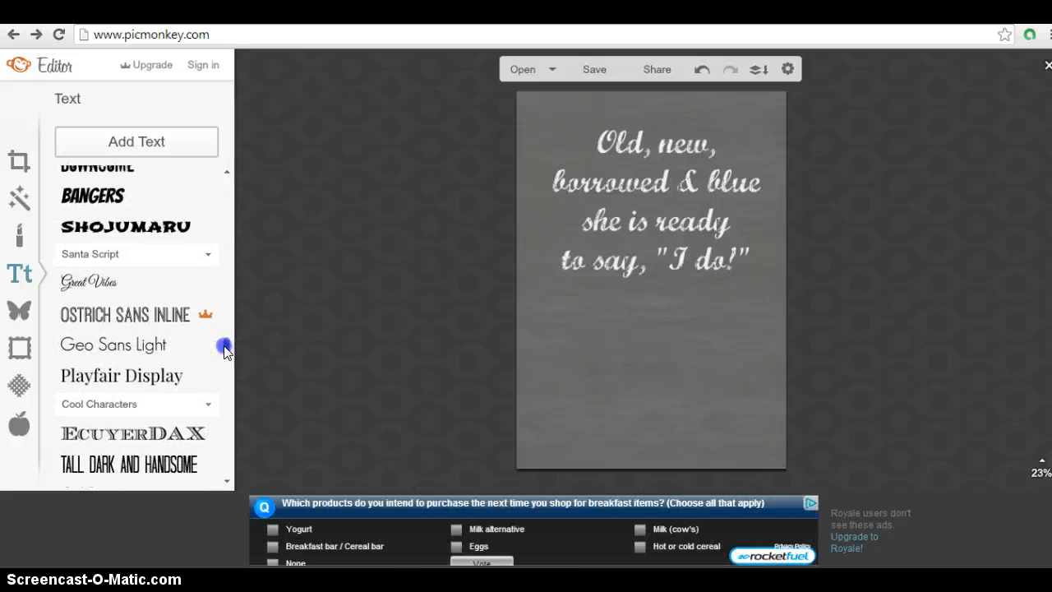
pyautogui.scroll(-3)
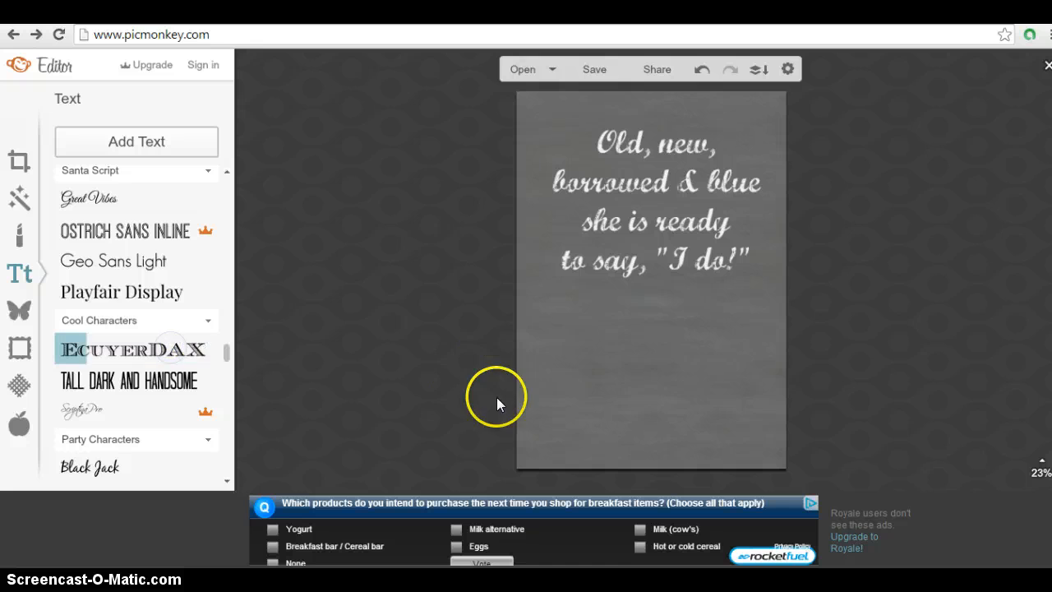
pyautogui.moveTo(189, 345)
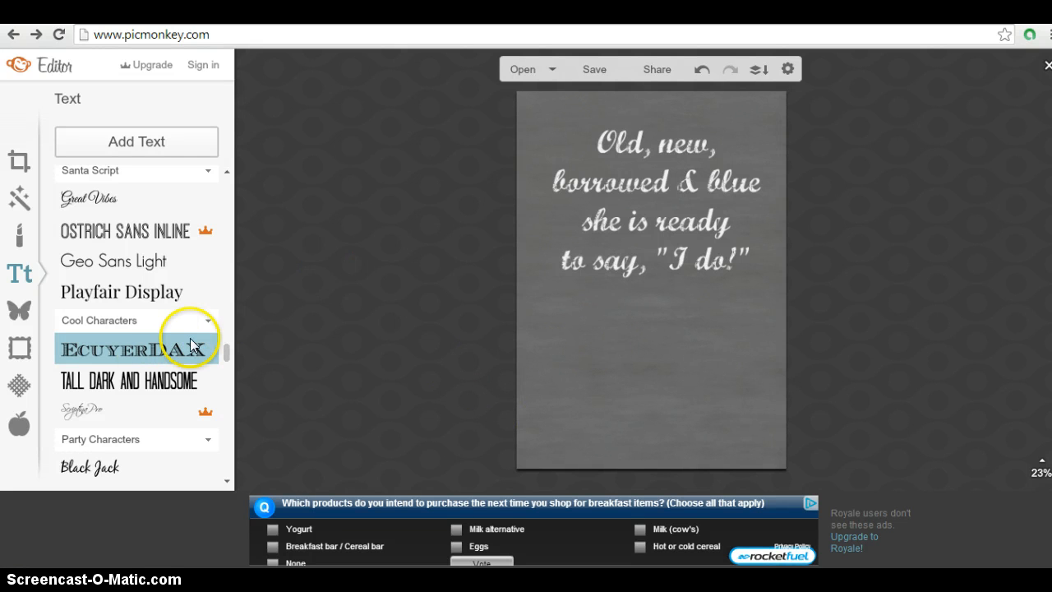
pyautogui.moveTo(612, 348)
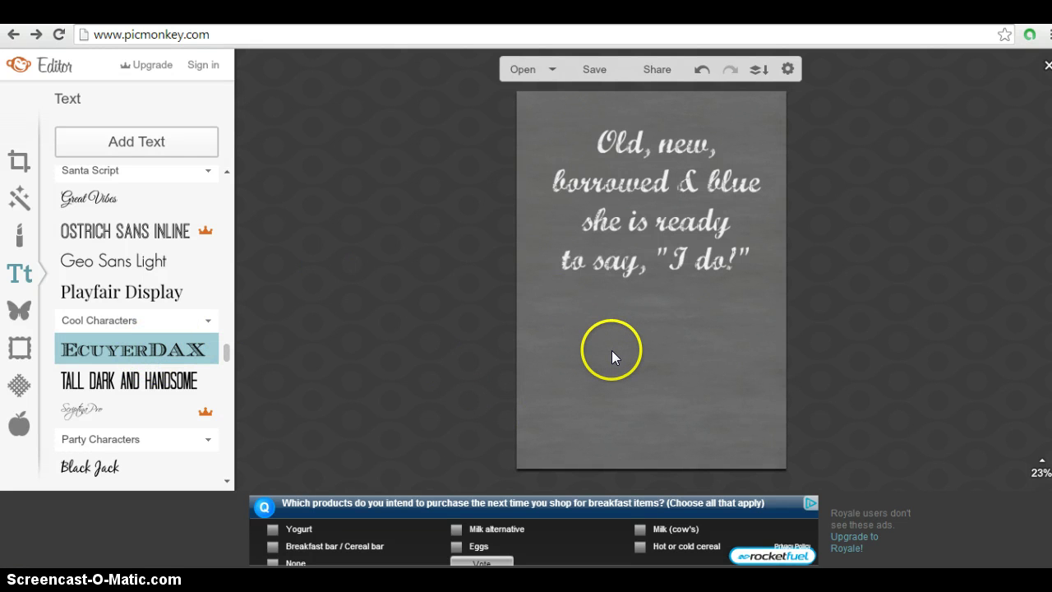
pyautogui.moveTo(530, 257)
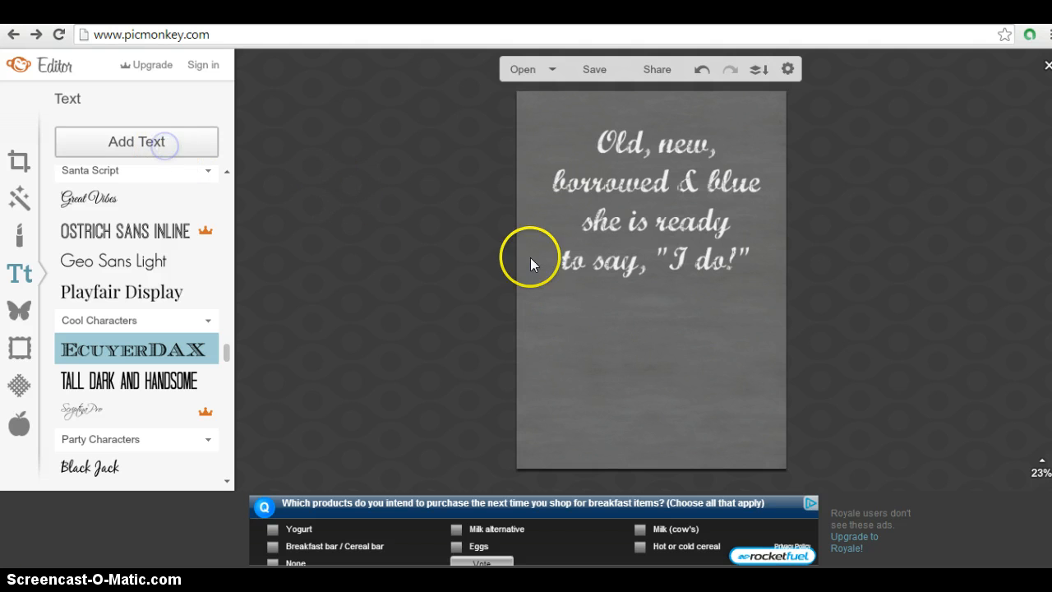
# Add a near-white EcuyerDAX text box reading WELCOME below the verse at size 190
pyautogui.click(135, 141)
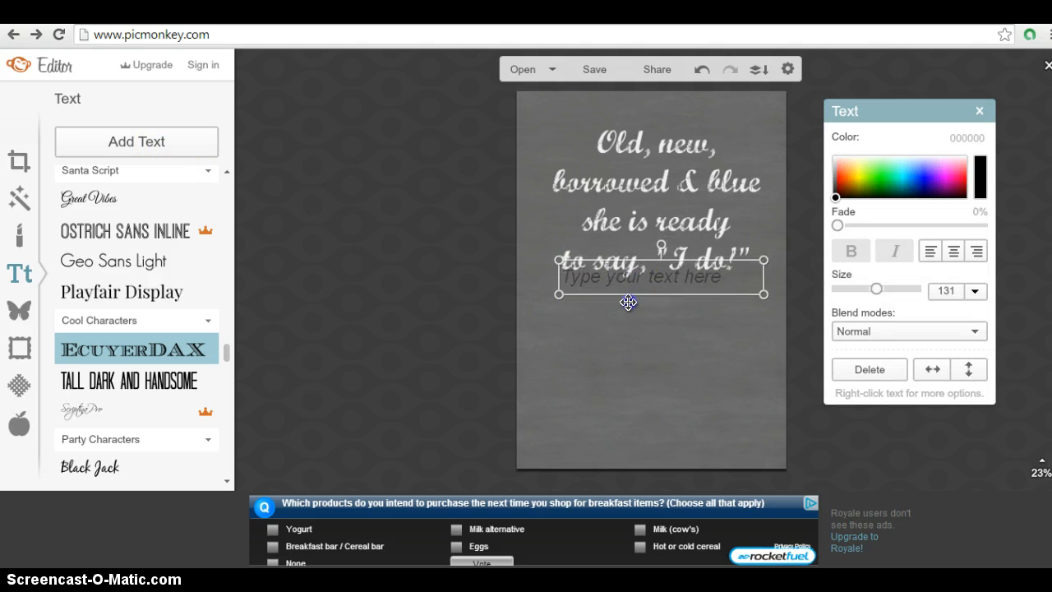
pyautogui.moveTo(628, 277); pyautogui.dragTo(628, 322)
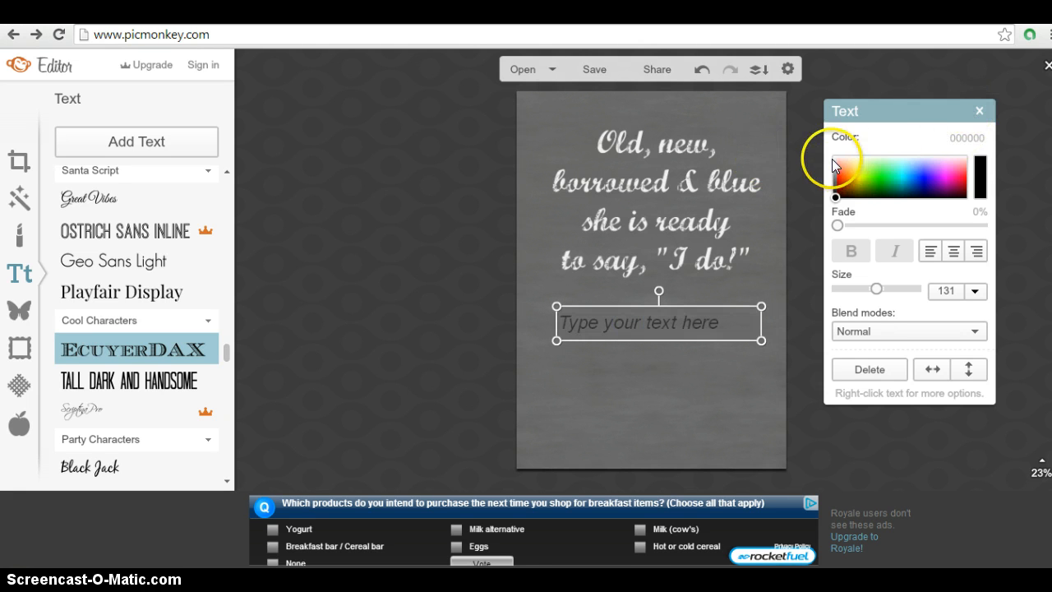
pyautogui.click(835, 160)
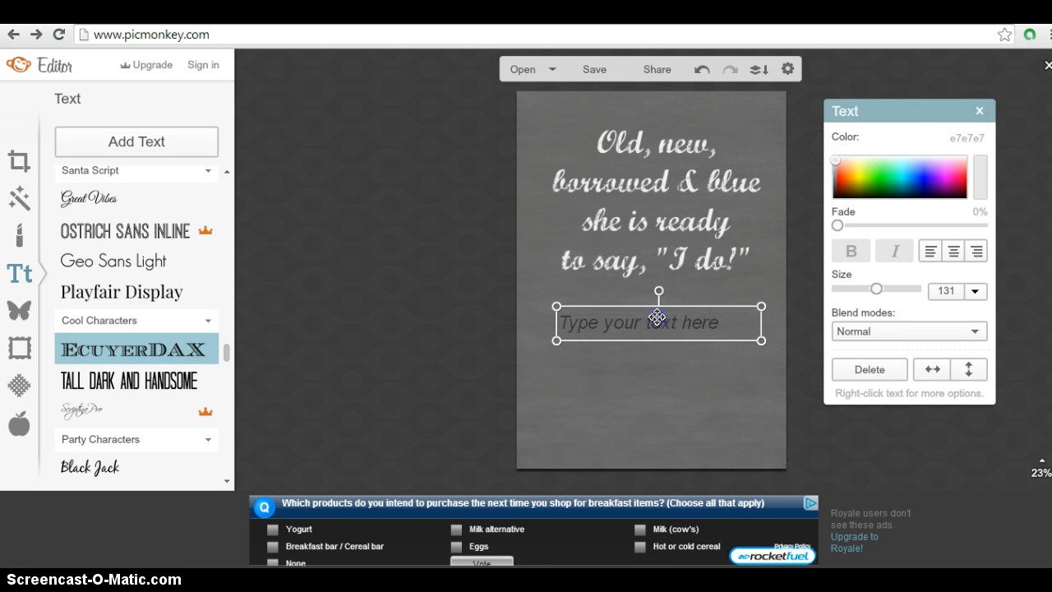
pyautogui.write('WEL')
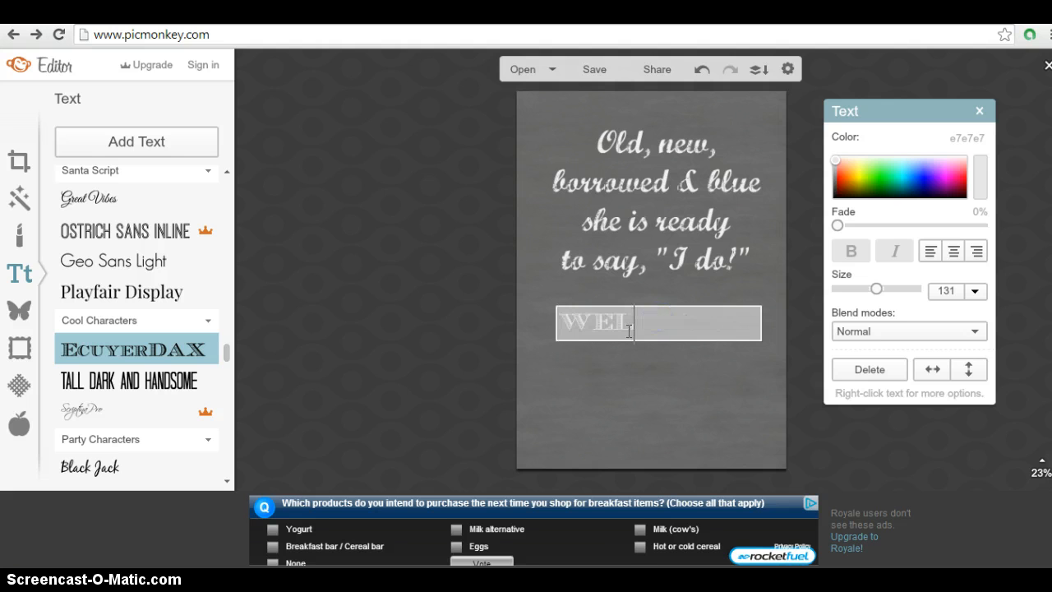
pyautogui.write('COME')
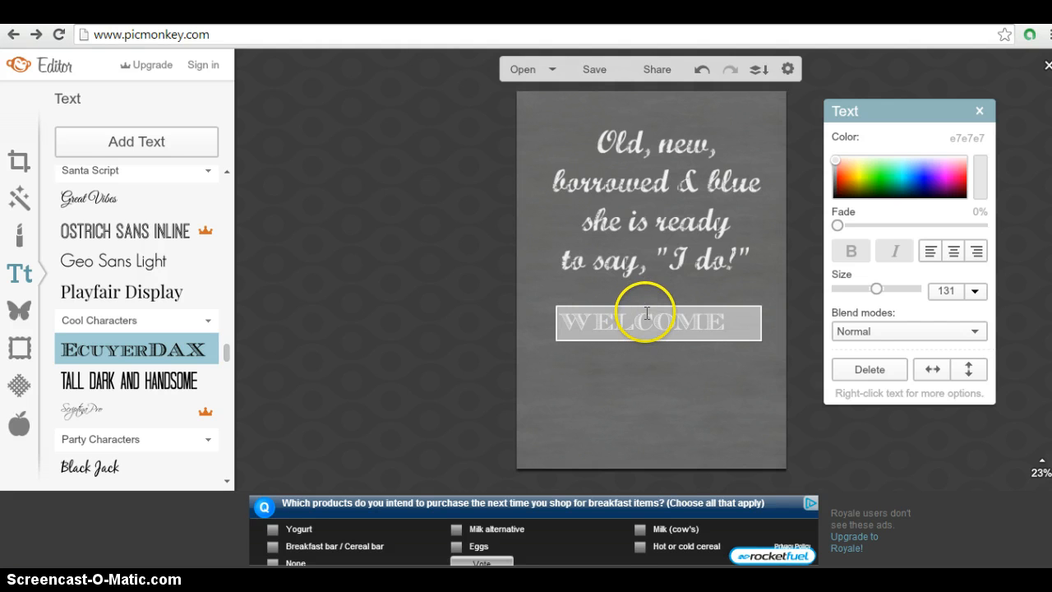
pyautogui.moveTo(703, 391)
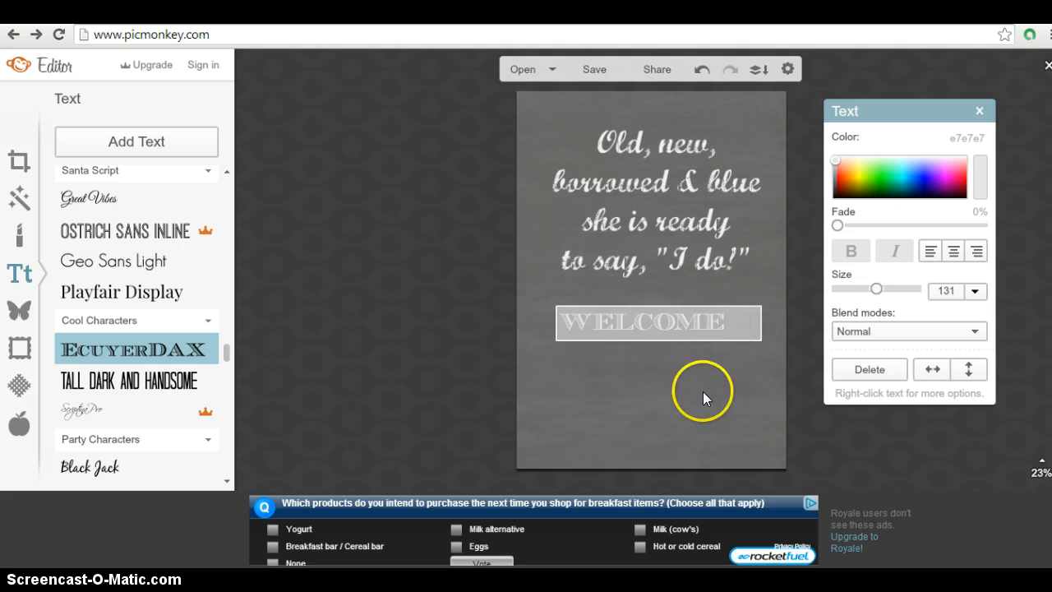
pyautogui.click(658, 322)
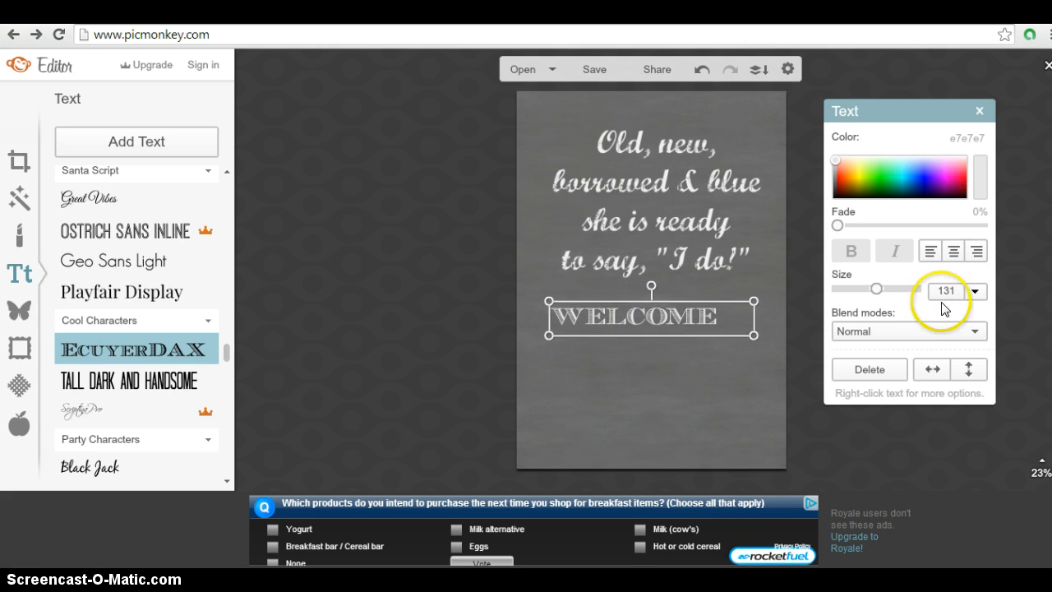
pyautogui.click(945, 291)
pyautogui.write('190')
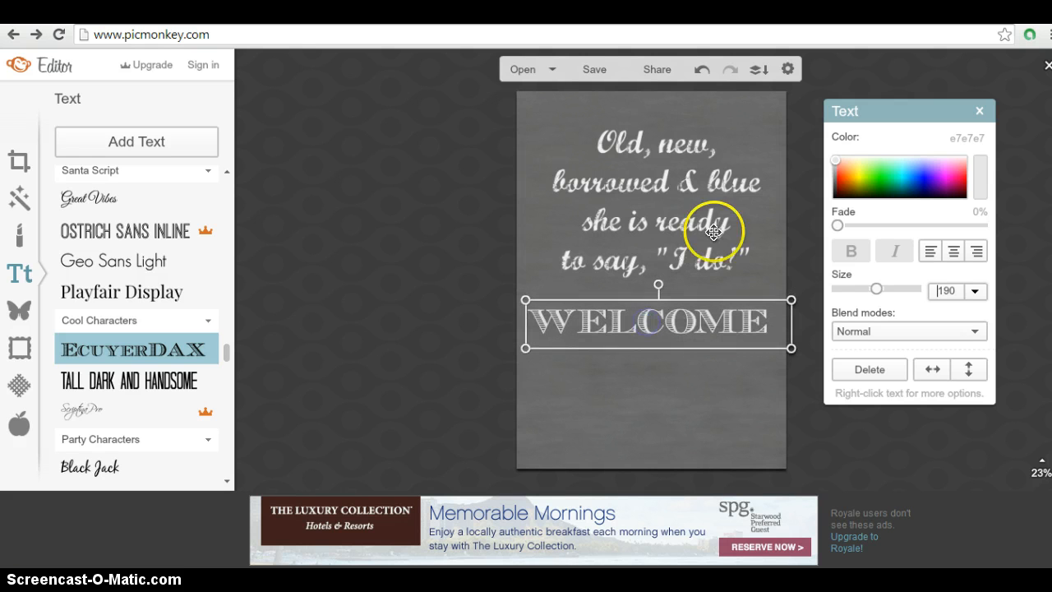
# Add another text box below WELCOME and begin editing it for the word to
pyautogui.click(654, 200)
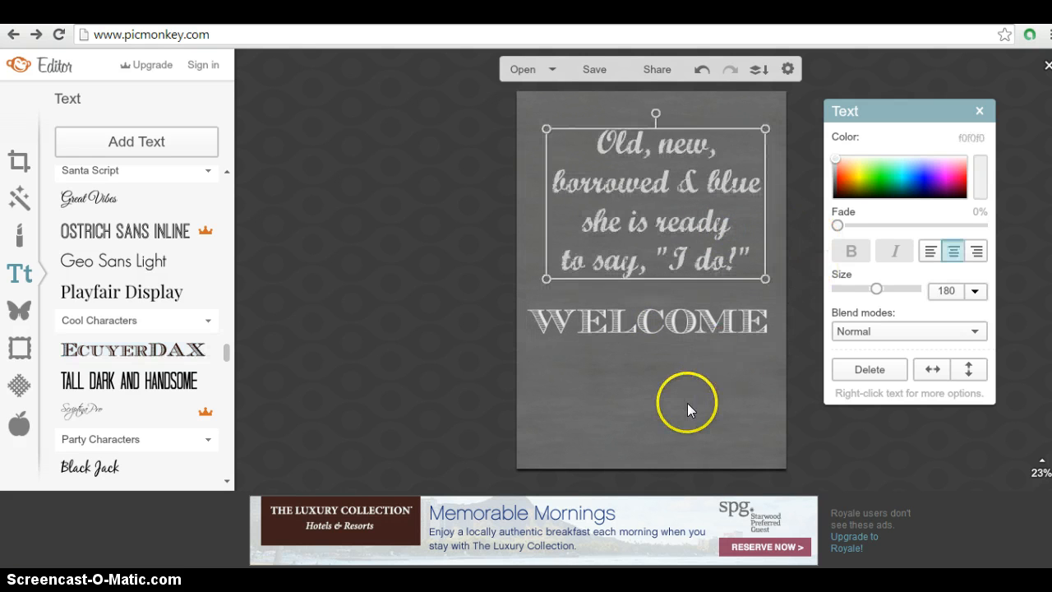
pyautogui.click(687, 410)
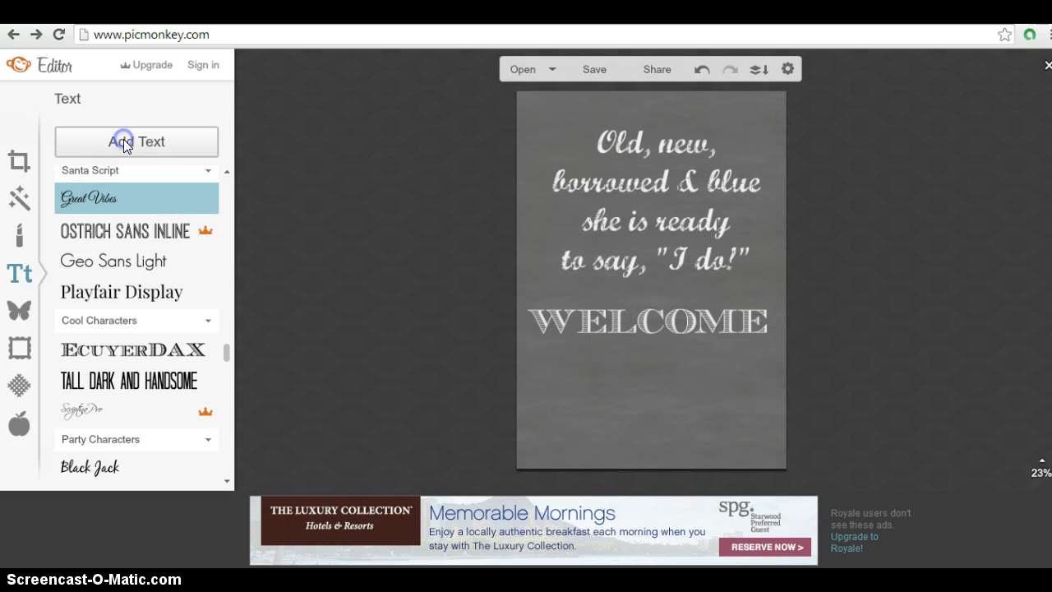
pyautogui.click(136, 141)
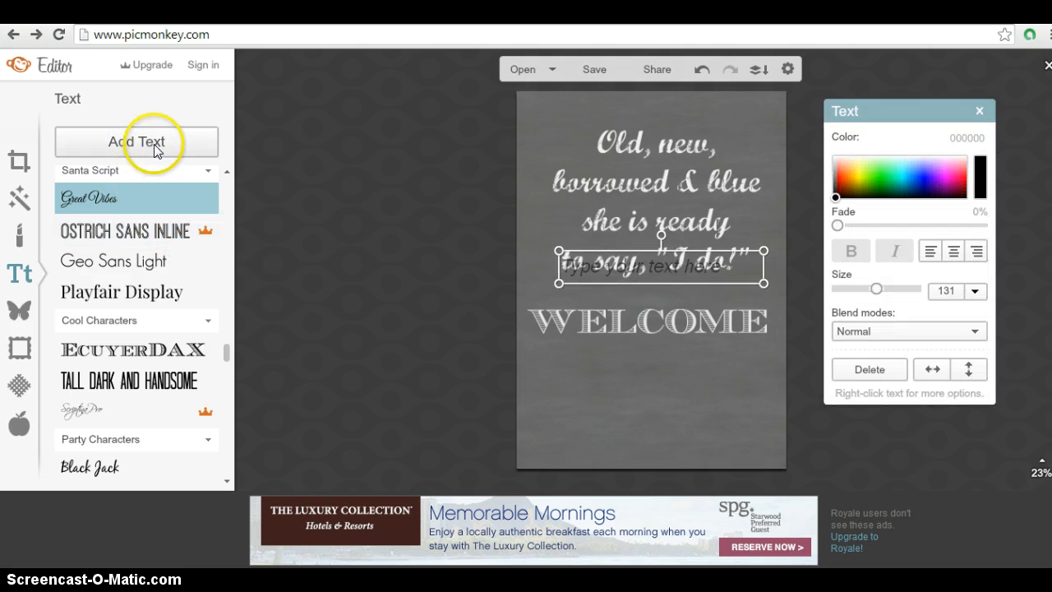
pyautogui.moveTo(657, 312)
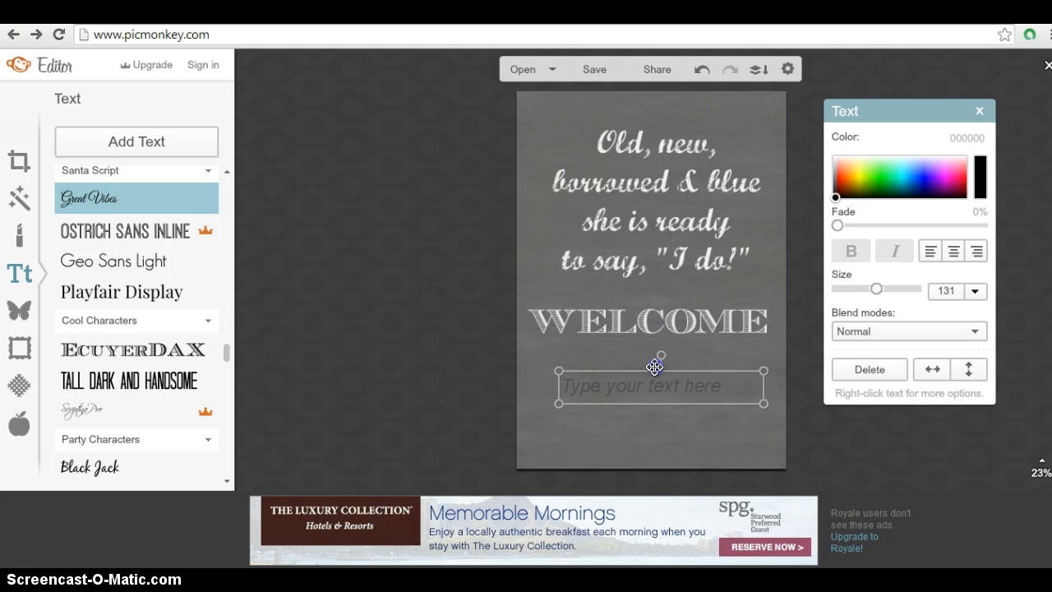
pyautogui.moveTo(654, 386); pyautogui.dragTo(645, 351)
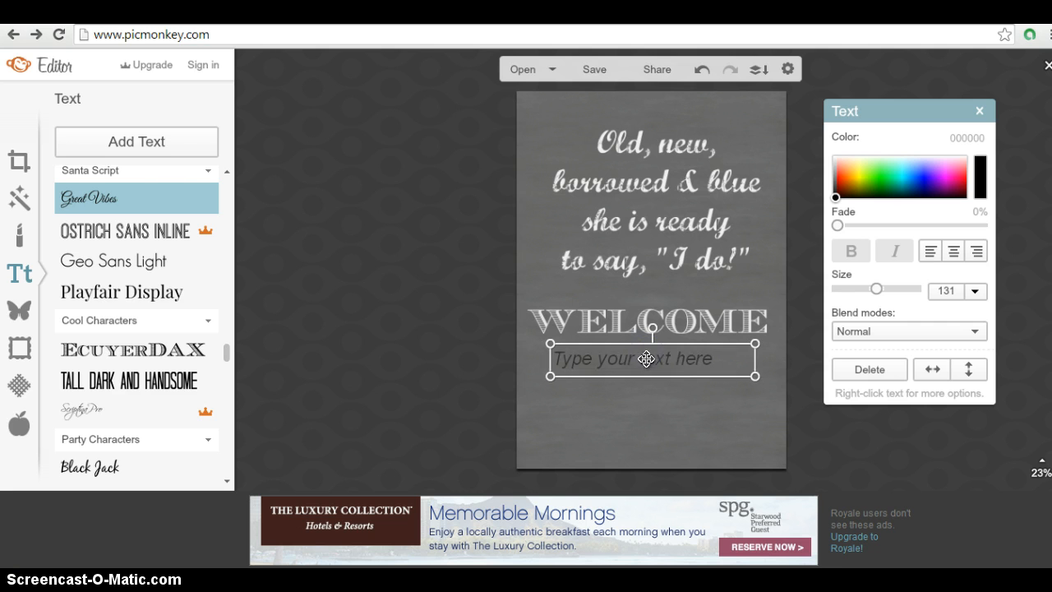
pyautogui.click(651, 359)
pyautogui.write('to')
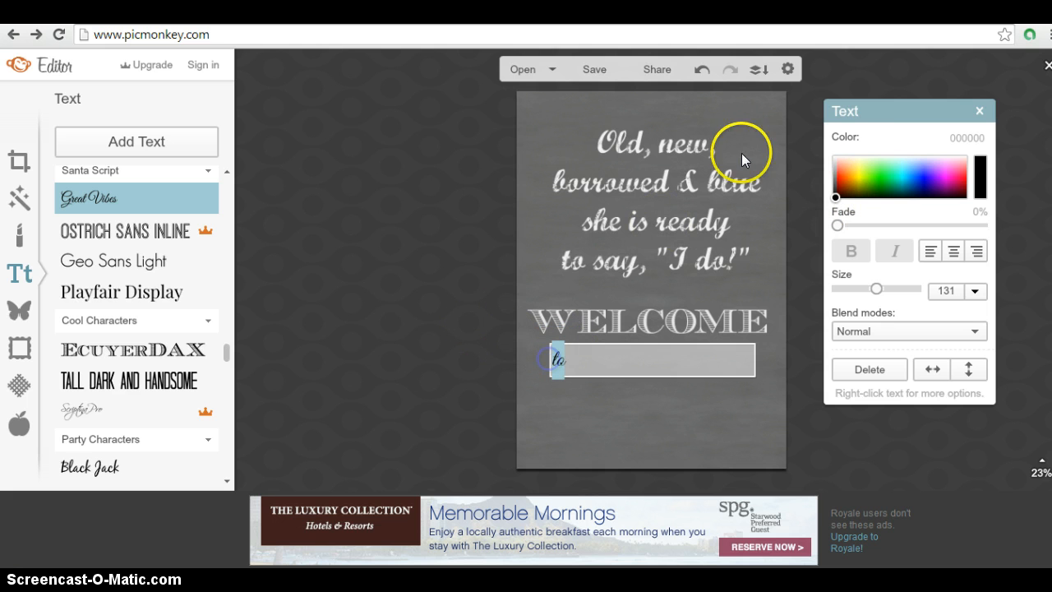
pyautogui.moveTo(837, 164)
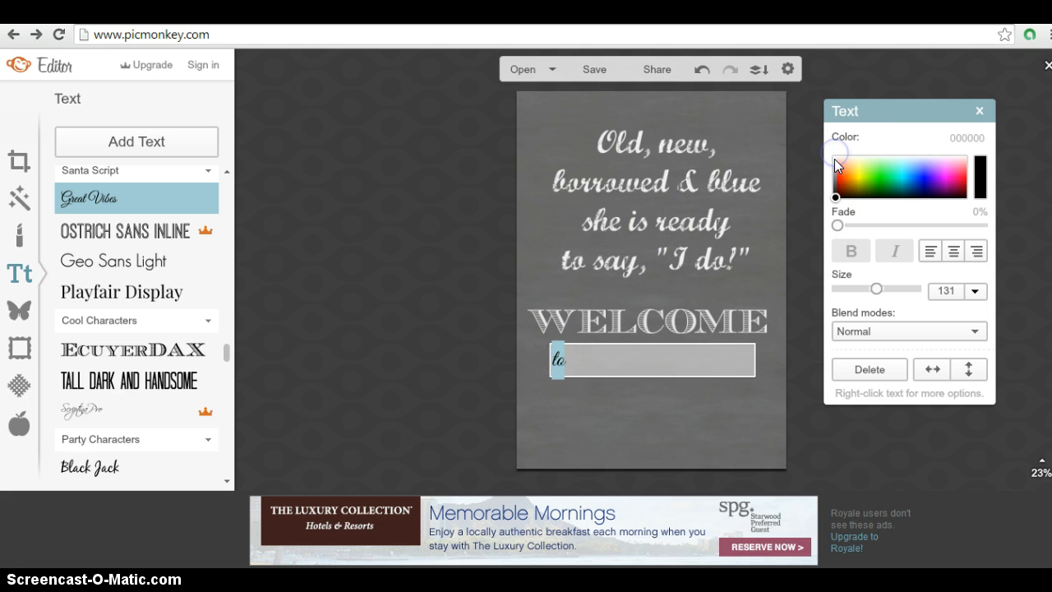
# Make the word to white, shrink it small and center it under WELCOME
pyautogui.click(835, 161)
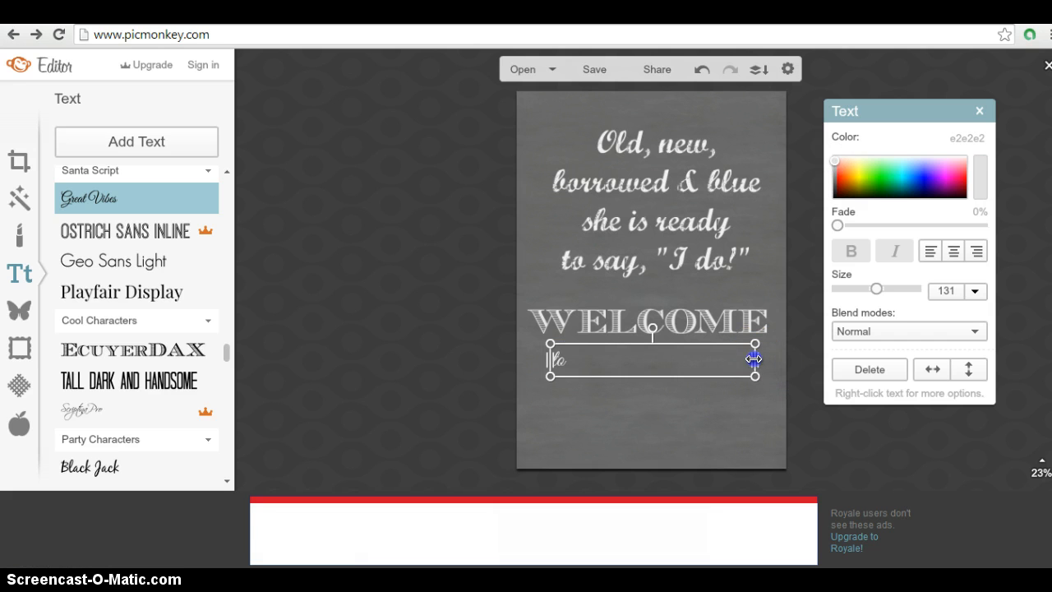
pyautogui.moveTo(753, 358); pyautogui.dragTo(578, 363)
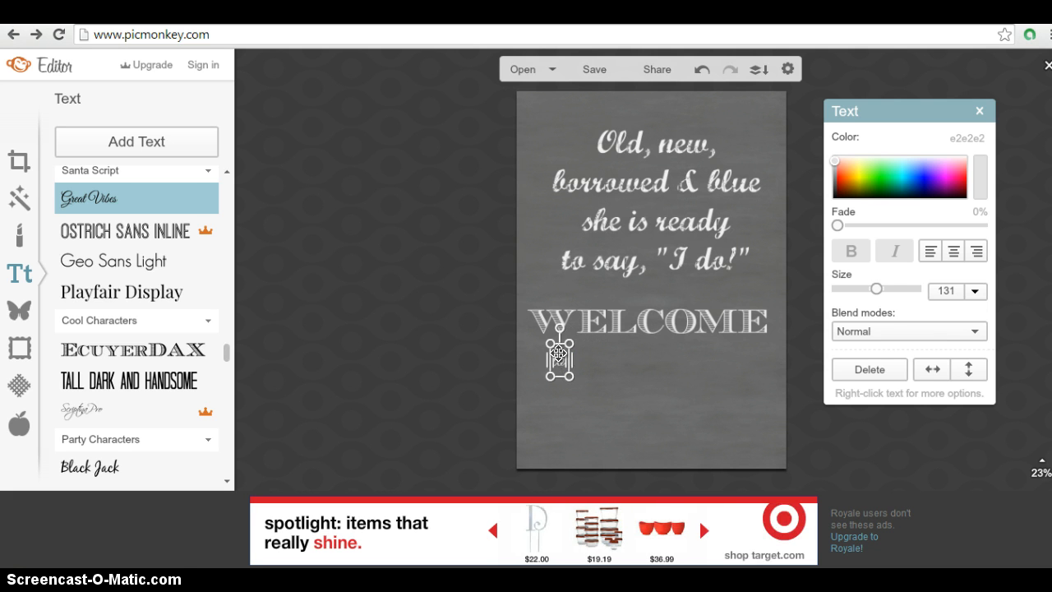
pyautogui.moveTo(559, 355); pyautogui.dragTo(633, 368)
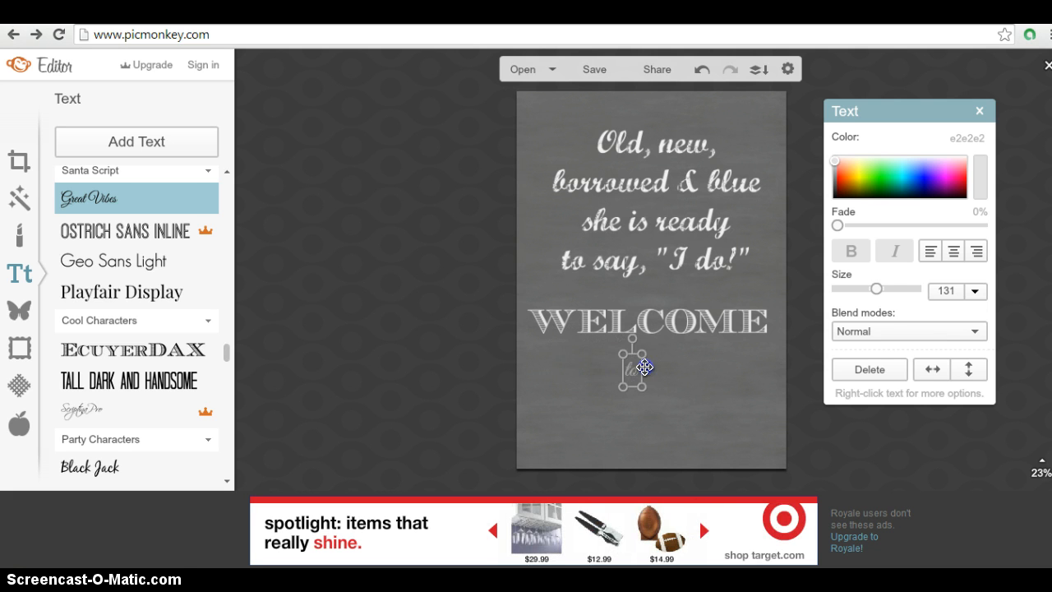
pyautogui.moveTo(645, 368); pyautogui.dragTo(649, 355)
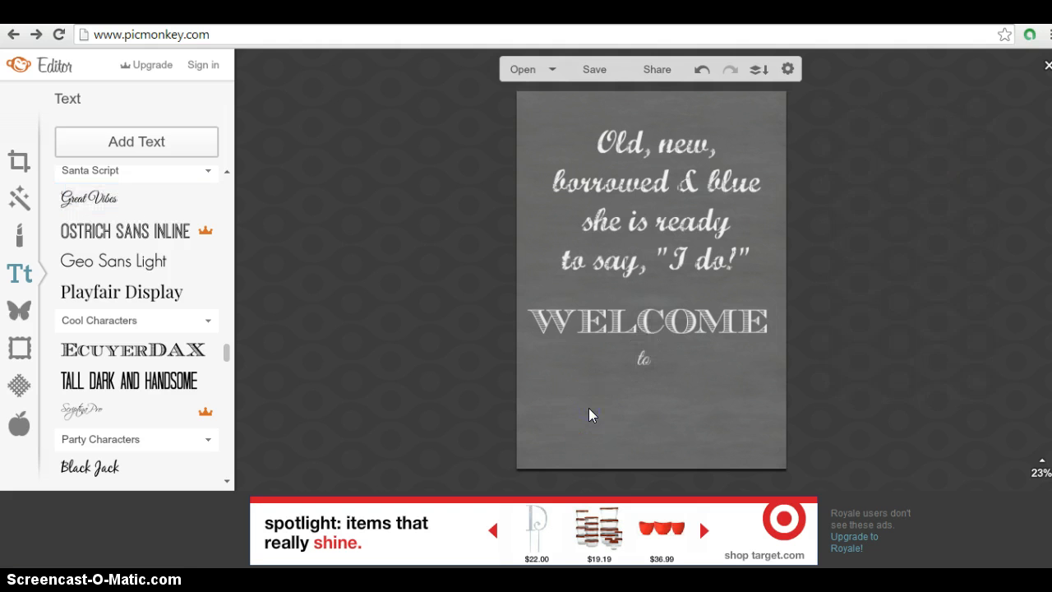
pyautogui.moveTo(20, 311)
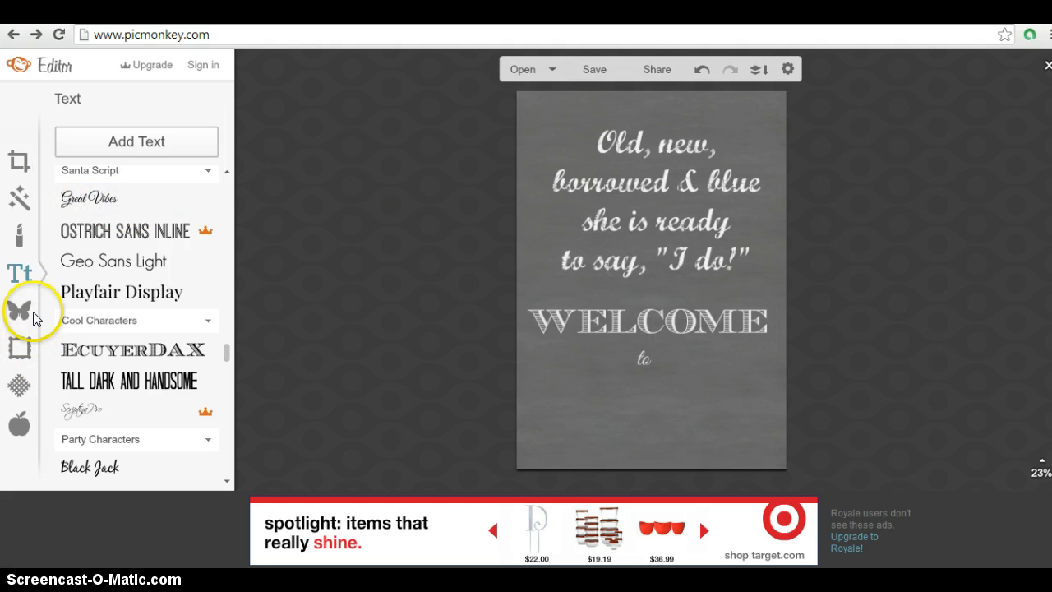
pyautogui.moveTo(19, 310)
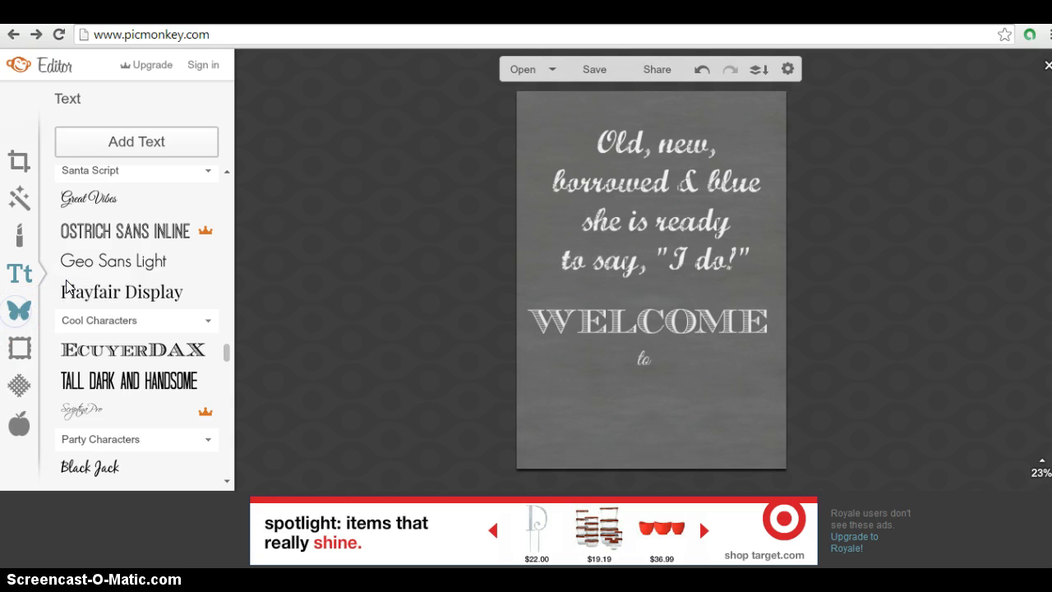
# Browse the Overlays collection to the Engraved Banners set and open it
pyautogui.click(18, 309)
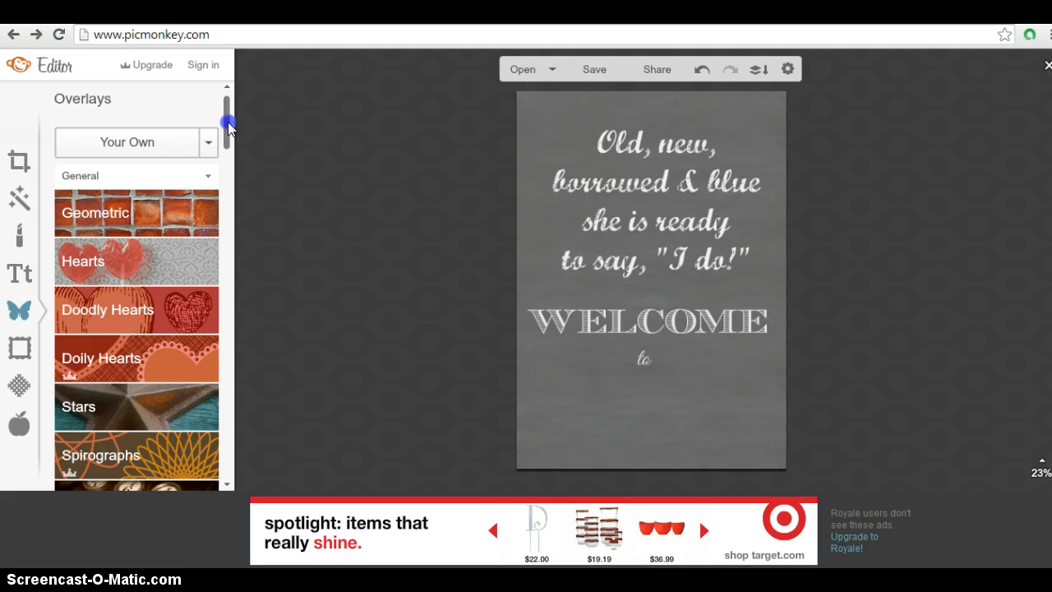
pyautogui.scroll(-3)
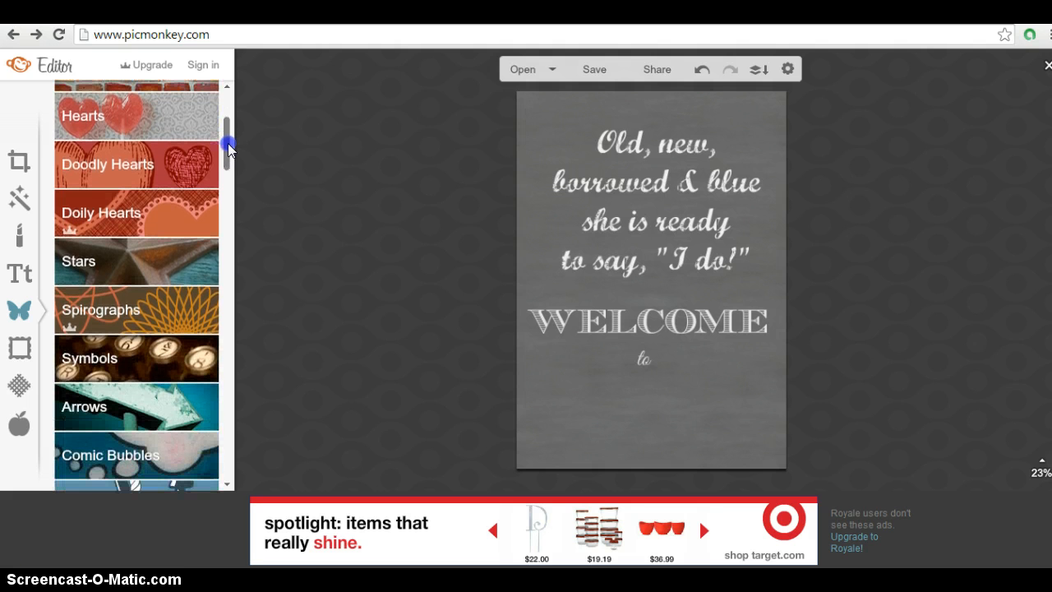
pyautogui.scroll(-3)
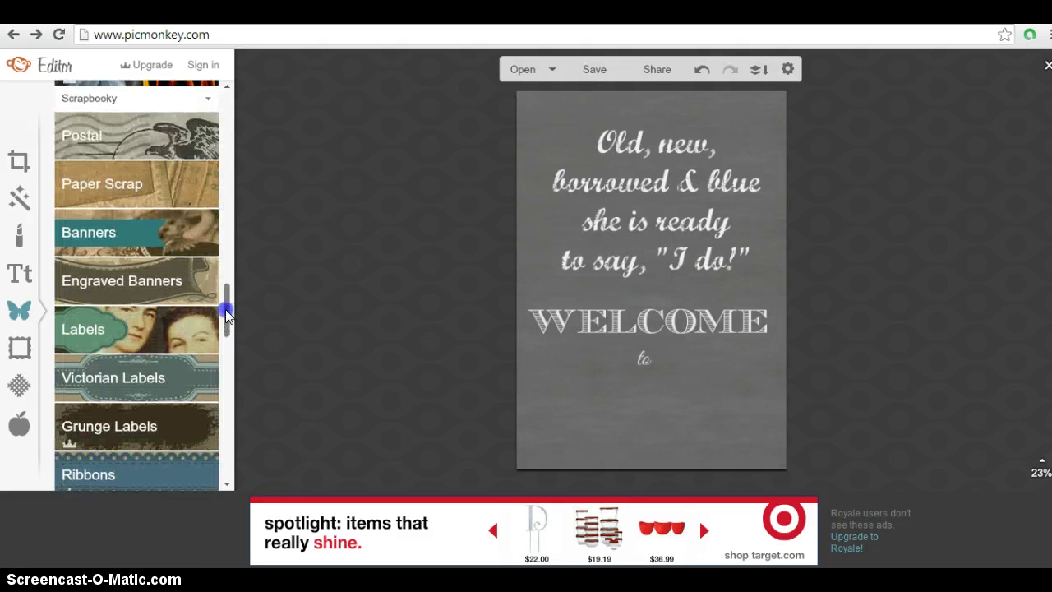
pyautogui.scroll(3)
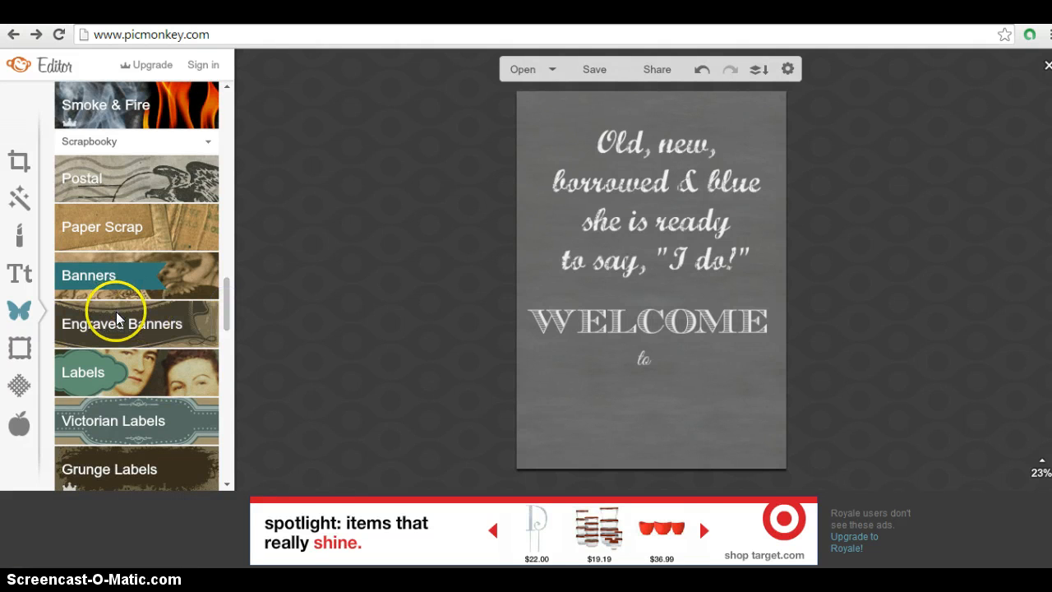
pyautogui.click(122, 322)
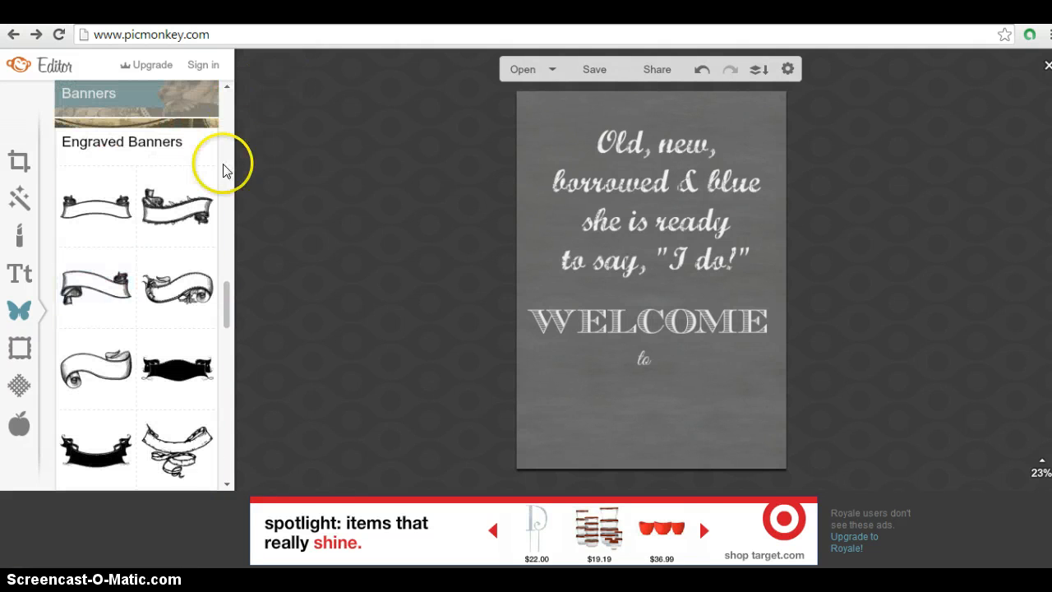
pyautogui.moveTo(58, 293)
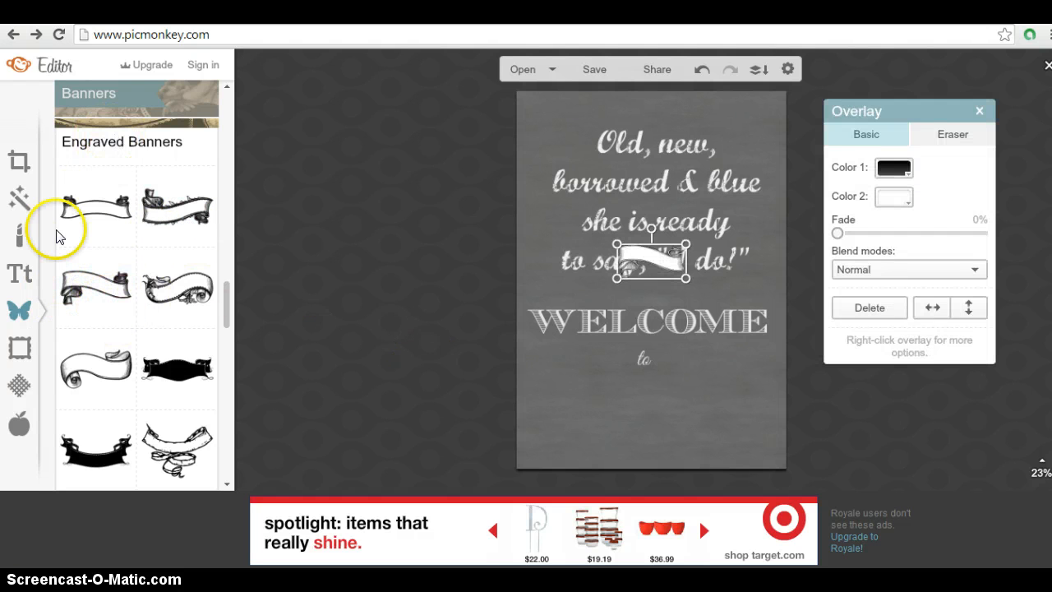
# Move the ribbon banner down so it sits below the word 'to'
pyautogui.moveTo(651, 264); pyautogui.dragTo(657, 296)
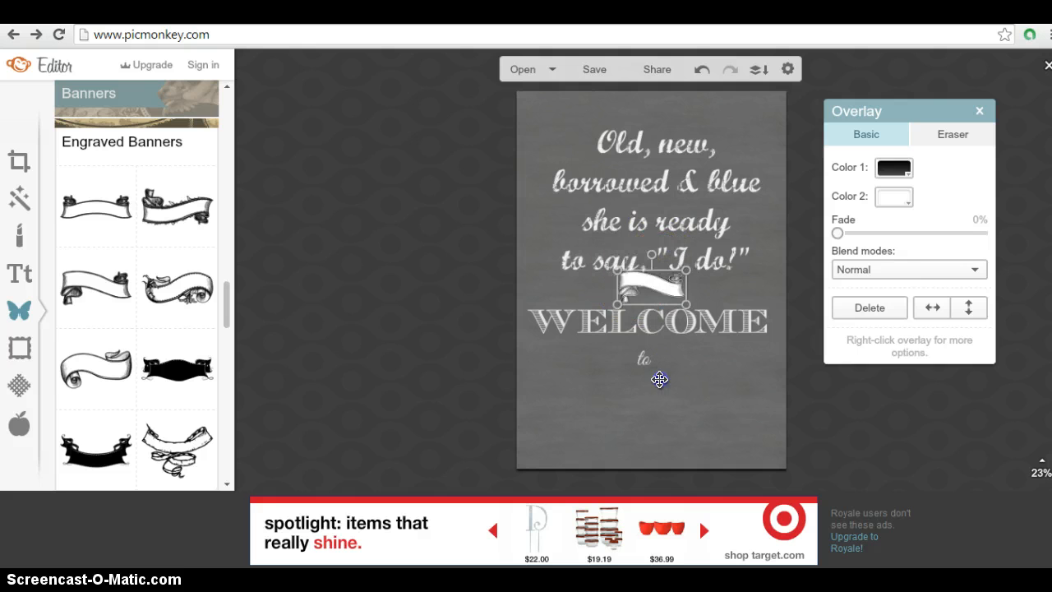
pyautogui.moveTo(654, 287); pyautogui.dragTo(645, 392)
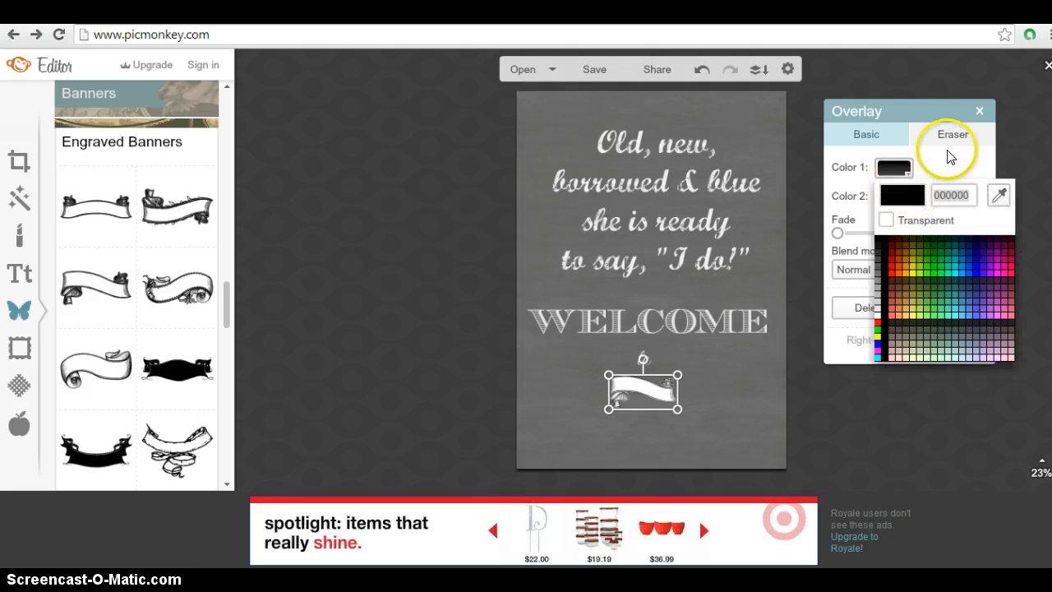
# Fill the banner's second color with a dark navy blue from the Overlay palette swatches
pyautogui.click(894, 194)
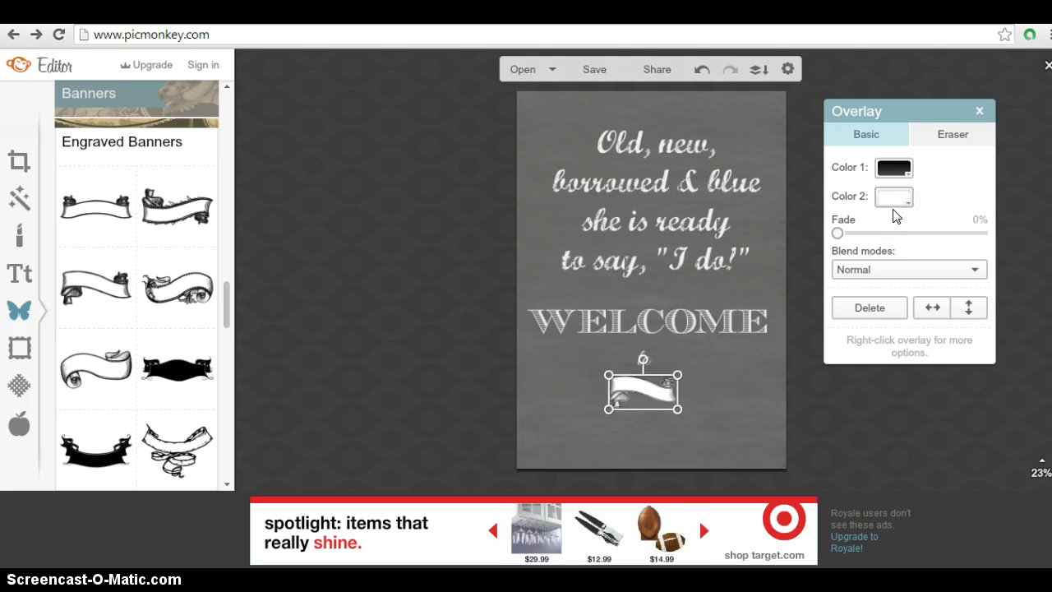
pyautogui.click(895, 196)
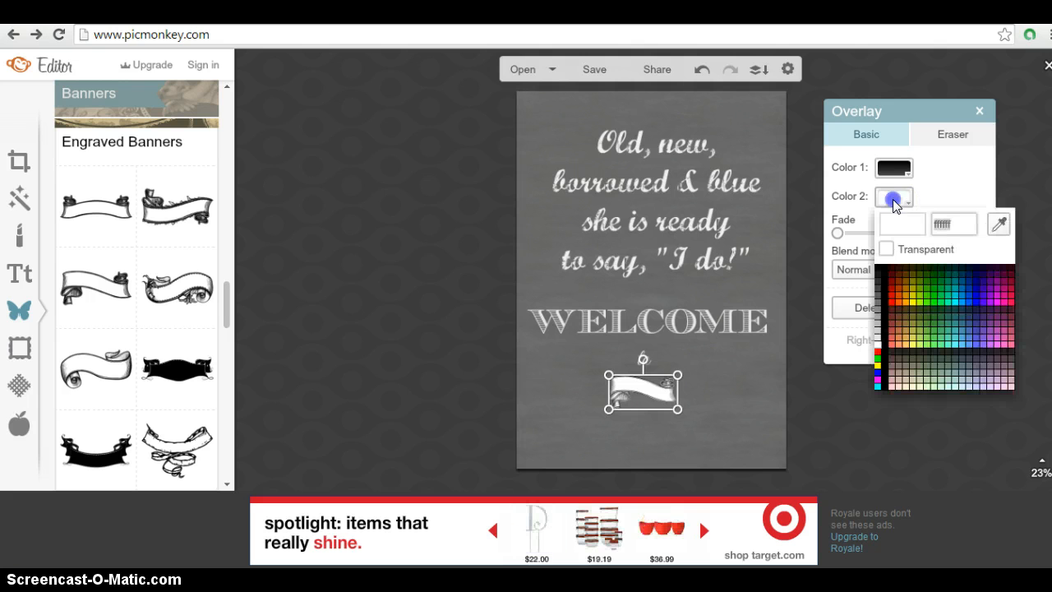
pyautogui.click(895, 196)
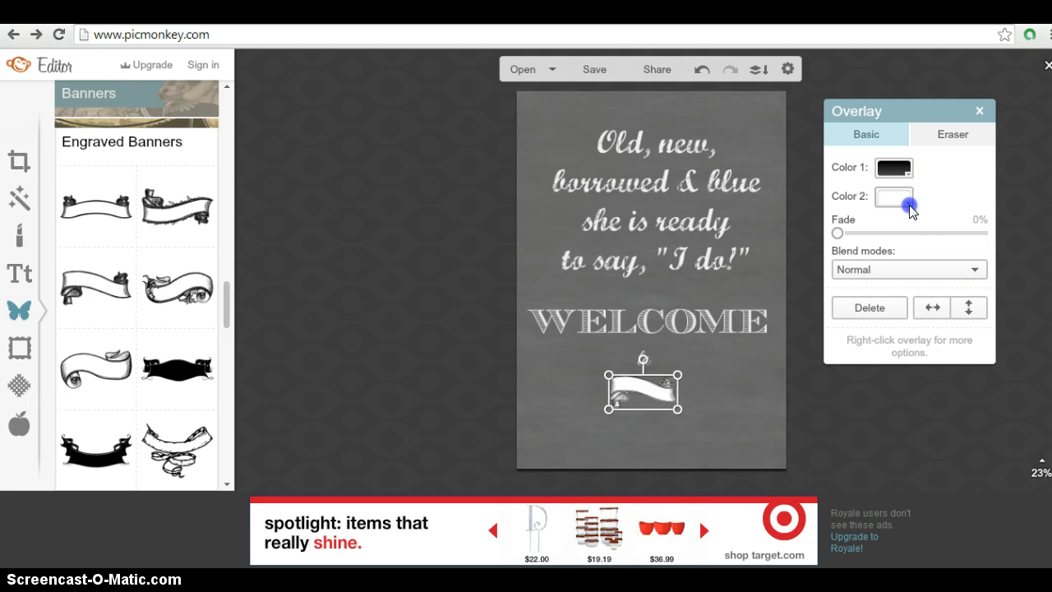
pyautogui.click(895, 196)
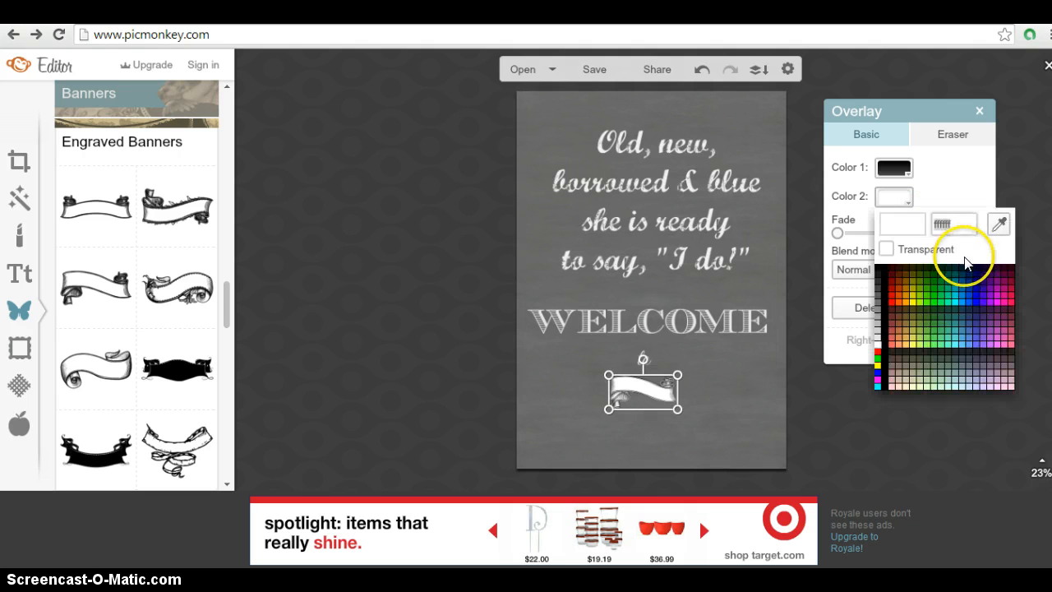
pyautogui.click(978, 309)
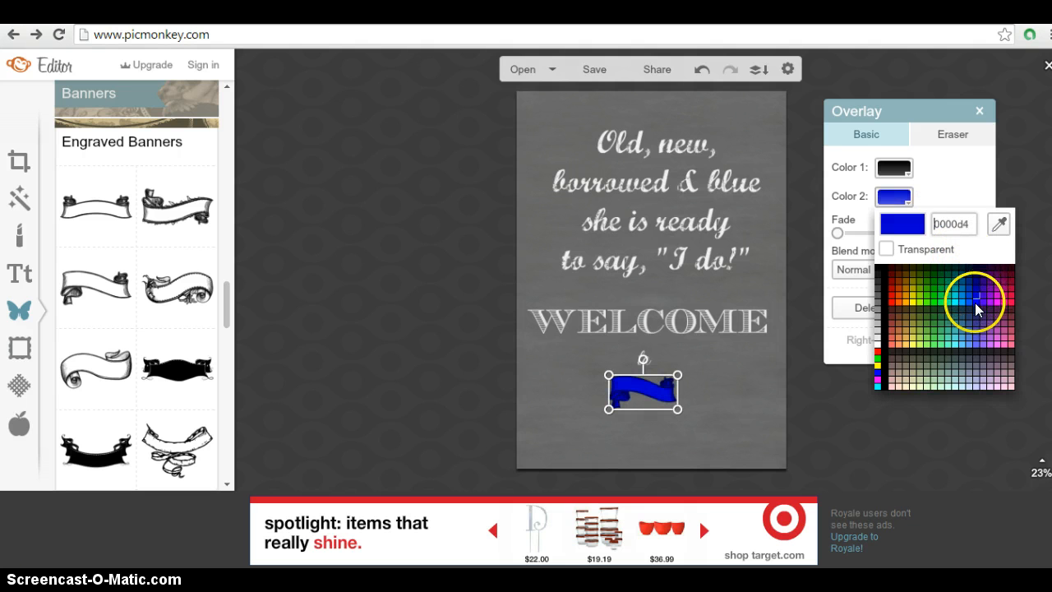
pyautogui.click(978, 288)
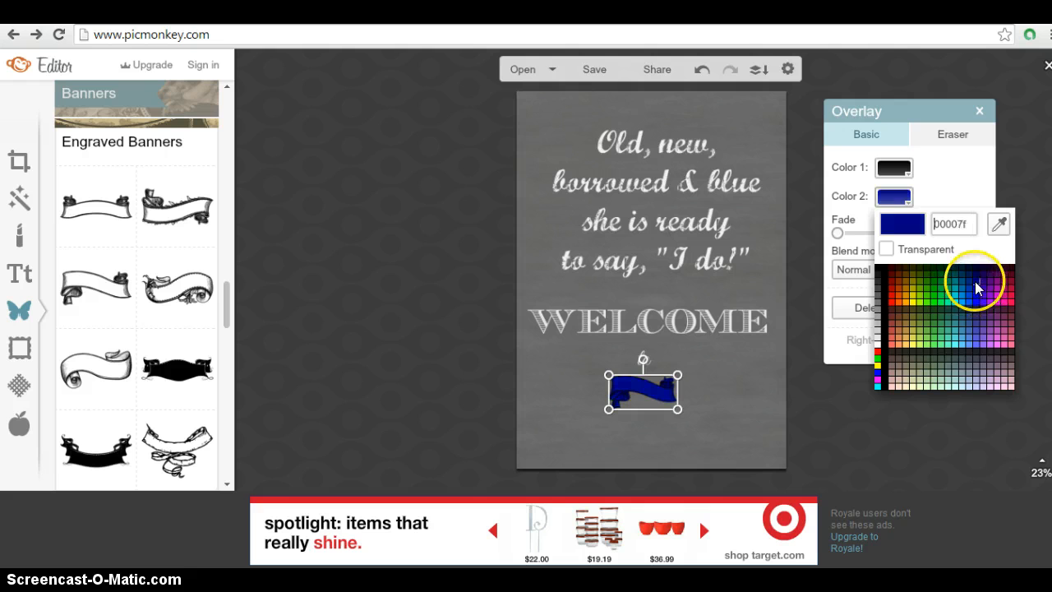
pyautogui.click(980, 283)
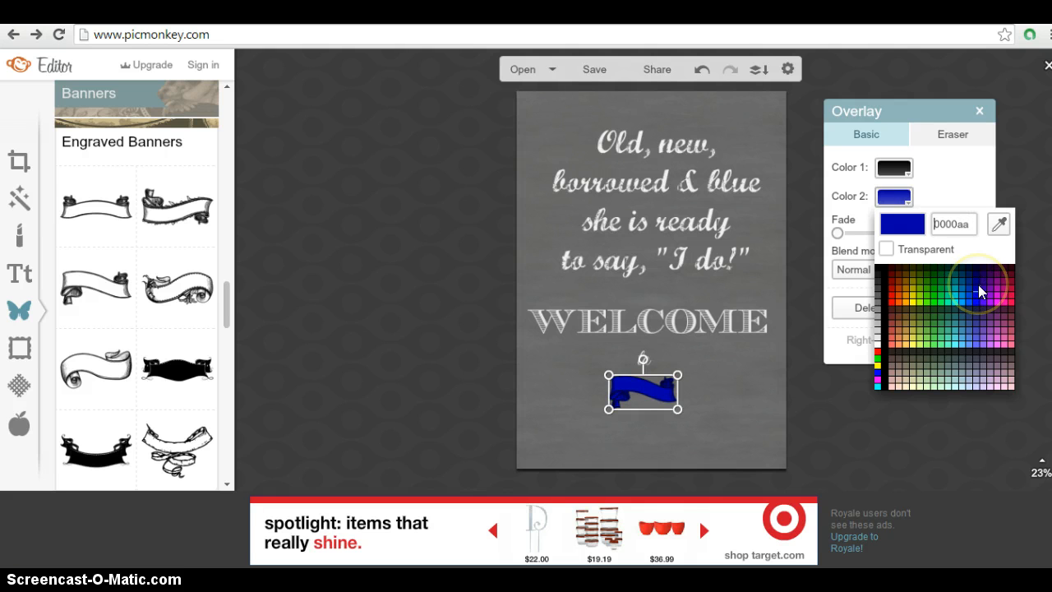
pyautogui.click(979, 283)
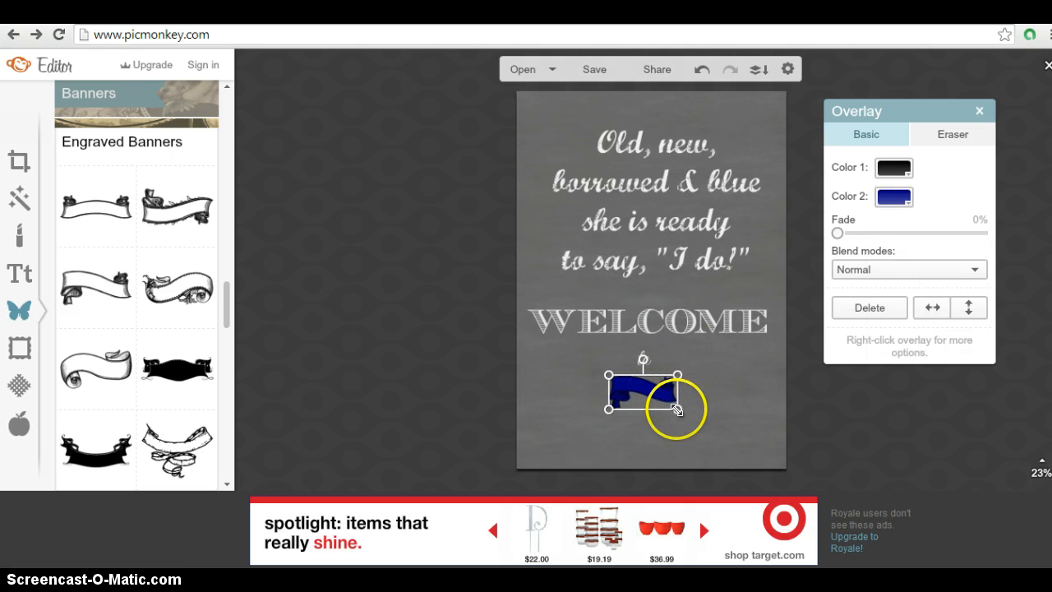
# Enlarge the blue banner and centre it on the page just beneath 'to' and WELCOME
pyautogui.moveTo(677, 408); pyautogui.dragTo(732, 441)
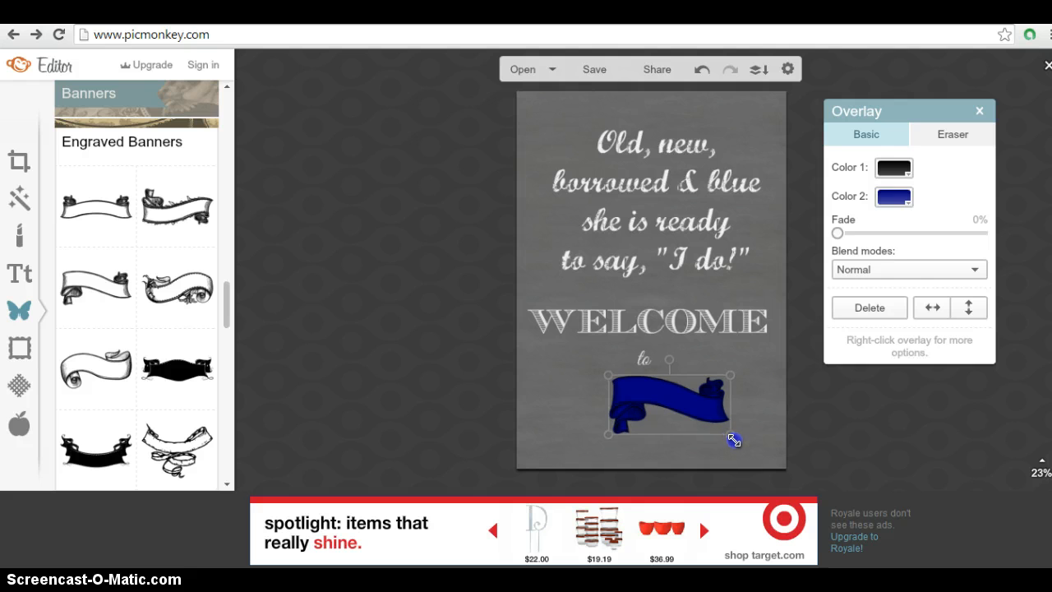
pyautogui.moveTo(732, 440); pyautogui.dragTo(772, 457)
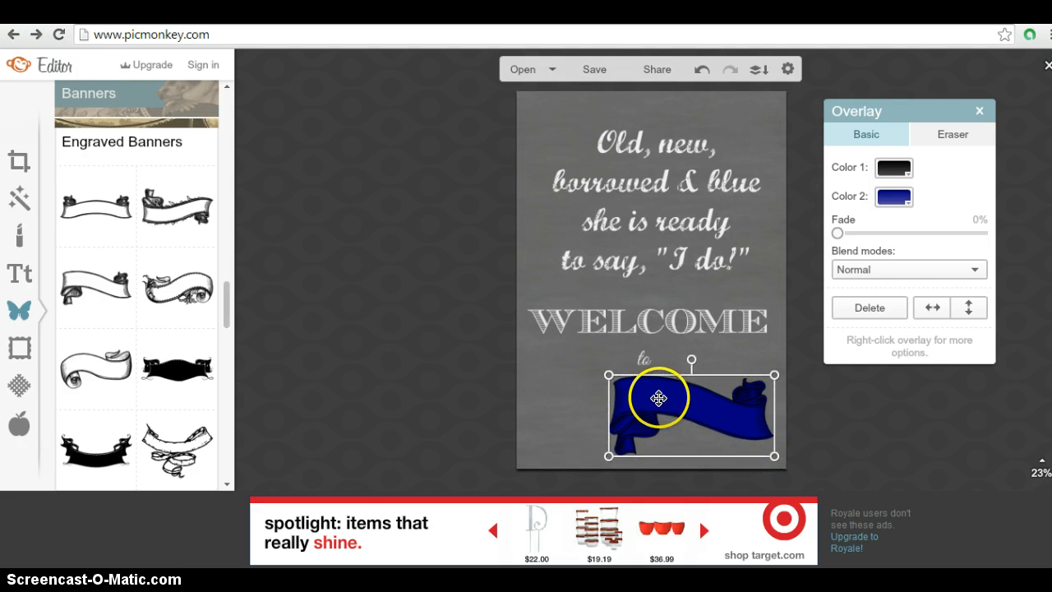
pyautogui.moveTo(658, 398); pyautogui.dragTo(600, 390)
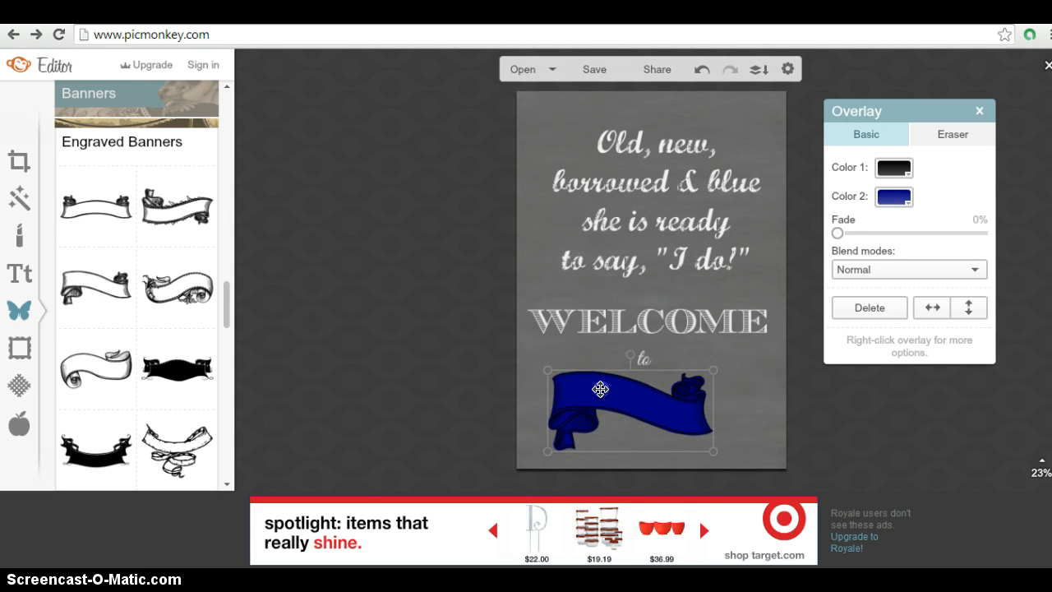
pyautogui.moveTo(600, 392); pyautogui.dragTo(628, 391)
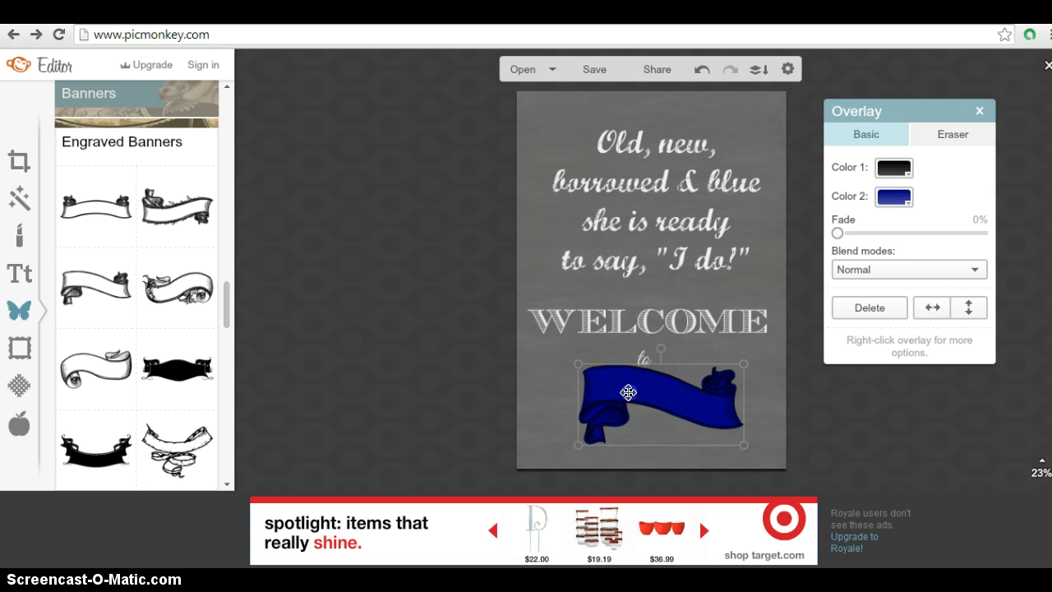
pyautogui.moveTo(628, 403); pyautogui.dragTo(618, 390)
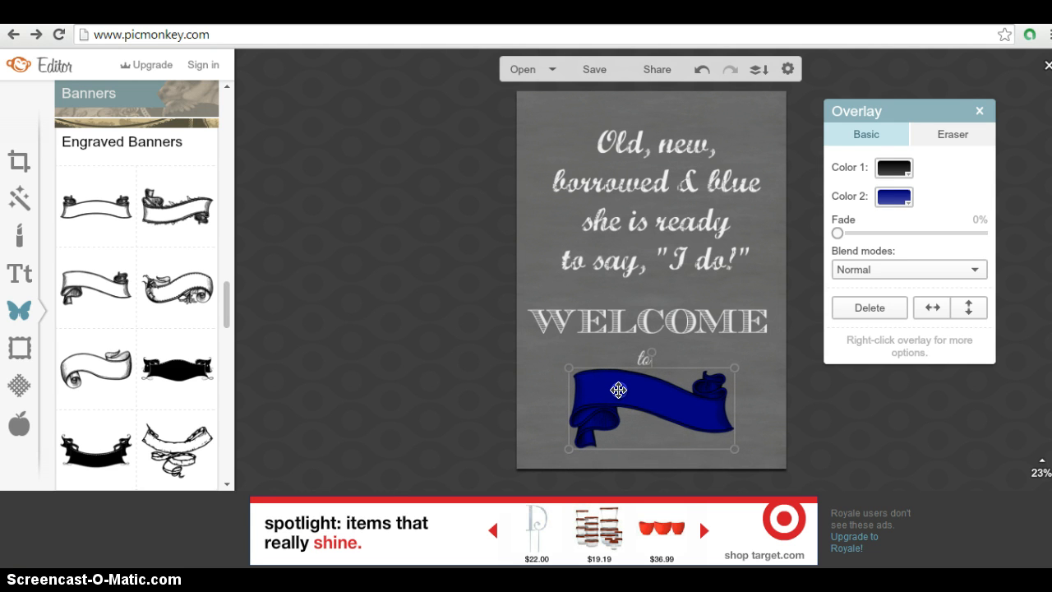
pyautogui.moveTo(618, 390); pyautogui.dragTo(640, 353)
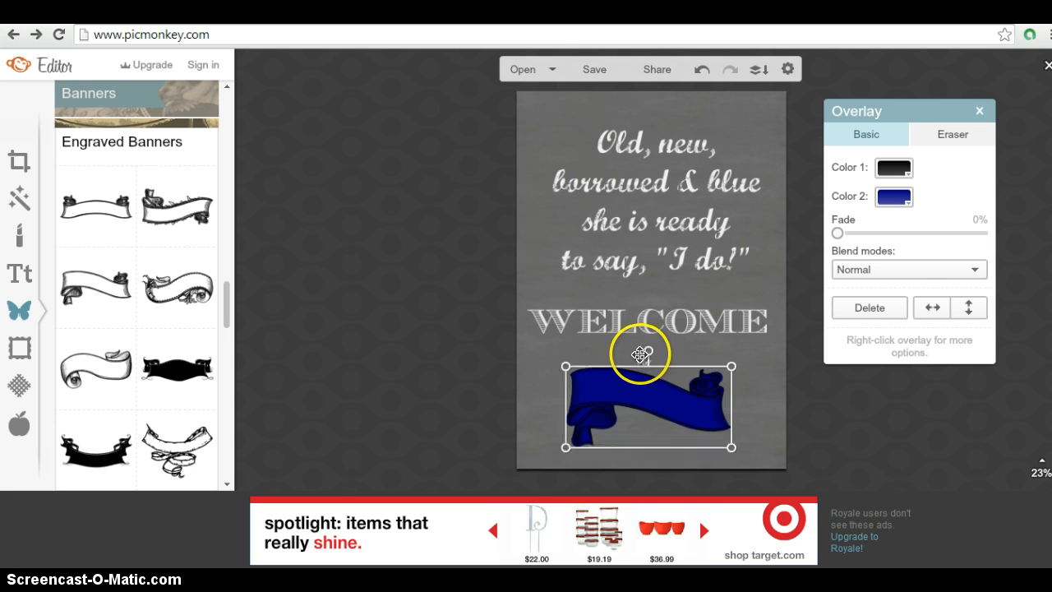
pyautogui.click(645, 351)
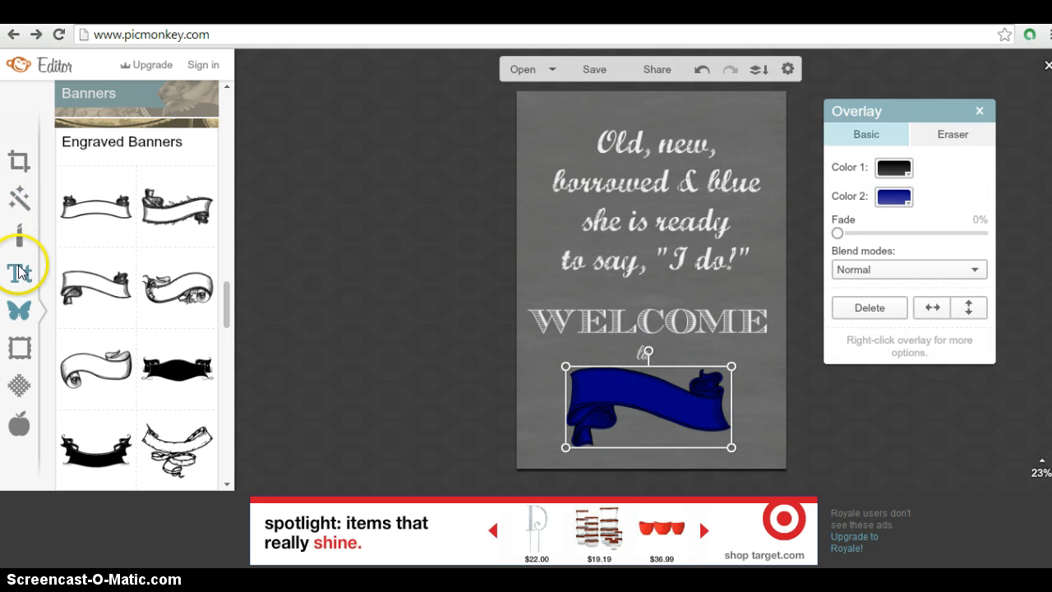
# Add a Great Vibes script text box reading 'Nala Showers', tilted and placed on the banner
pyautogui.click(19, 273)
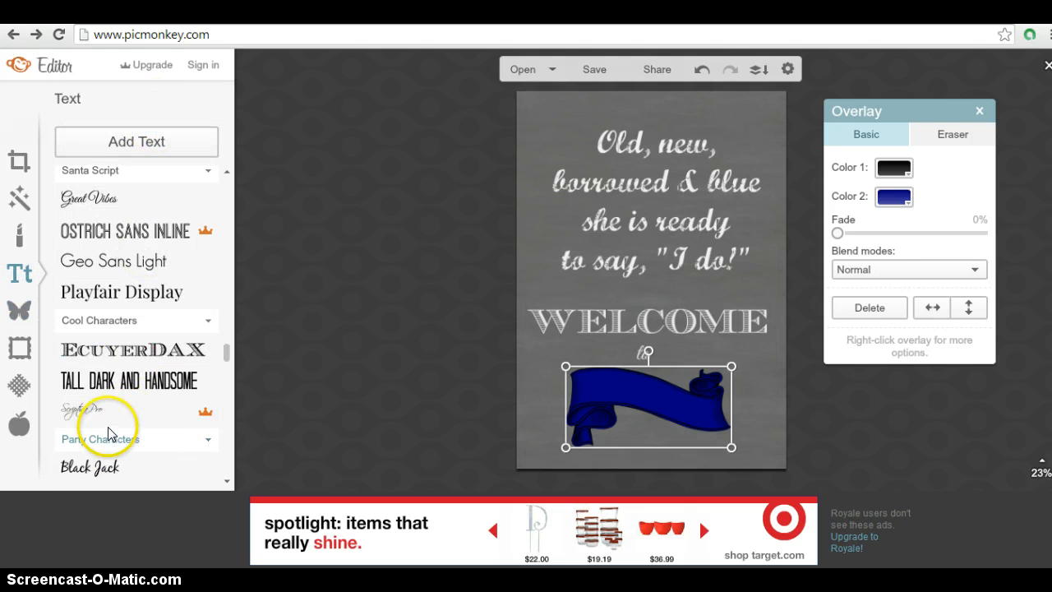
pyautogui.moveTo(172, 283)
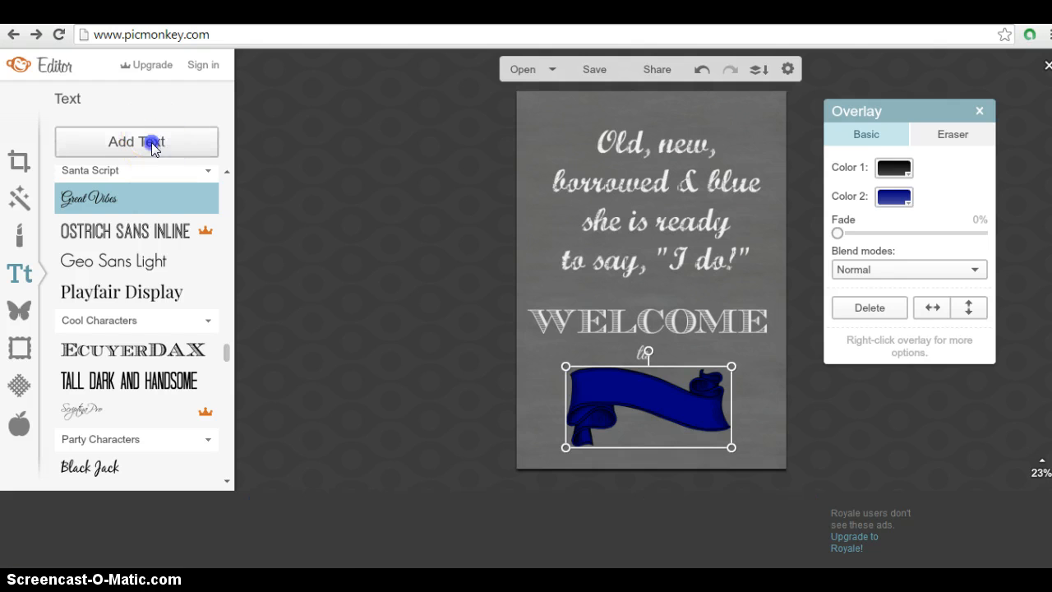
pyautogui.click(135, 142)
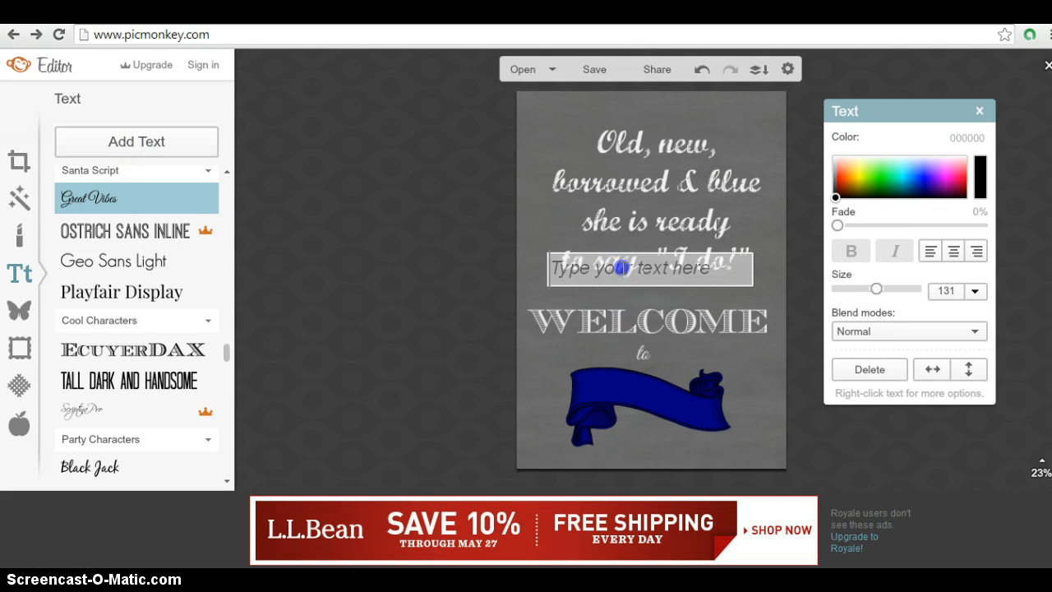
pyautogui.moveTo(641, 292)
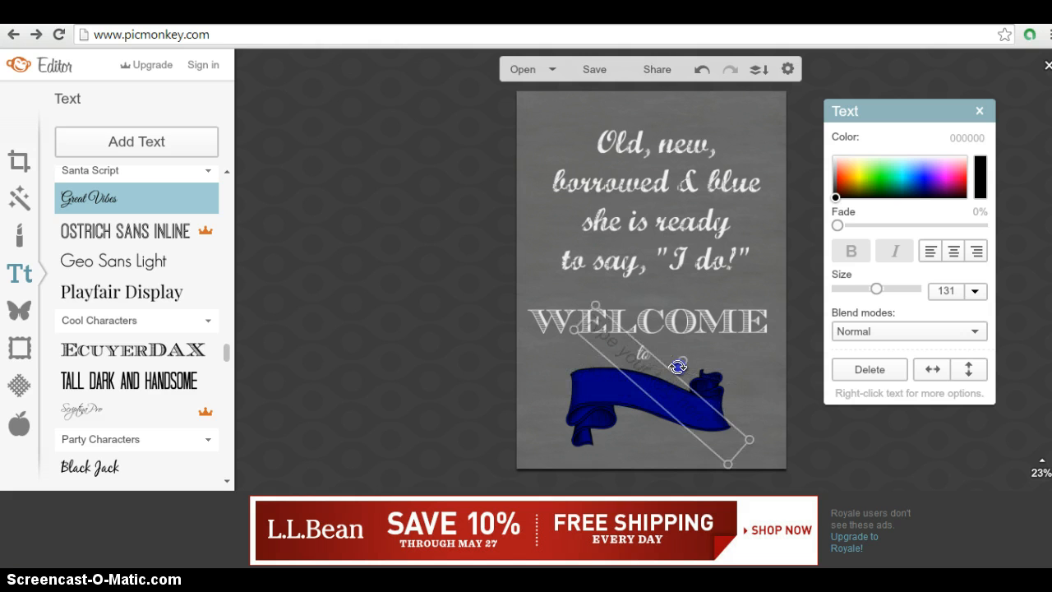
pyautogui.moveTo(678, 365); pyautogui.dragTo(671, 358)
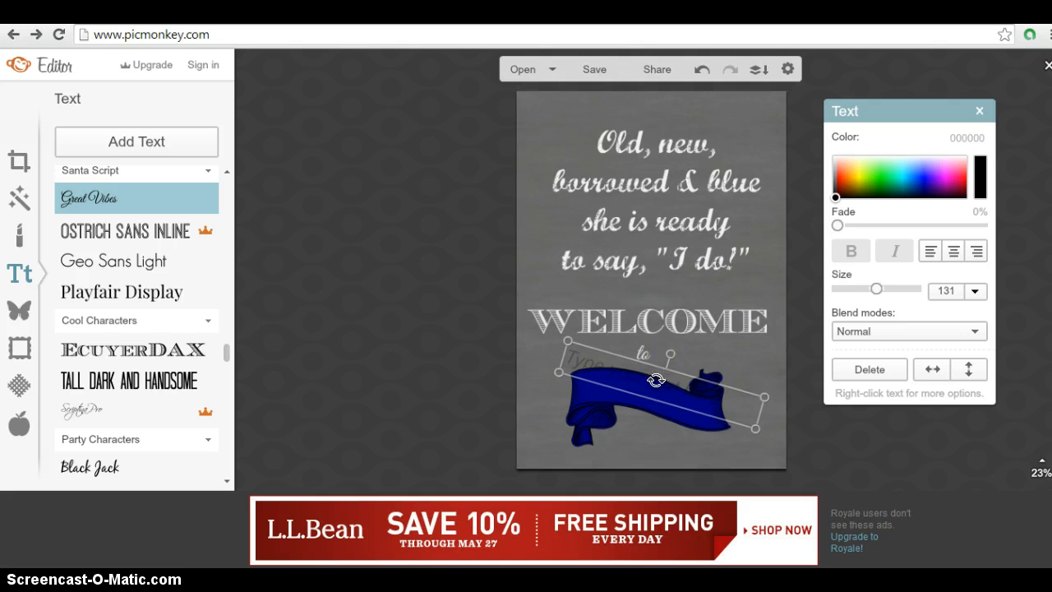
pyautogui.moveTo(657, 381); pyautogui.dragTo(658, 399)
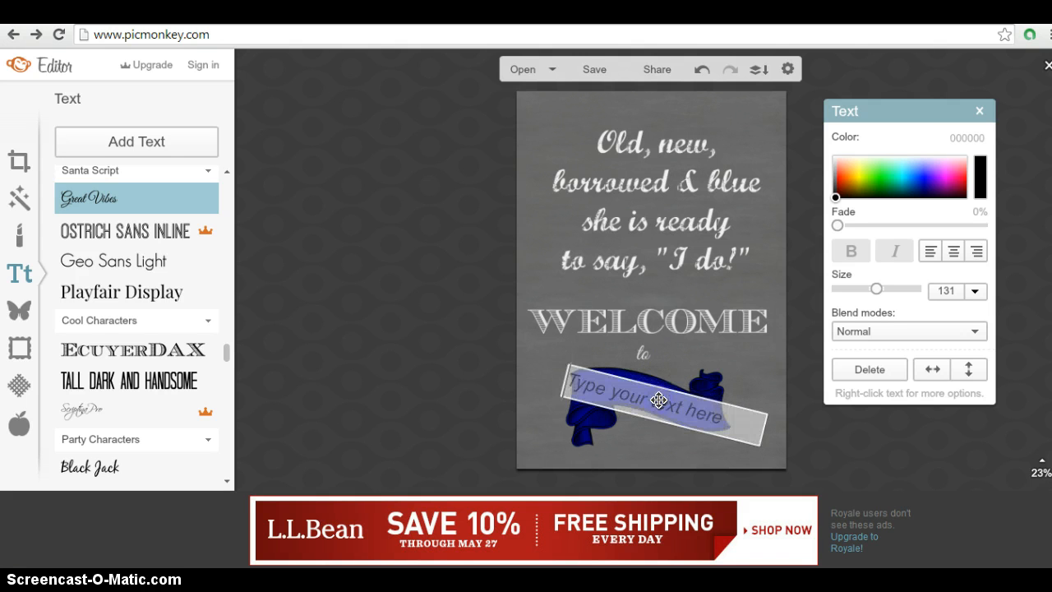
pyautogui.write('Nala')
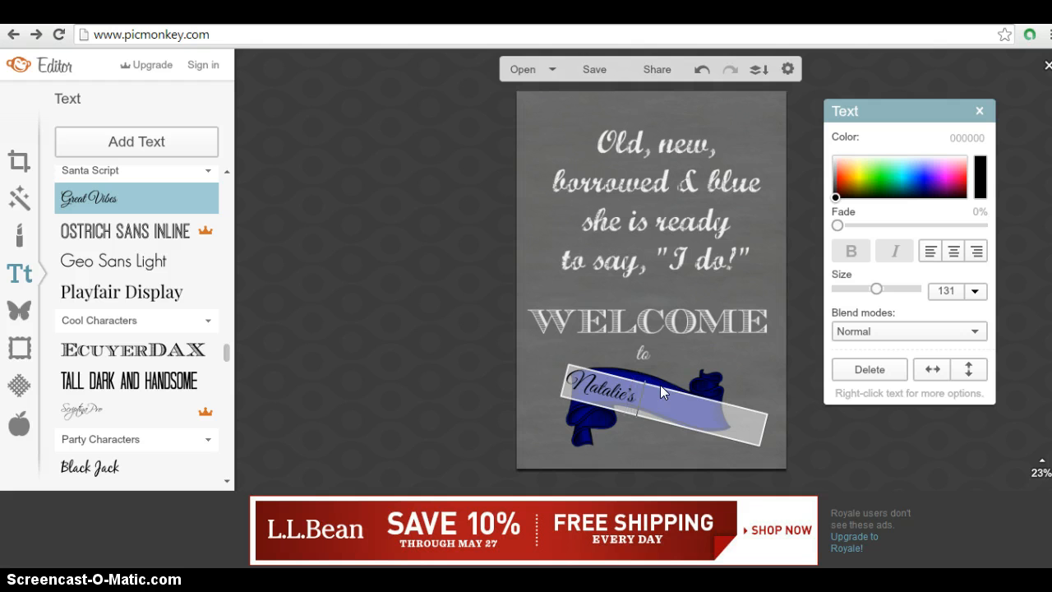
pyautogui.write('Showers')
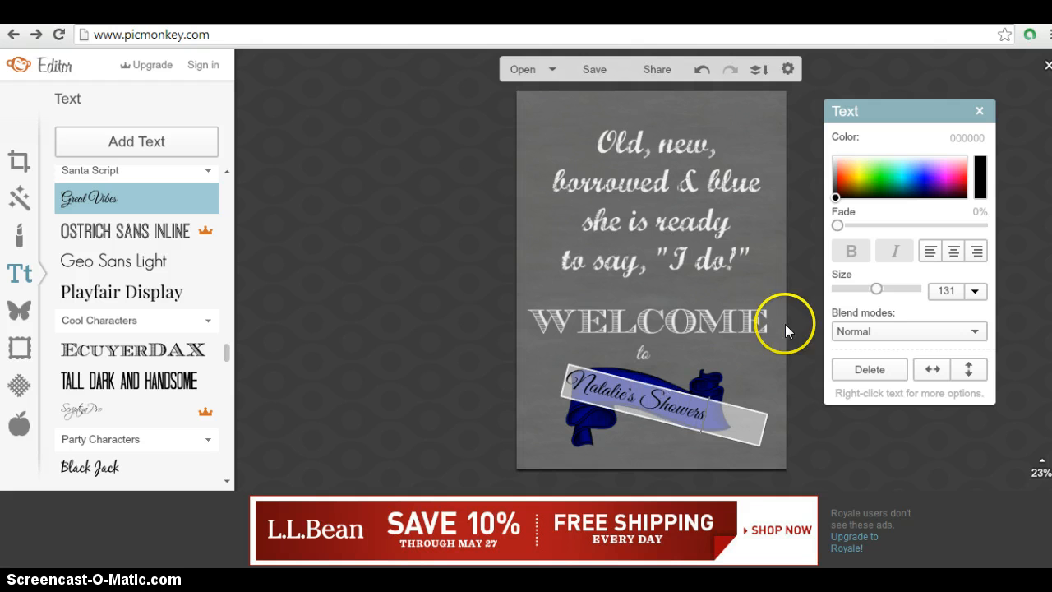
pyautogui.moveTo(835, 163)
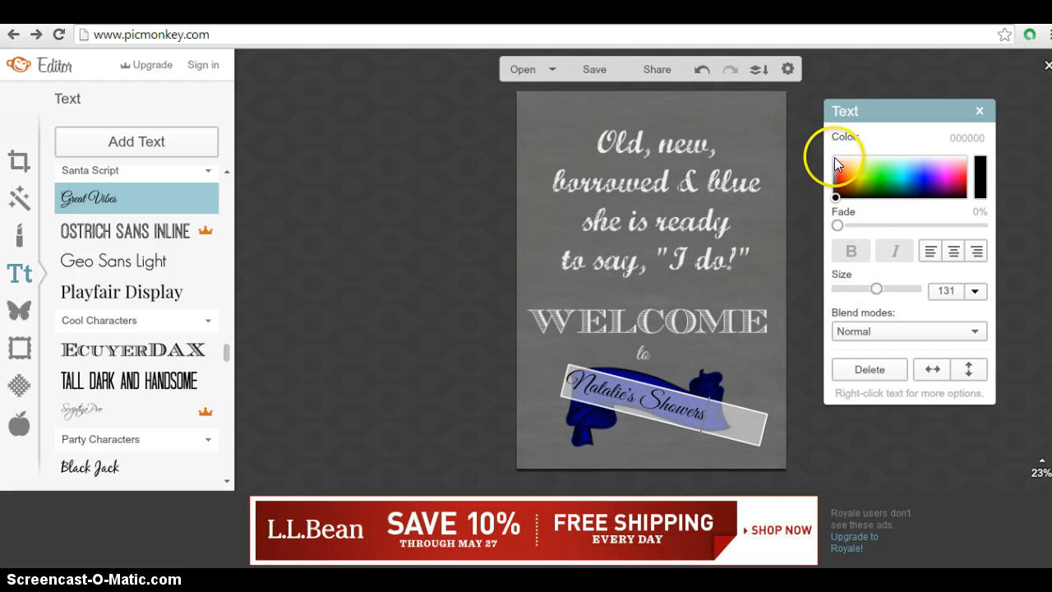
pyautogui.moveTo(703, 403)
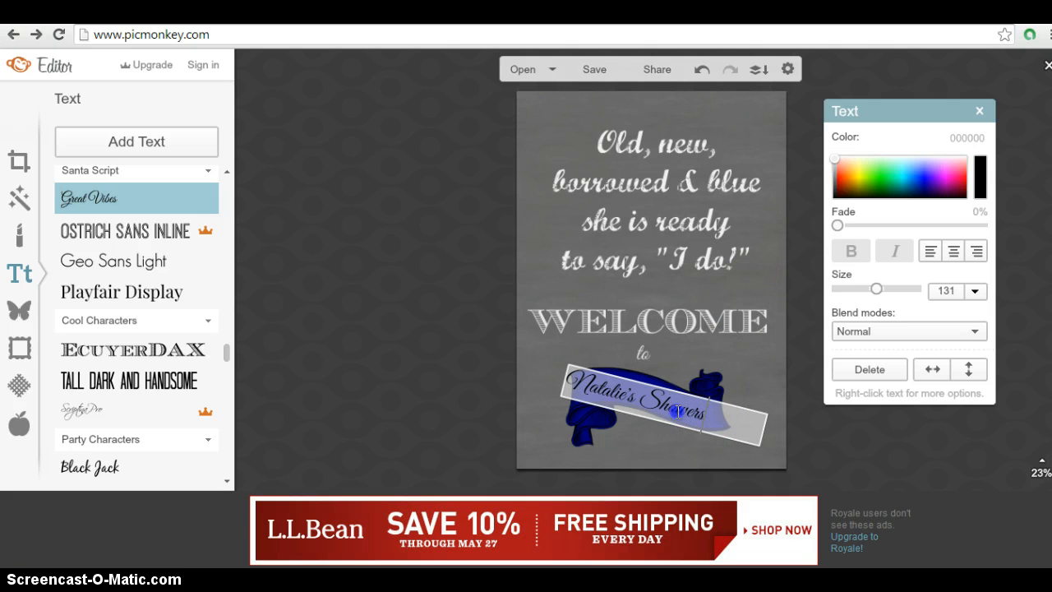
# Enlarge and widen the blue banner so it fits behind the name text
pyautogui.click(835, 161)
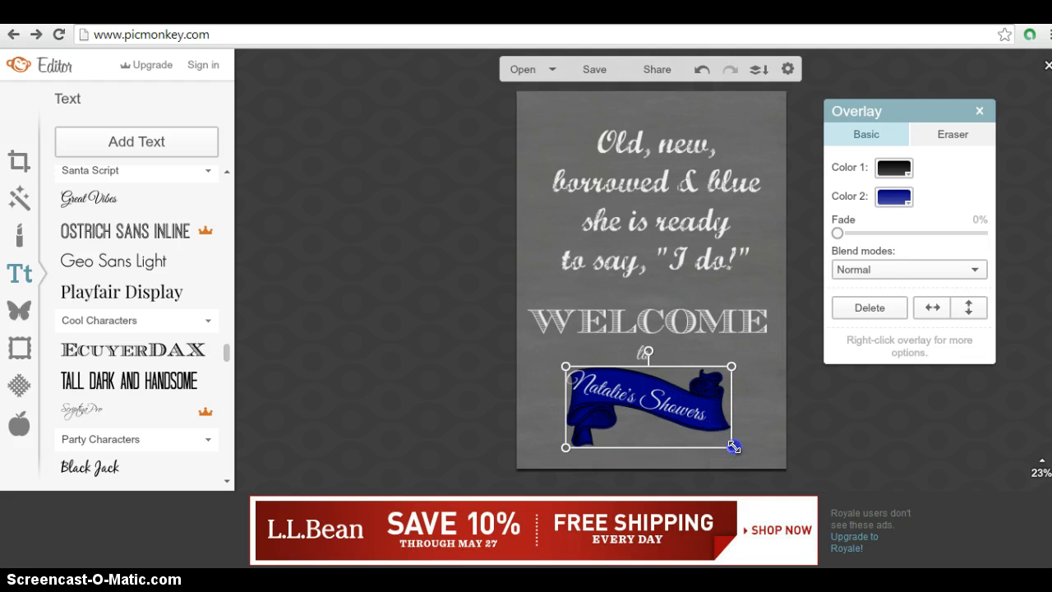
pyautogui.moveTo(733, 447); pyautogui.dragTo(758, 452)
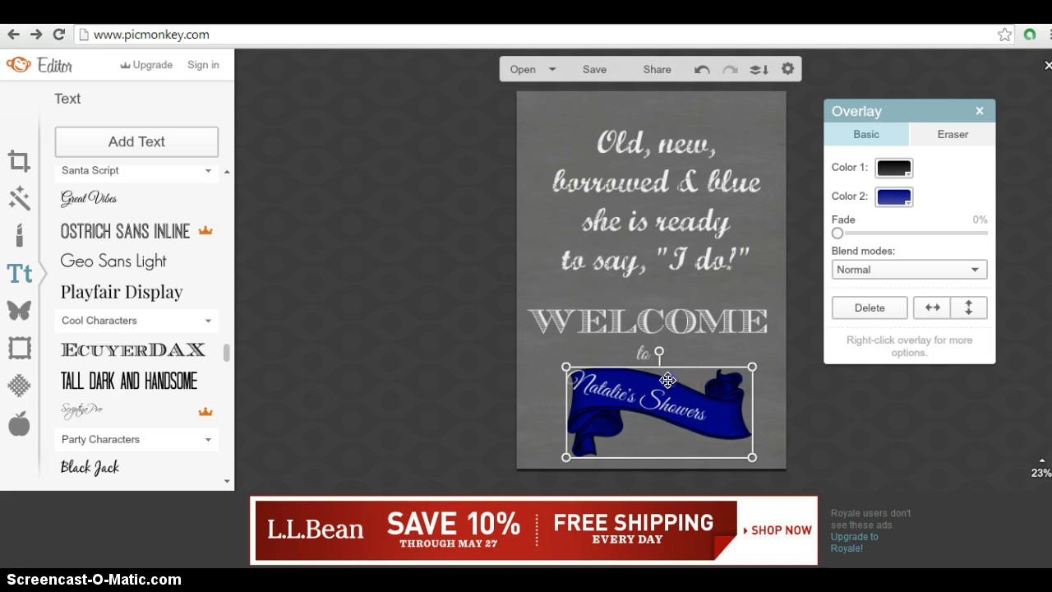
pyautogui.moveTo(668, 380); pyautogui.dragTo(655, 375)
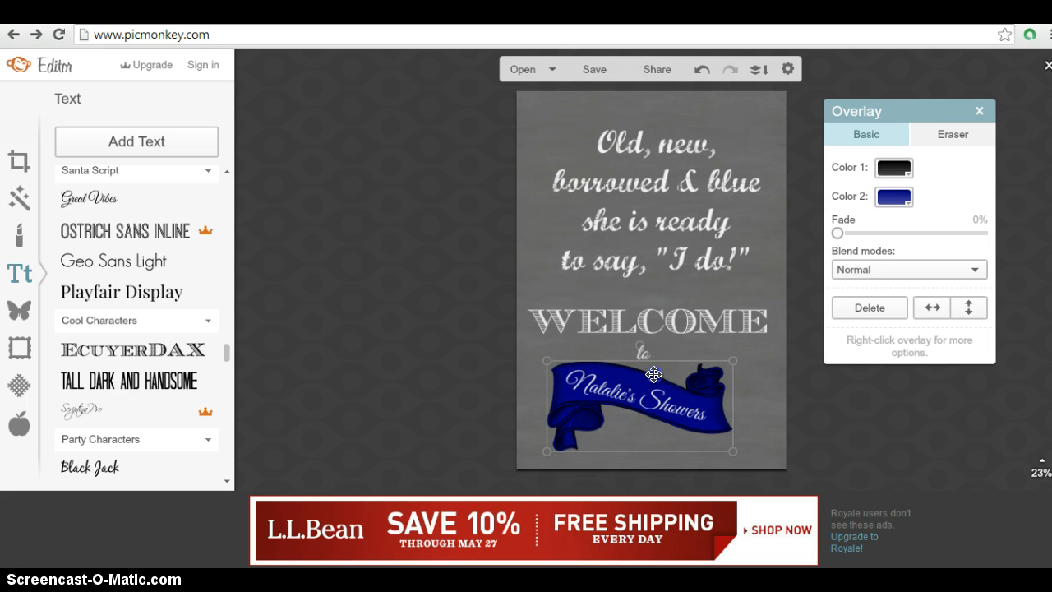
pyautogui.moveTo(654, 375); pyautogui.dragTo(684, 376)
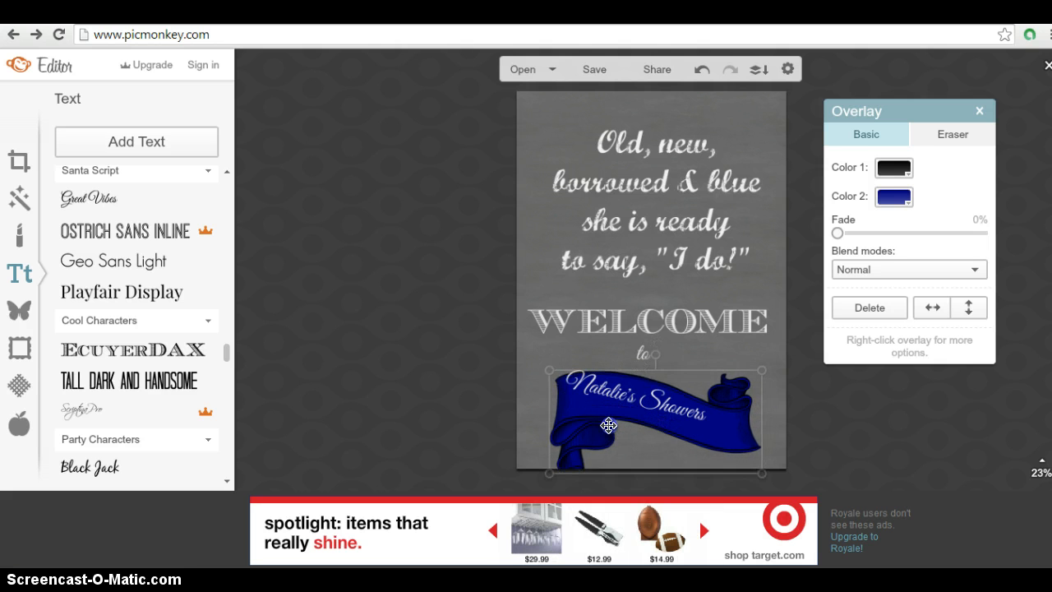
pyautogui.moveTo(608, 426); pyautogui.dragTo(582, 372)
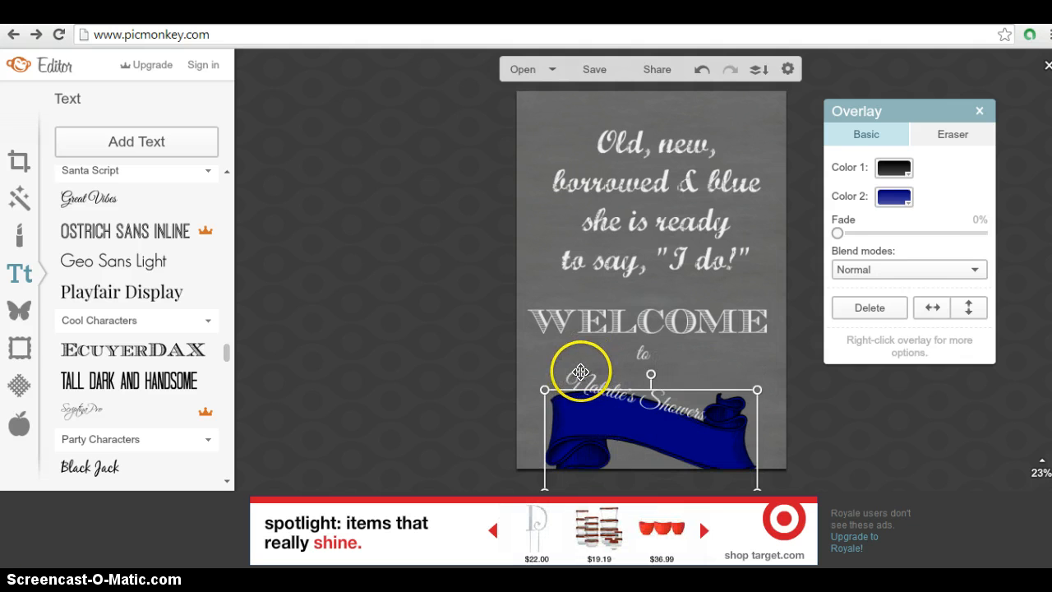
# Reposition the name along the ribbon and adjust the banner's size beneath it
pyautogui.click(641, 403)
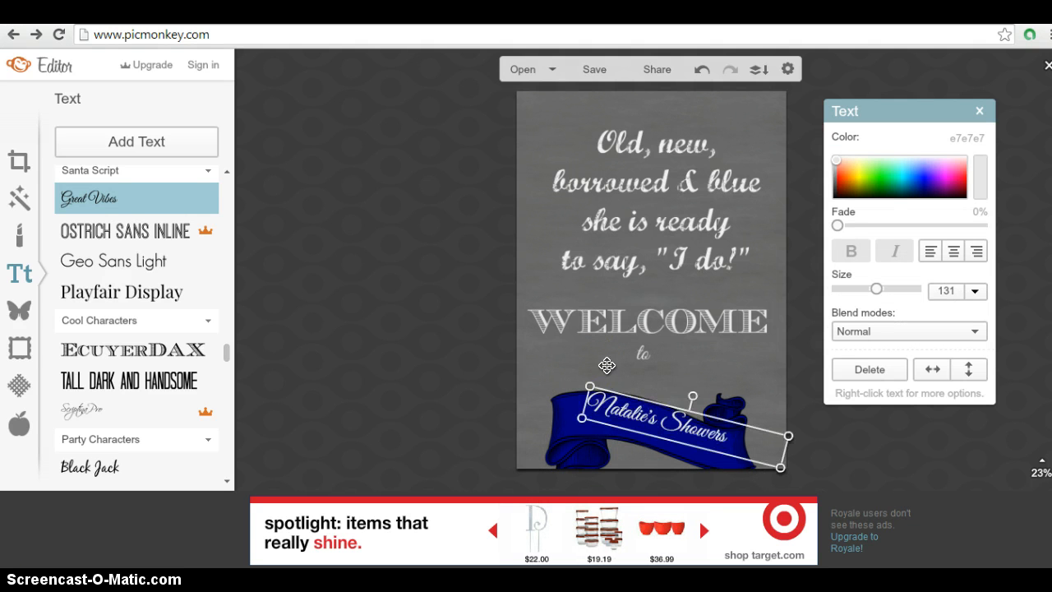
pyautogui.moveTo(607, 365); pyautogui.dragTo(572, 404)
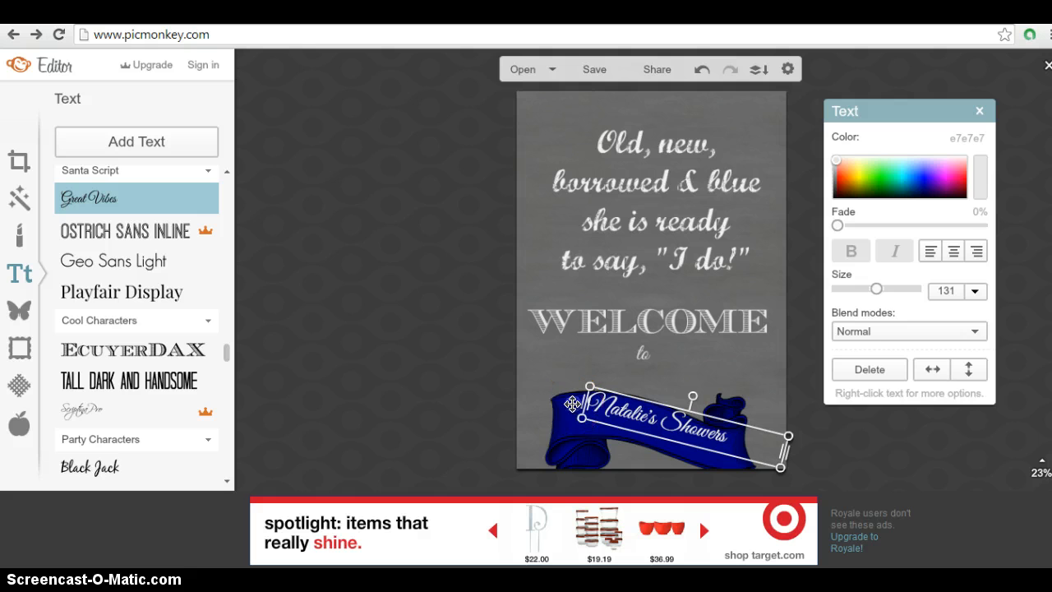
pyautogui.click(650, 427)
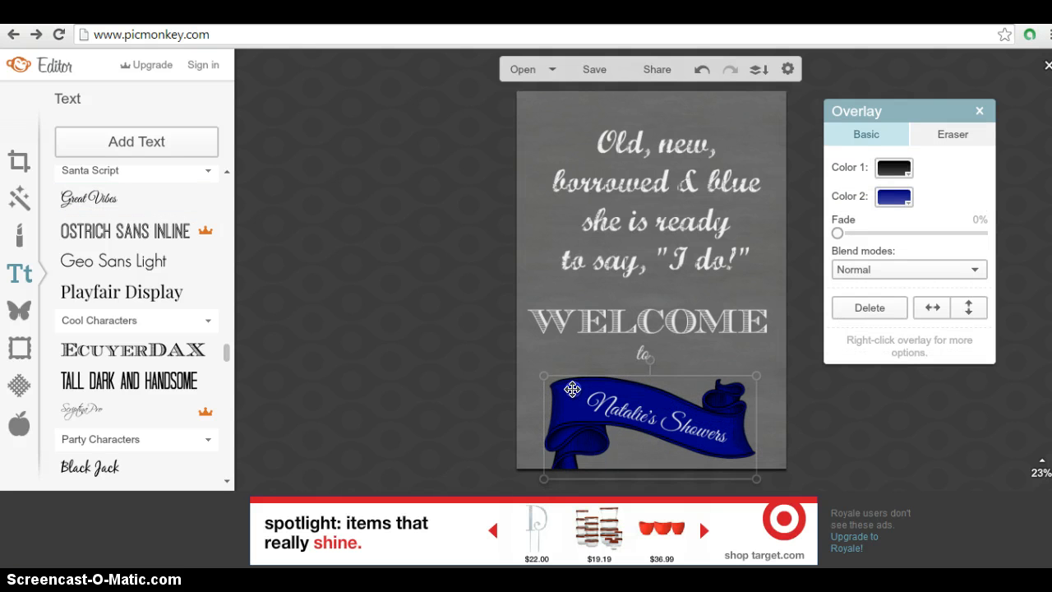
pyautogui.moveTo(572, 388); pyautogui.dragTo(611, 394)
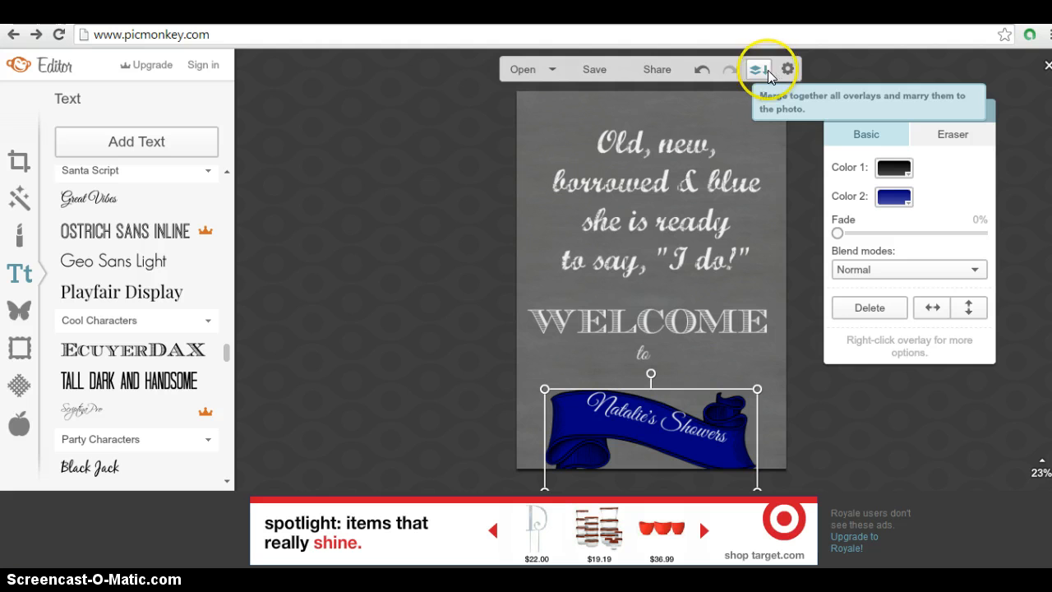
pyautogui.moveTo(747, 329)
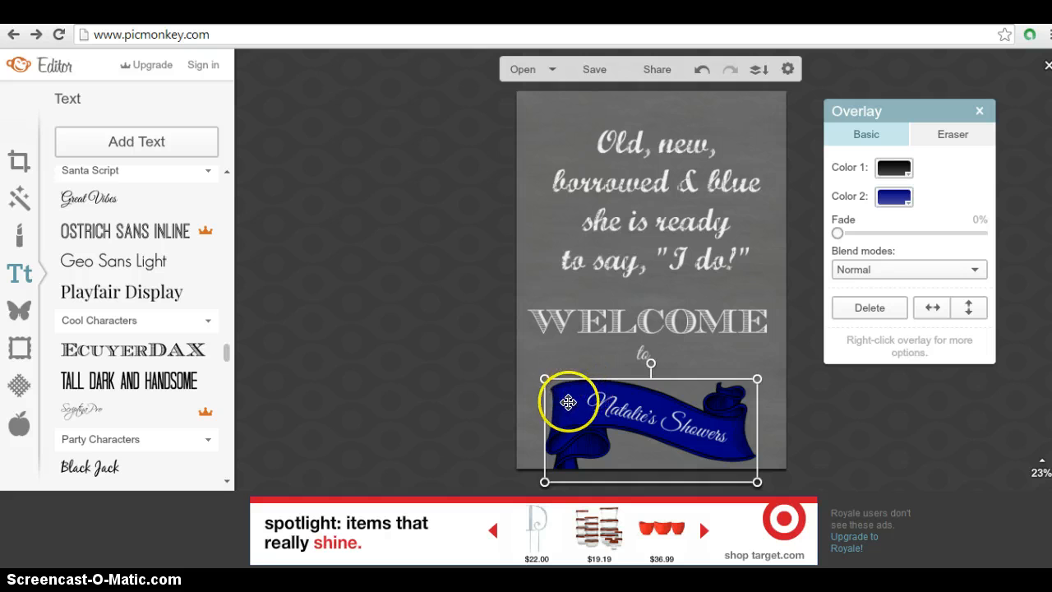
# Resize and nudge the banner so the name rests along it, centred below 'to'
pyautogui.moveTo(567, 403); pyautogui.dragTo(567, 371)
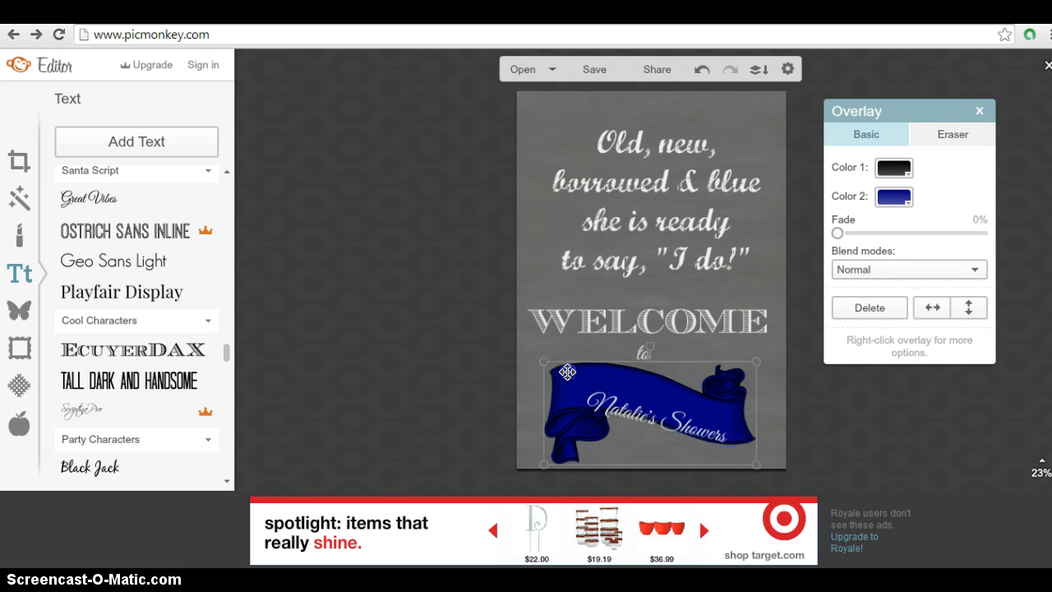
pyautogui.moveTo(567, 372); pyautogui.dragTo(565, 378)
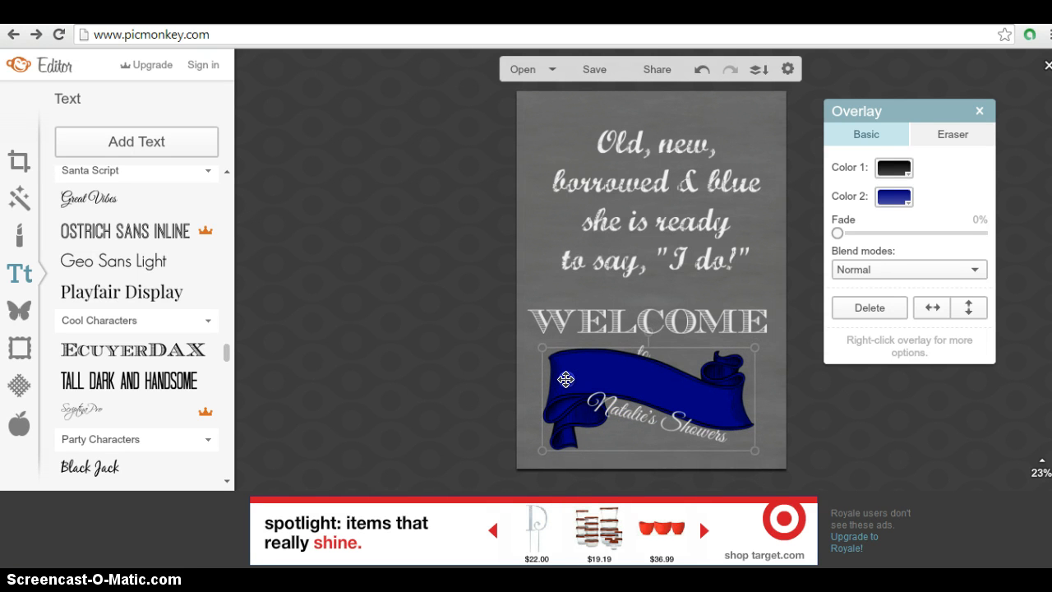
pyautogui.moveTo(566, 378); pyautogui.dragTo(628, 414)
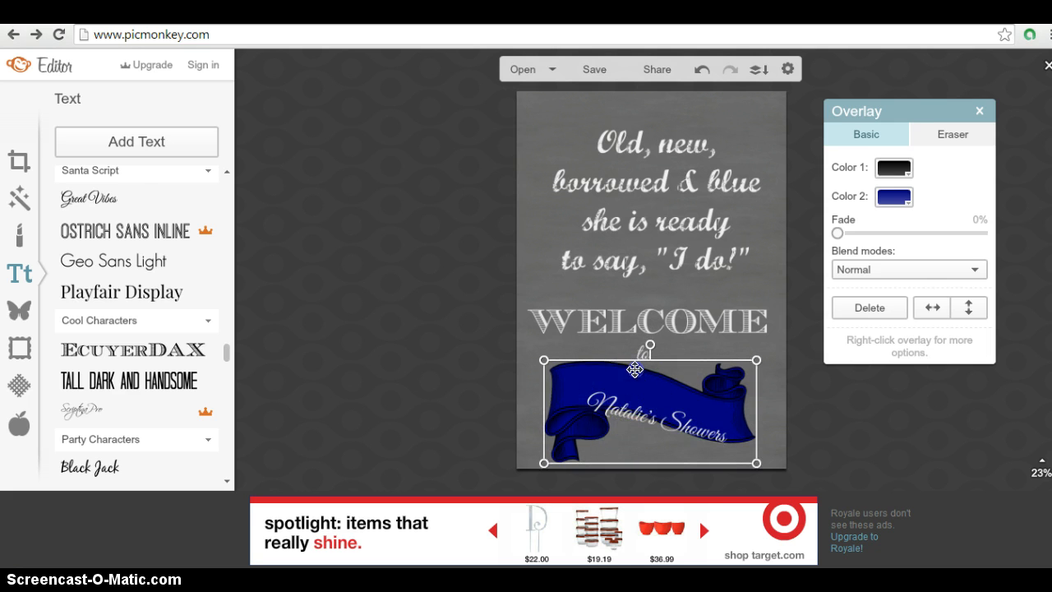
pyautogui.moveTo(635, 370); pyautogui.dragTo(687, 434)
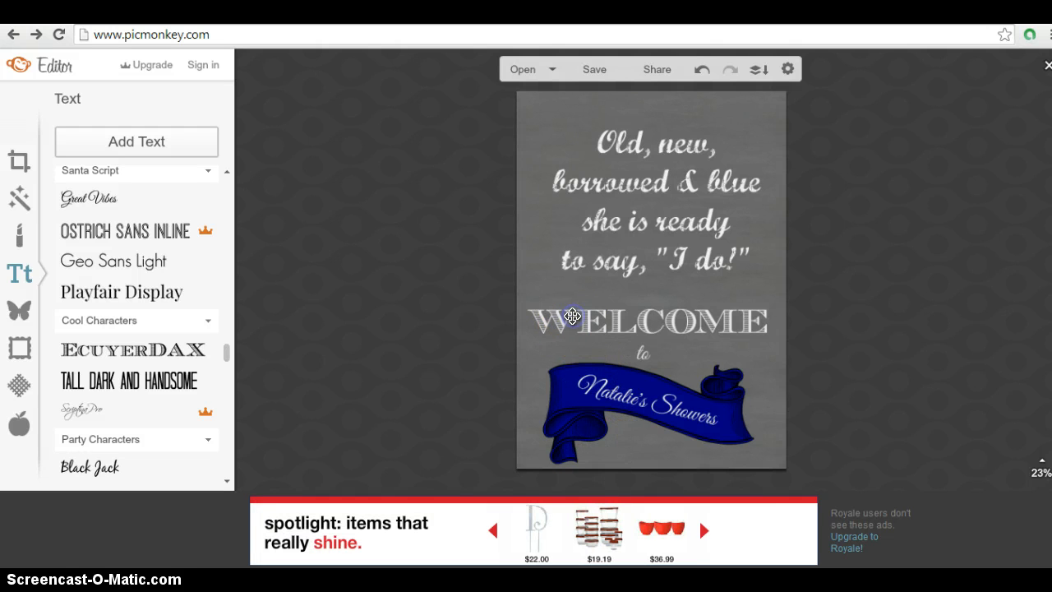
# Add a text box for the 05.25.14 date and centre it under the banner
pyautogui.click(649, 320)
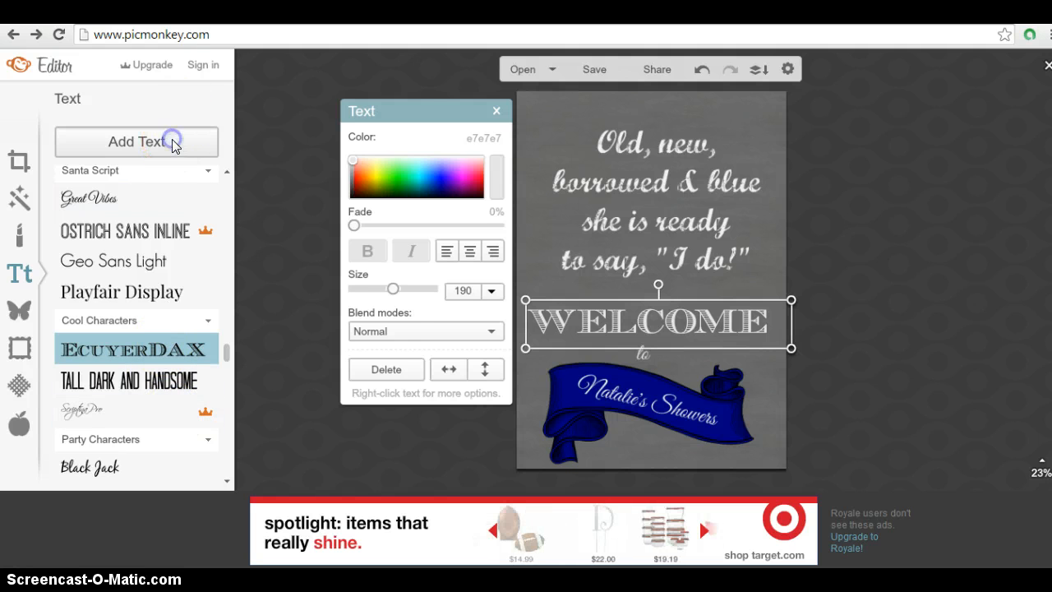
pyautogui.click(135, 142)
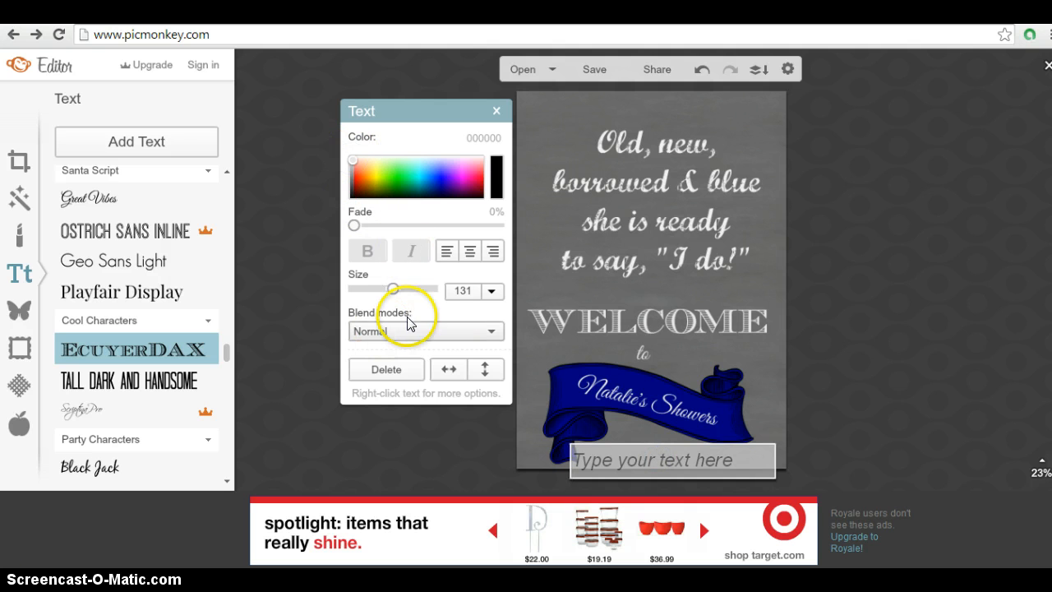
pyautogui.moveTo(618, 508)
pyautogui.write('05.25.14')
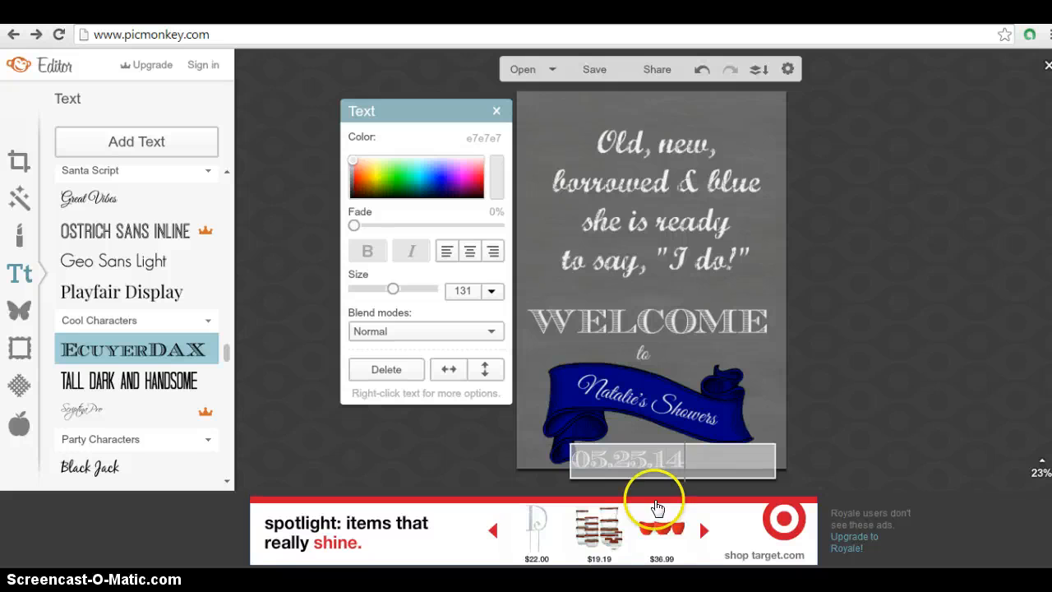
pyautogui.moveTo(649, 451)
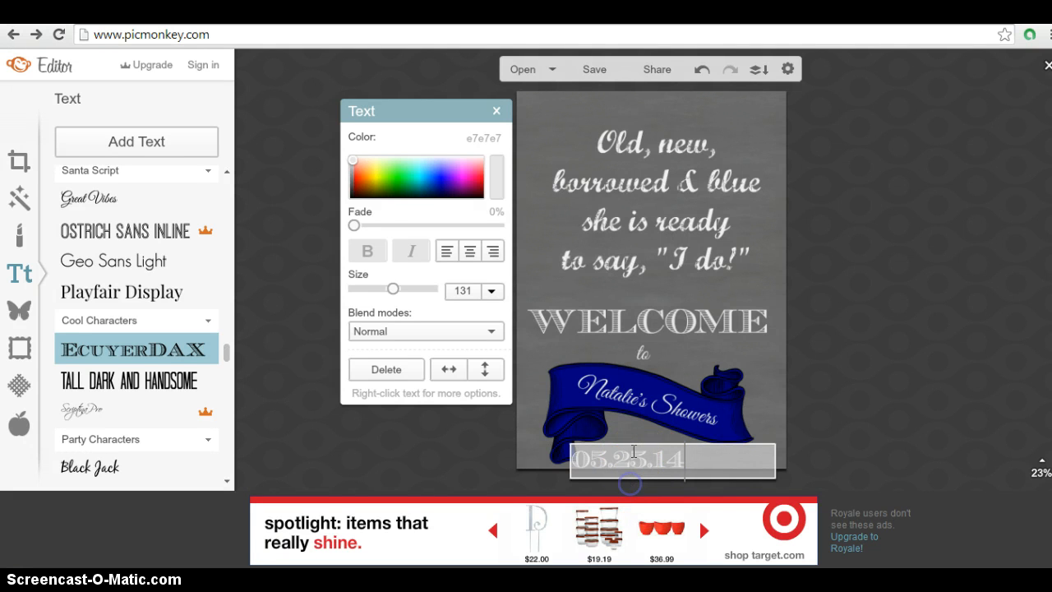
pyautogui.moveTo(765, 421)
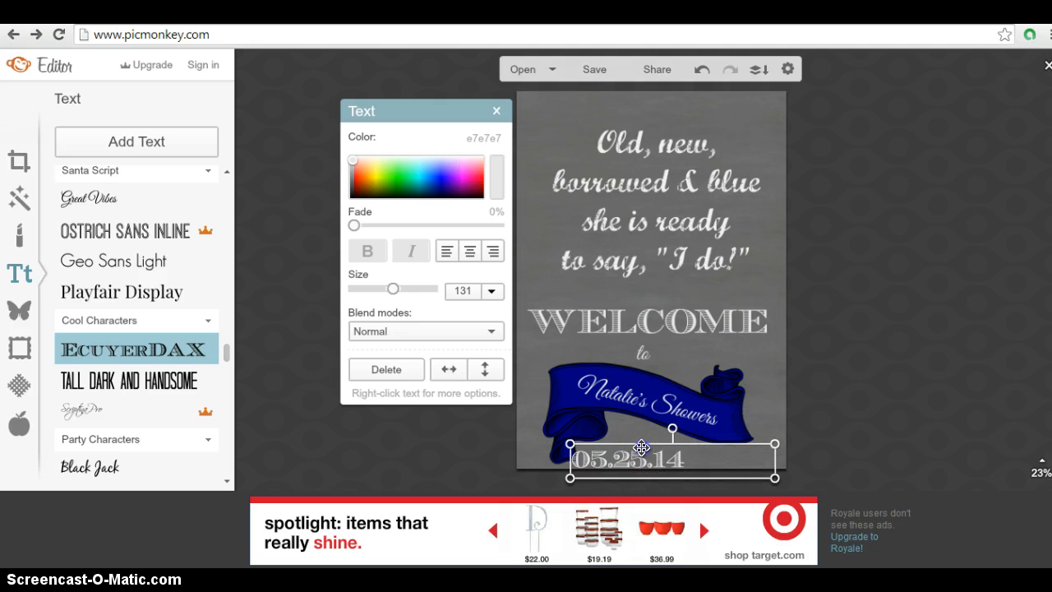
pyautogui.moveTo(628, 460); pyautogui.dragTo(644, 453)
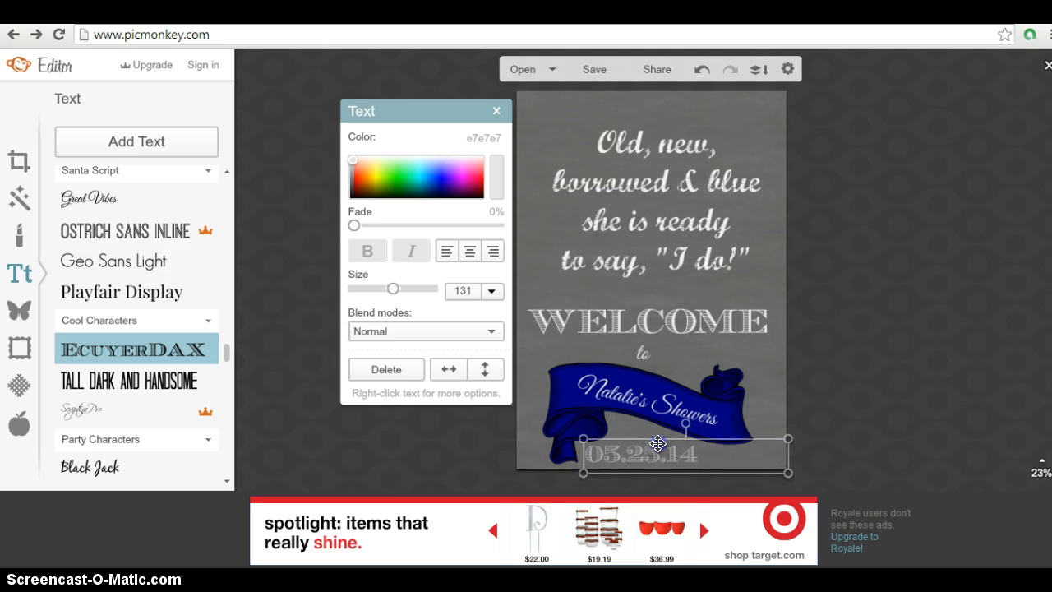
pyautogui.moveTo(658, 444); pyautogui.dragTo(670, 444)
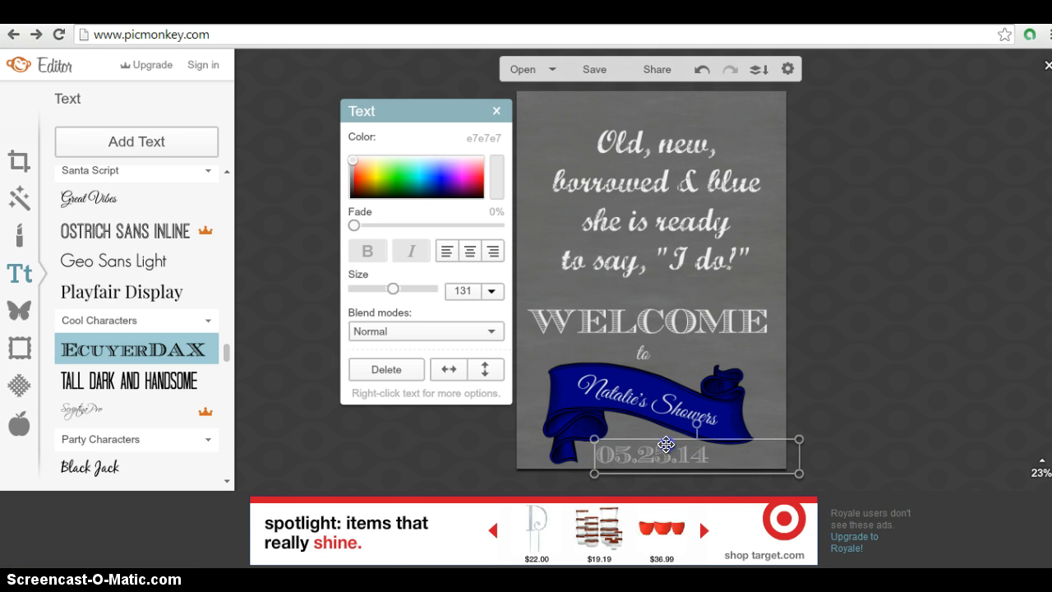
pyautogui.moveTo(776, 361)
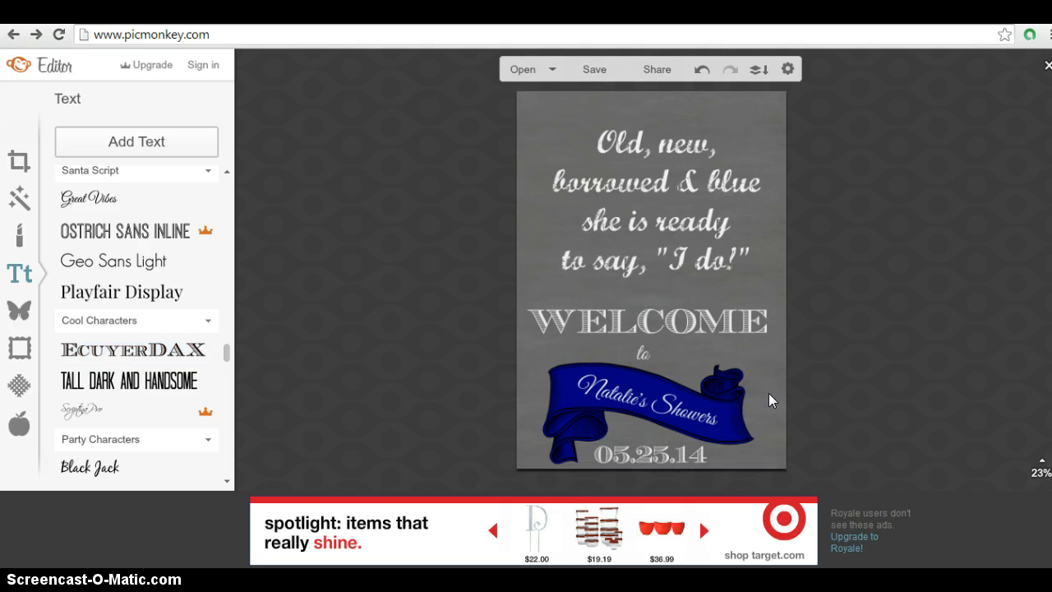
pyautogui.moveTo(710, 393)
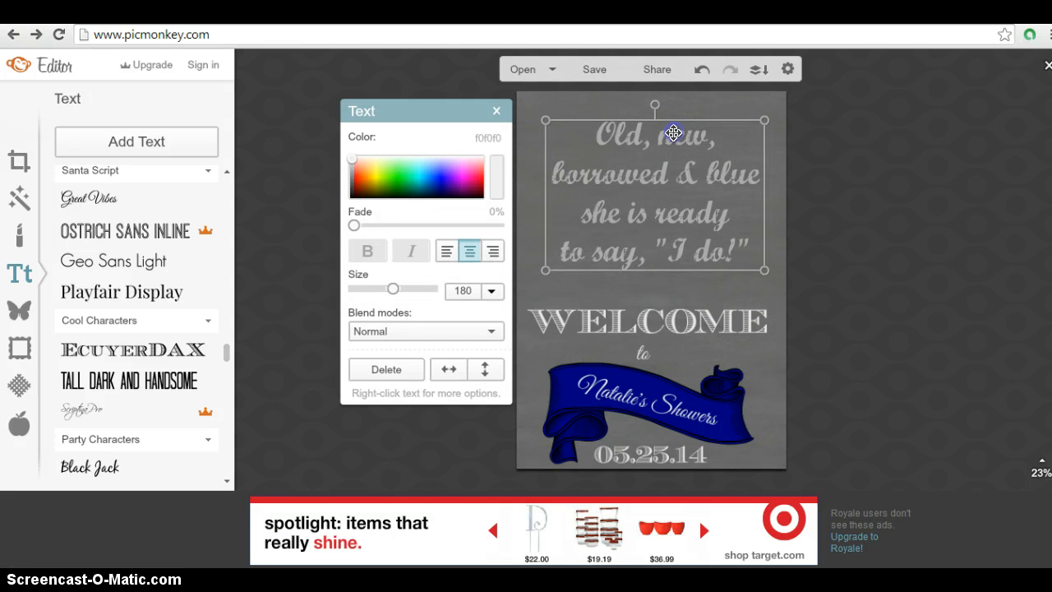
# Reposition the verse at the top and move the blue banner lower toward the date
pyautogui.moveTo(674, 133); pyautogui.dragTo(701, 312)
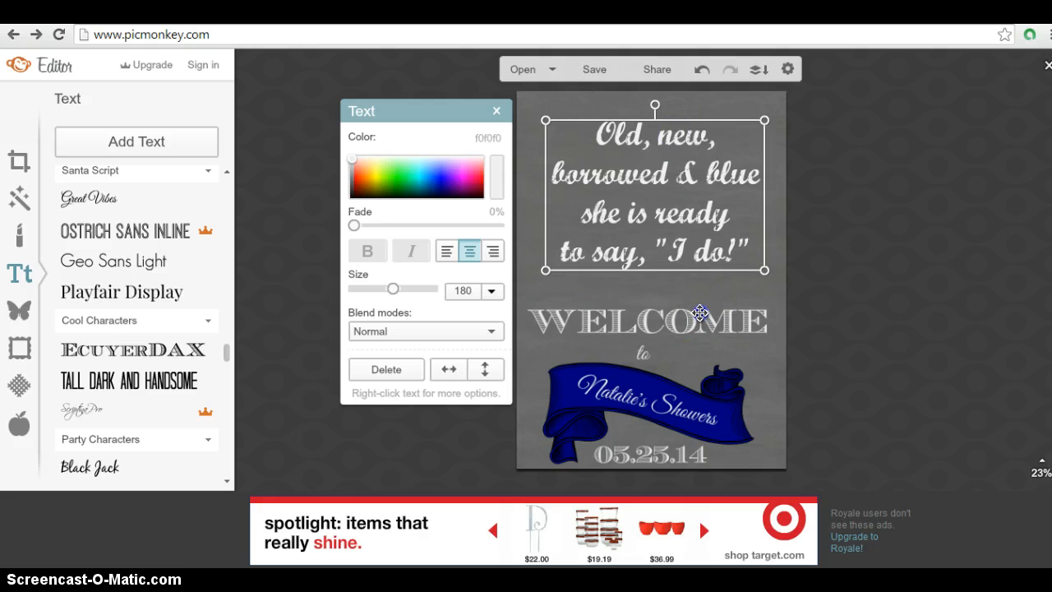
pyautogui.click(131, 348)
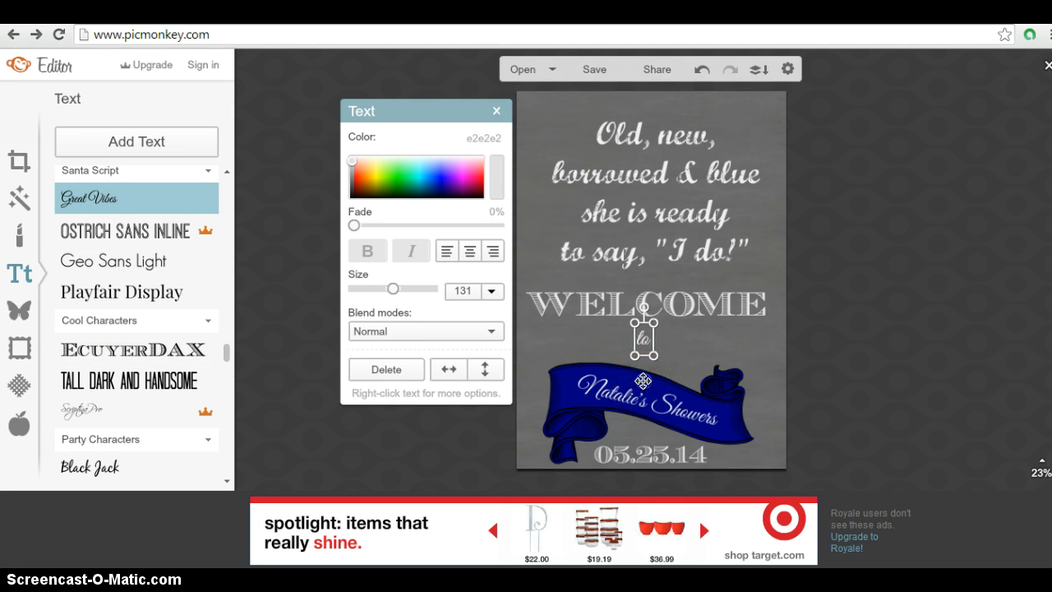
pyautogui.click(645, 402)
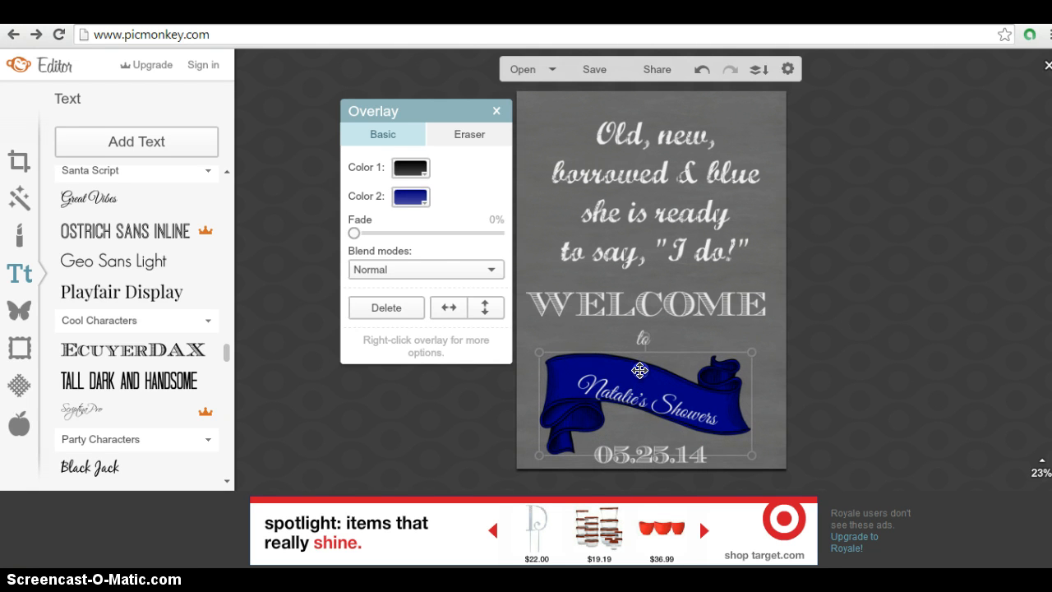
pyautogui.moveTo(640, 370); pyautogui.dragTo(640, 411)
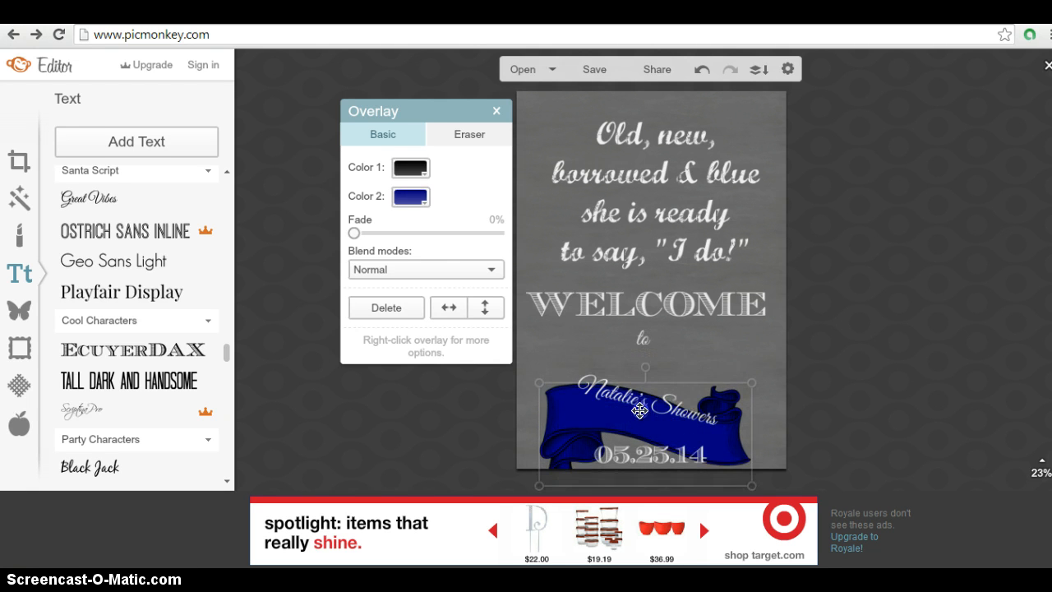
# Check the name and banner alignment, then move the date up beneath the banner
pyautogui.click(644, 409)
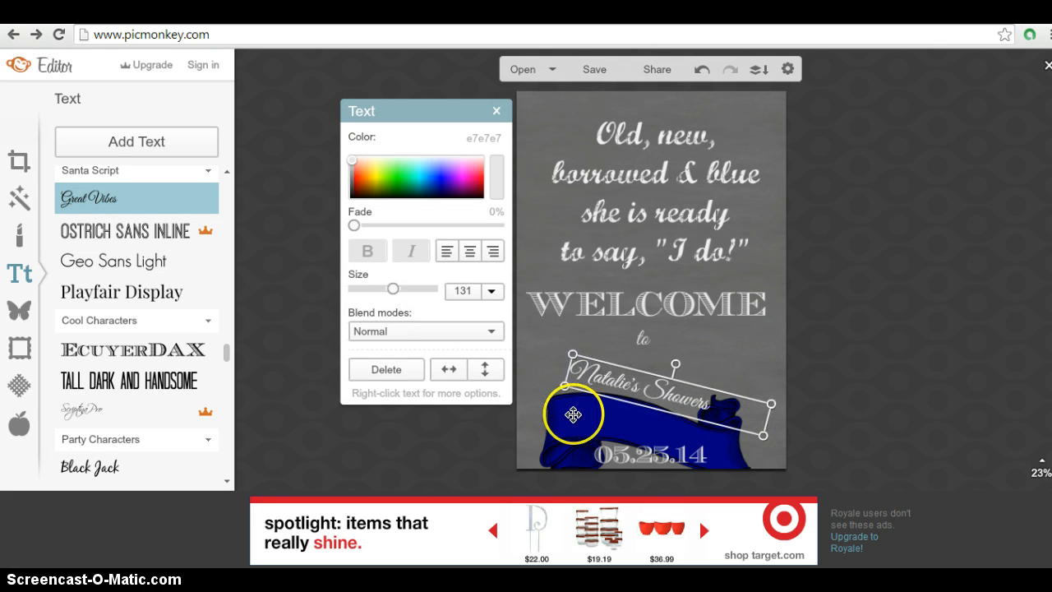
pyautogui.click(574, 414)
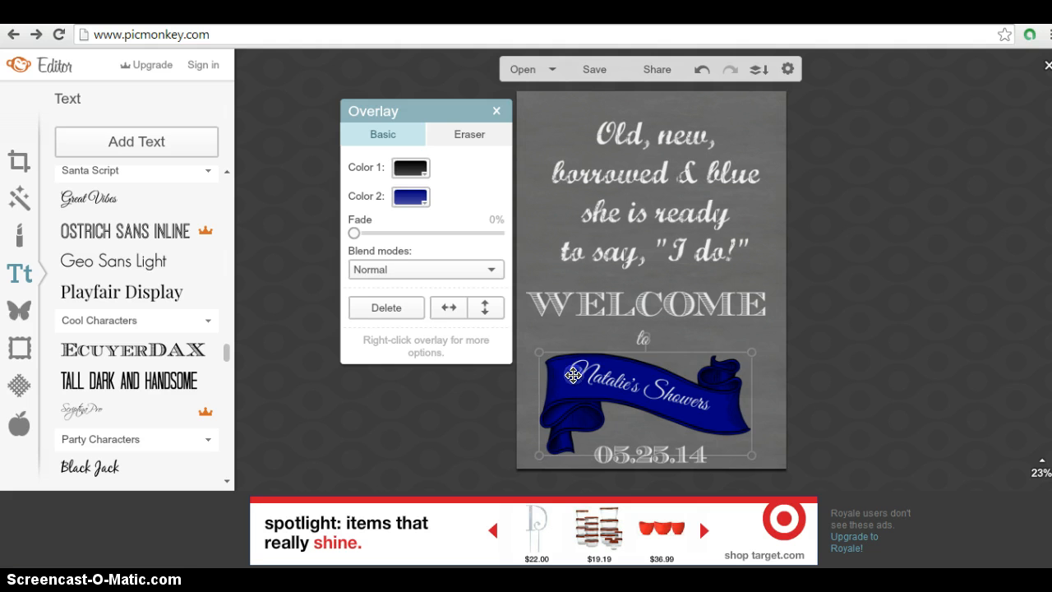
pyautogui.click(649, 454)
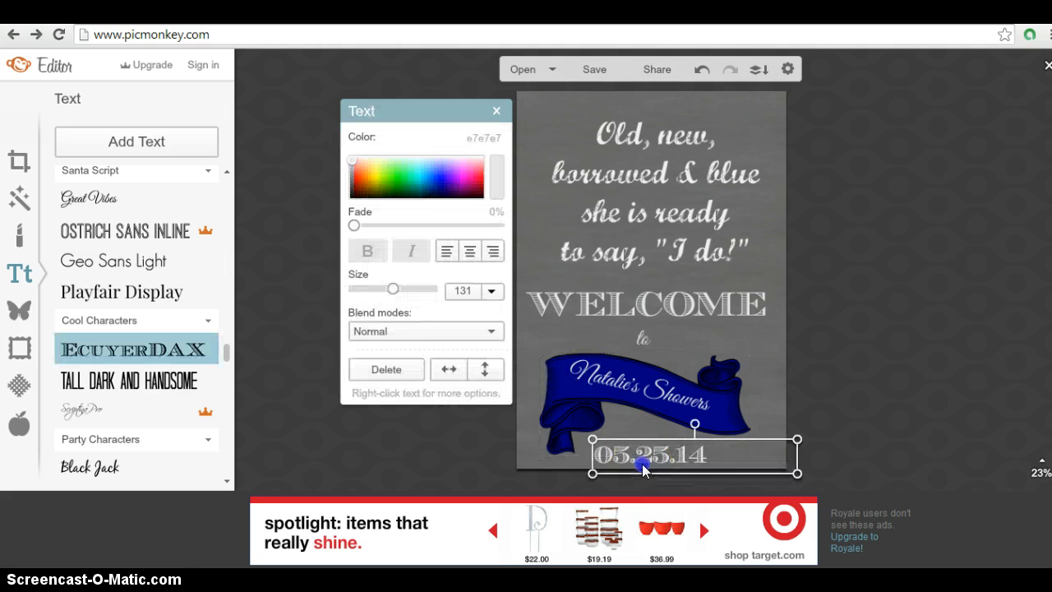
pyautogui.moveTo(645, 471); pyautogui.dragTo(639, 451)
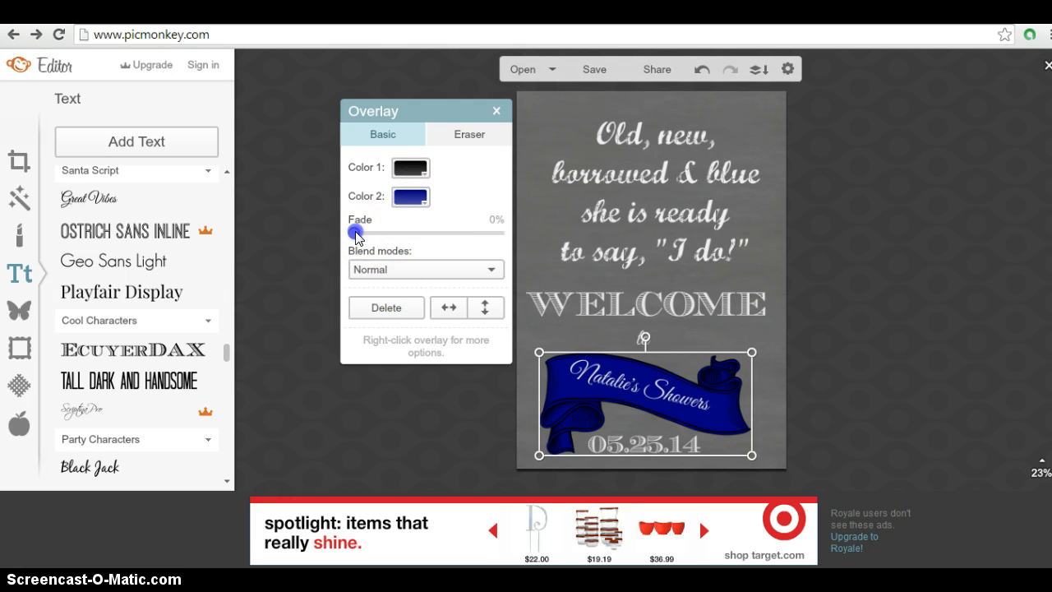
# Set the blue banner's Fade to about 21% and deselect it
pyautogui.moveTo(355, 233); pyautogui.dragTo(389, 233)
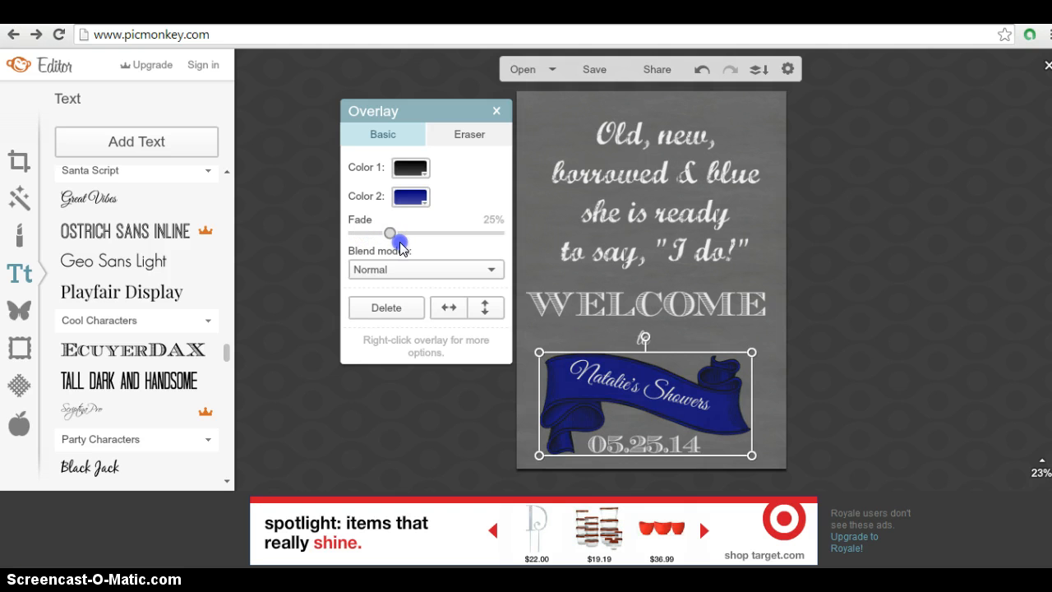
pyautogui.moveTo(388, 234); pyautogui.dragTo(402, 233)
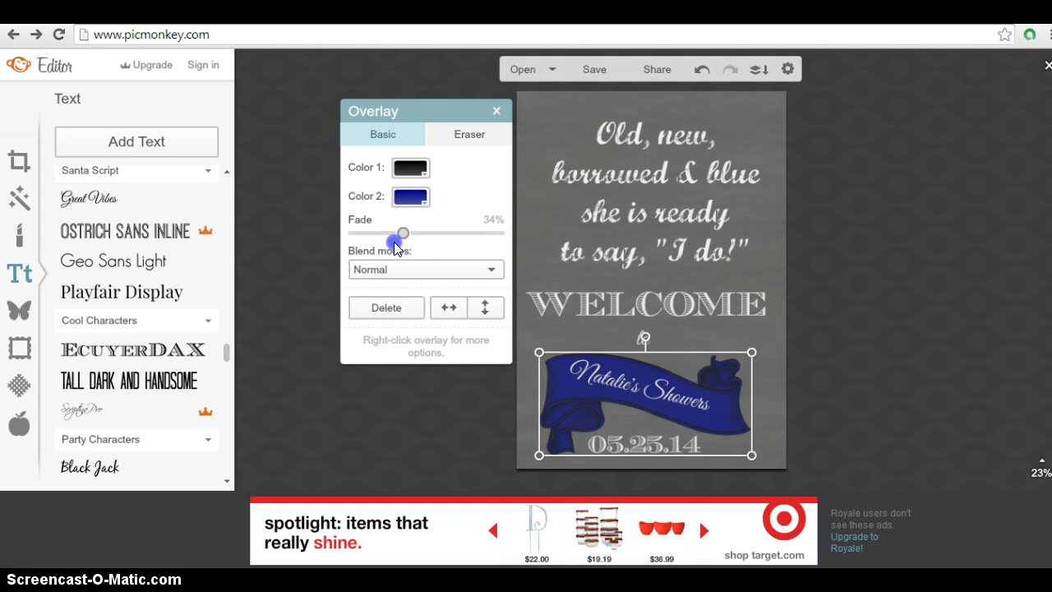
pyautogui.moveTo(401, 234); pyautogui.dragTo(386, 233)
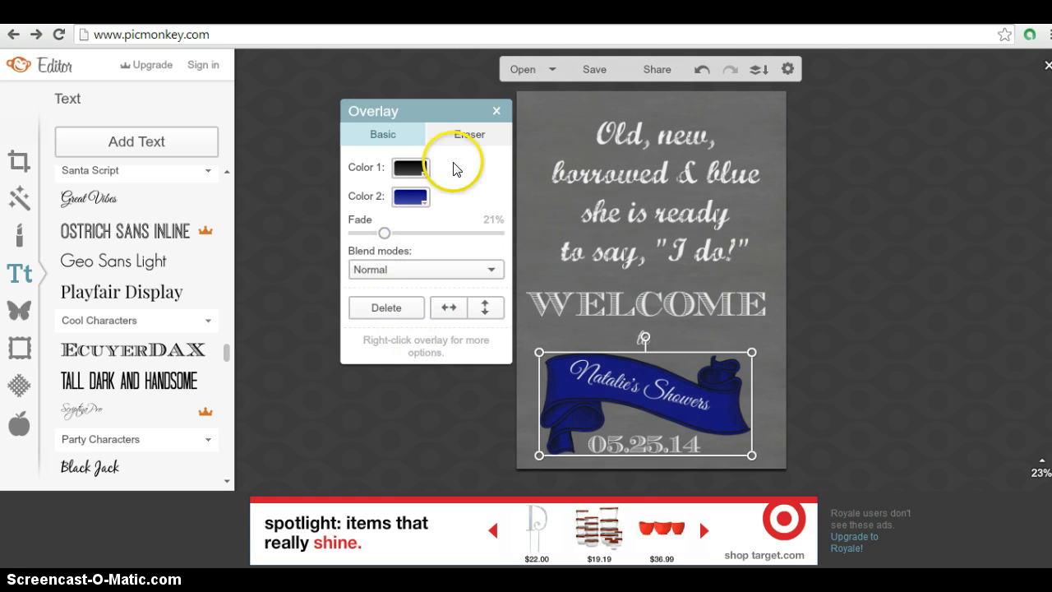
pyautogui.click(593, 69)
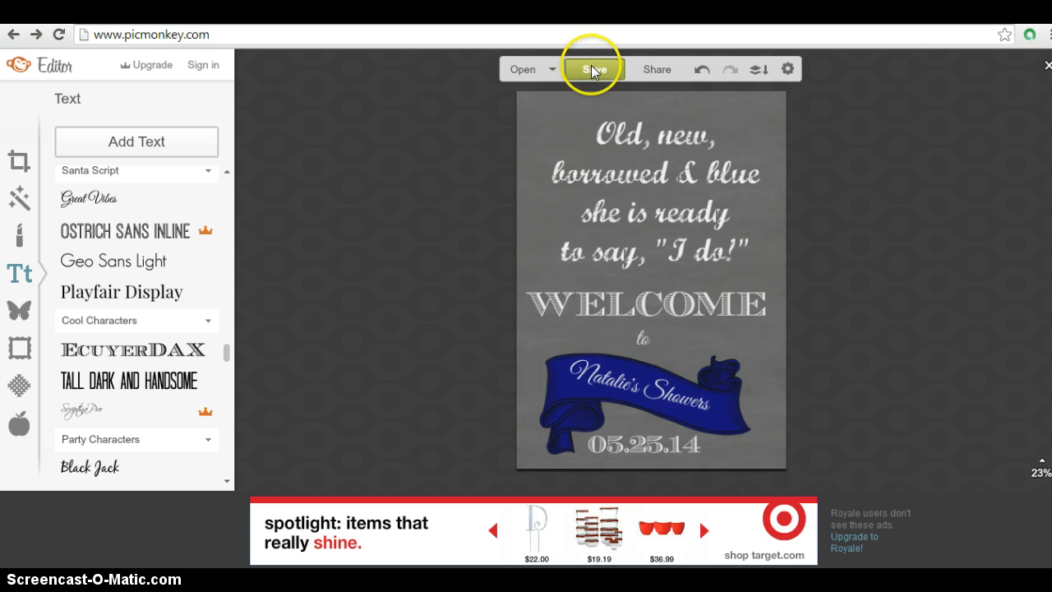
pyautogui.moveTo(513, 105)
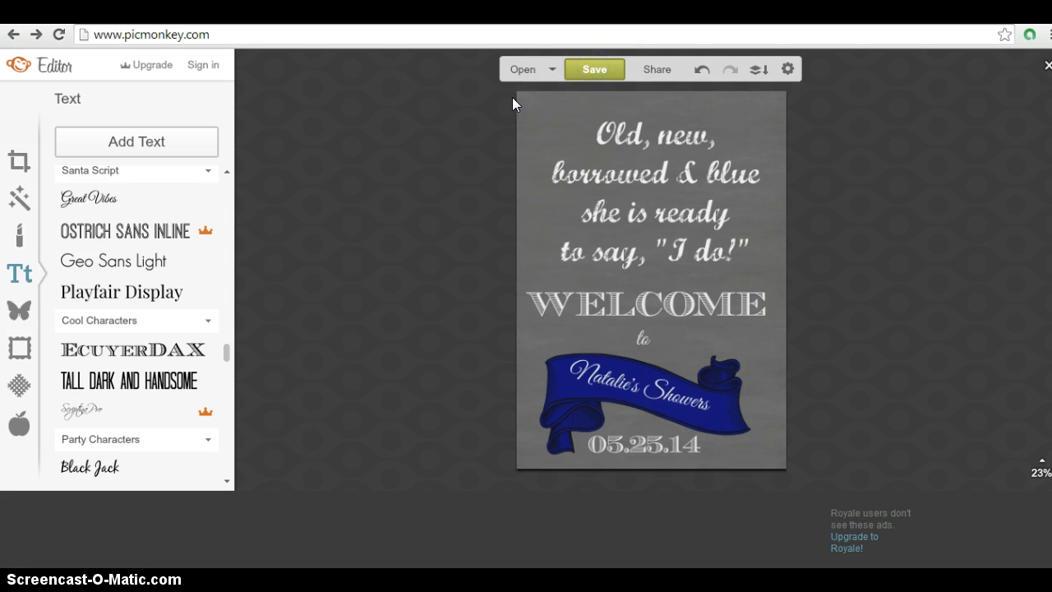
# Start saving the printable to the computer, keeping JPG as the file format
pyautogui.click(595, 69)
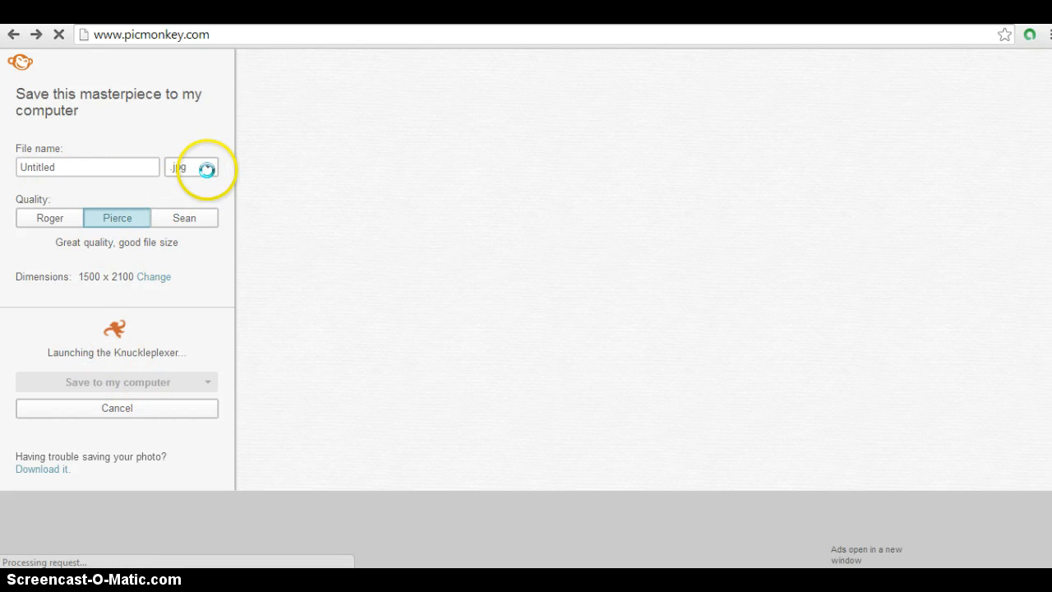
pyautogui.click(207, 168)
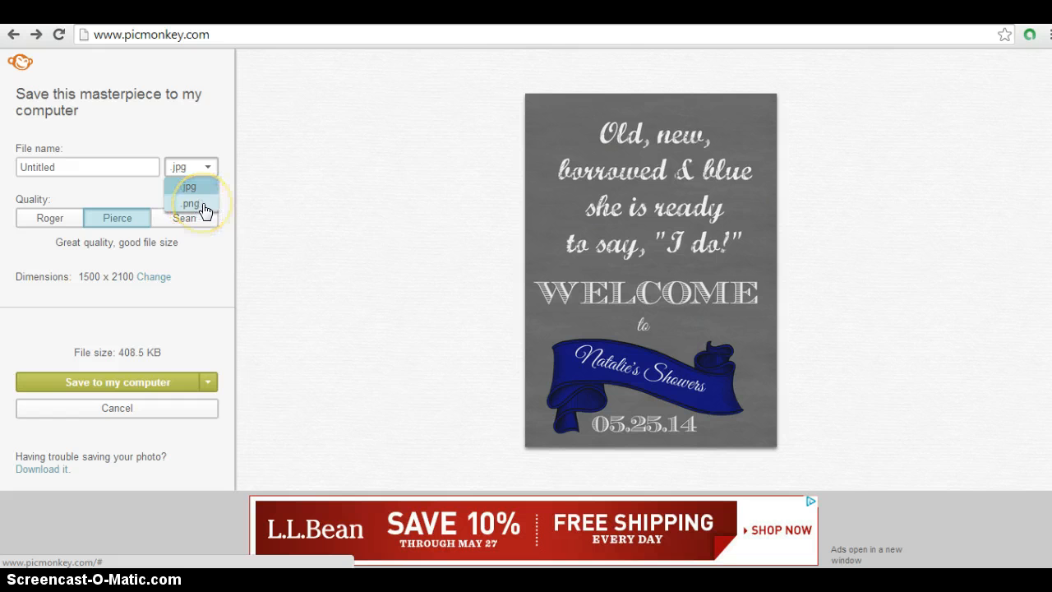
pyautogui.moveTo(165, 342)
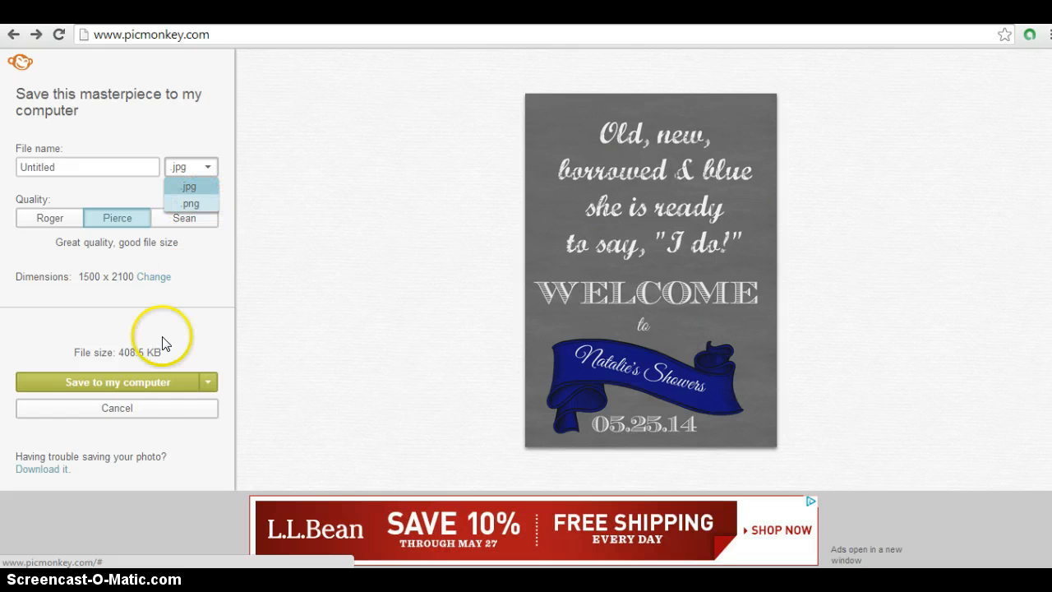
pyautogui.moveTo(375, 329)
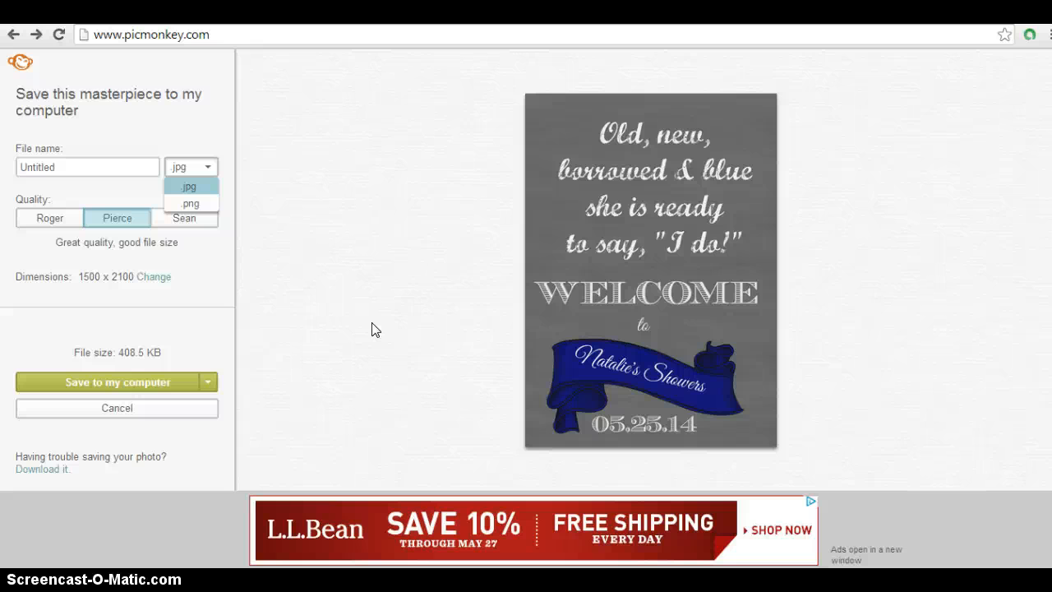
pyautogui.moveTo(312, 407)
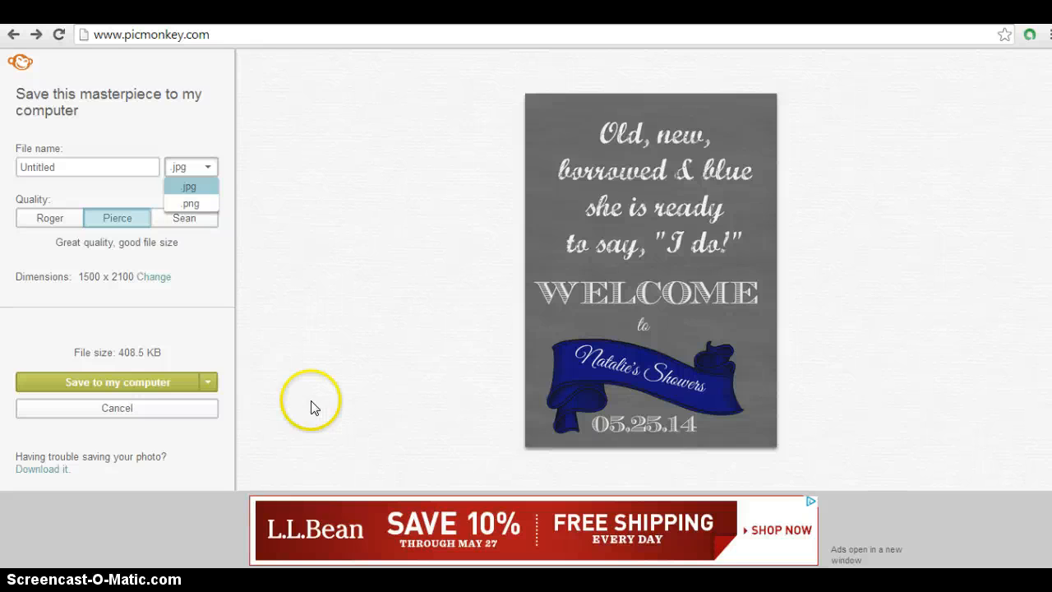